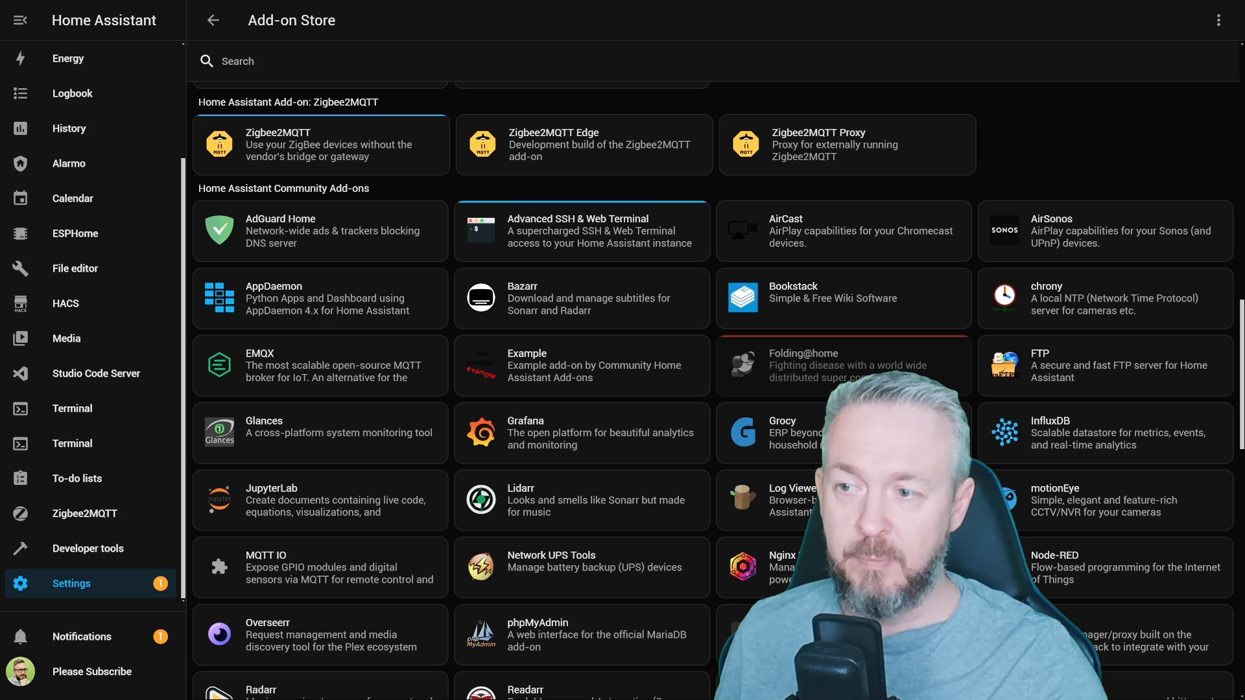
# Go back from the Add-on Store to the Settings page
pyautogui.click(580, 145)
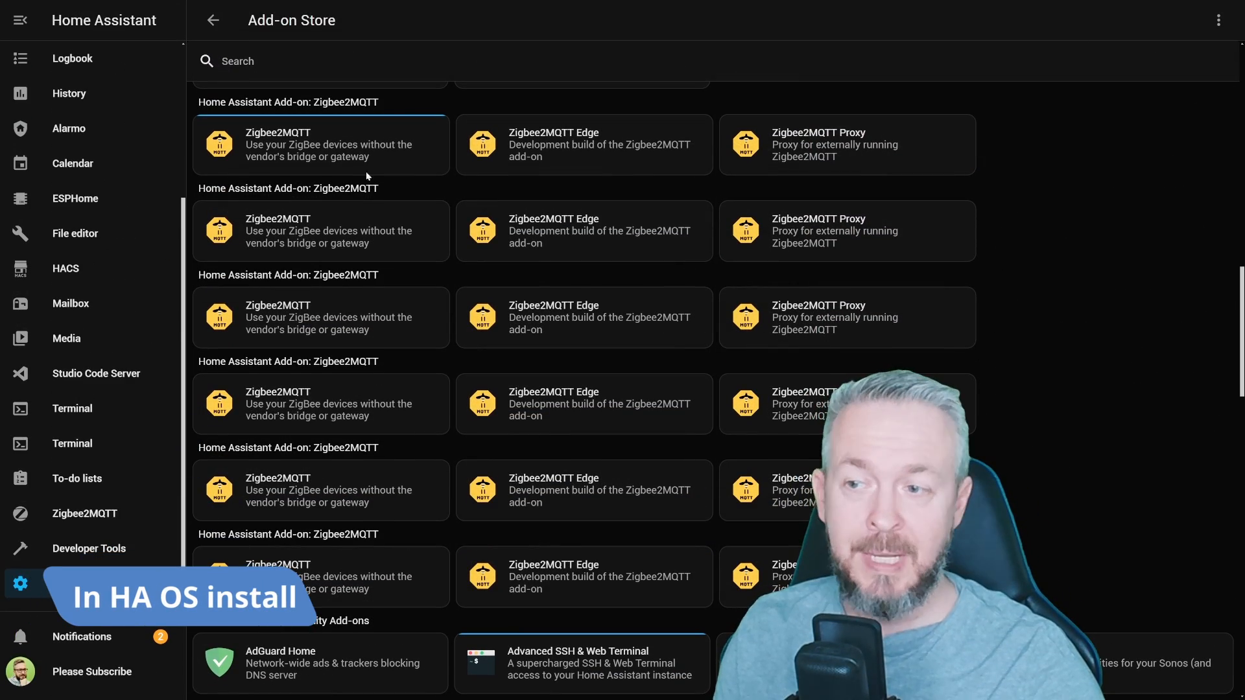
pyautogui.moveTo(403, 562)
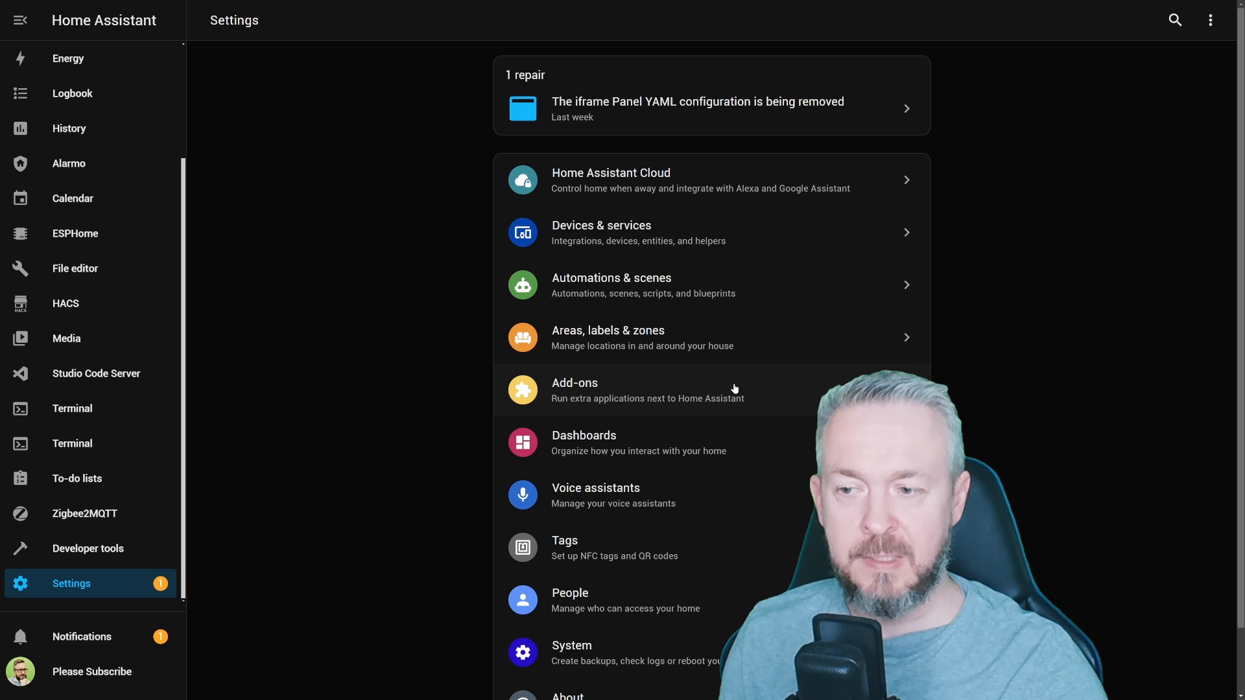
# Go to Add-ons > Add-on Store and scroll down to the Zigbee2MQTT add-on section
pyautogui.click(574, 389)
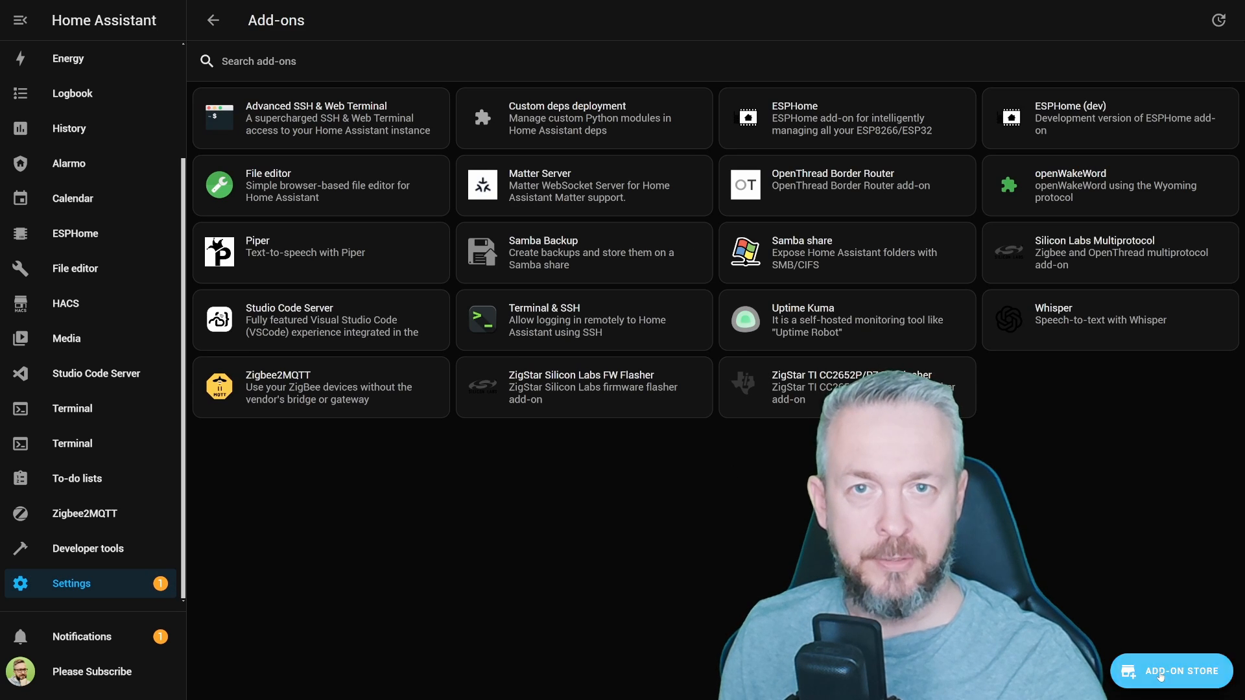
pyautogui.click(1170, 671)
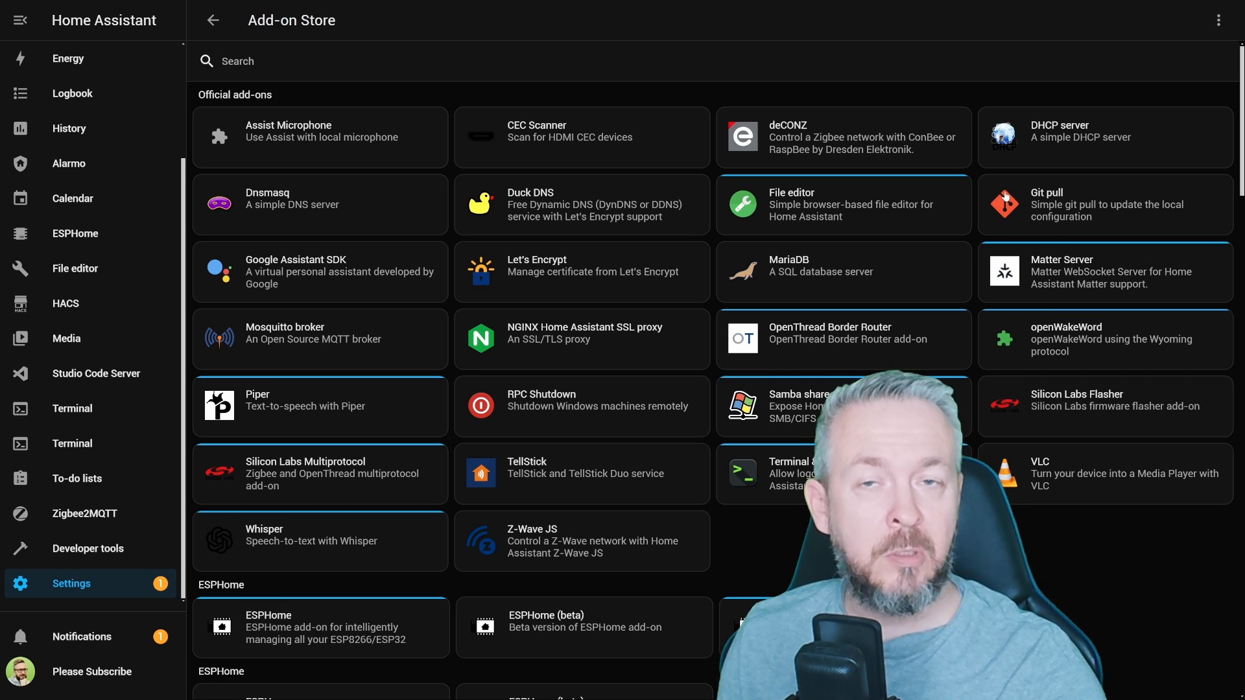
pyautogui.scroll(-3)
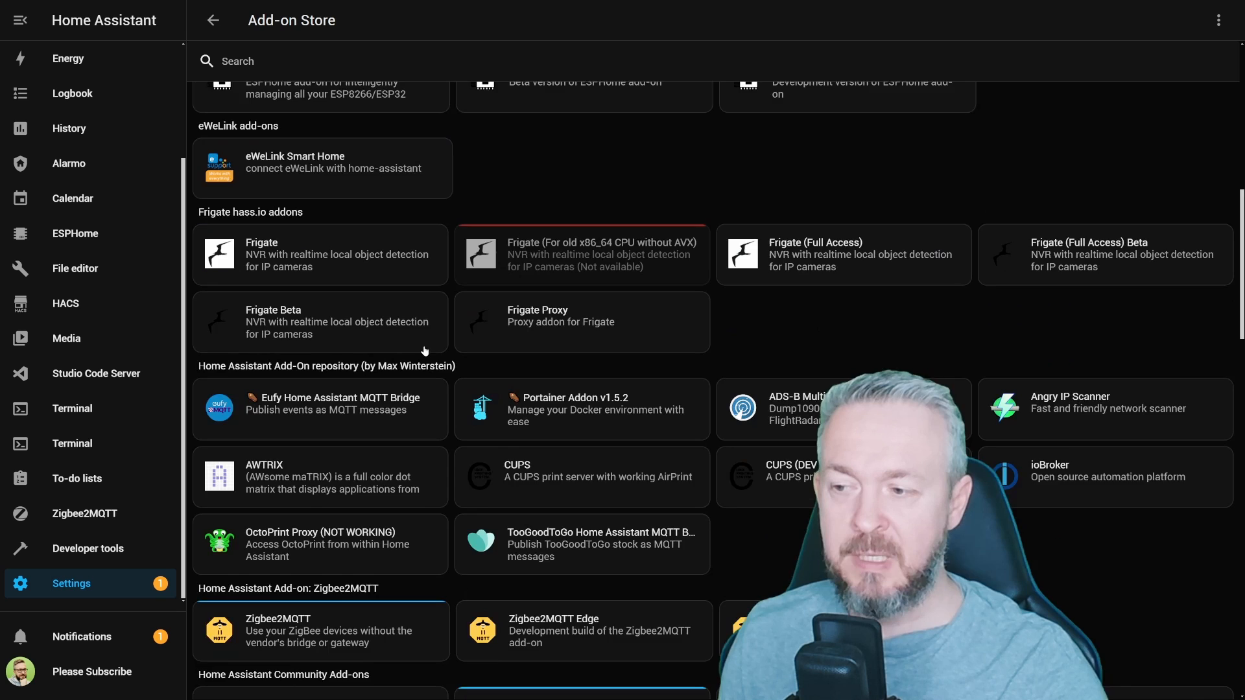
pyautogui.scroll(-3)
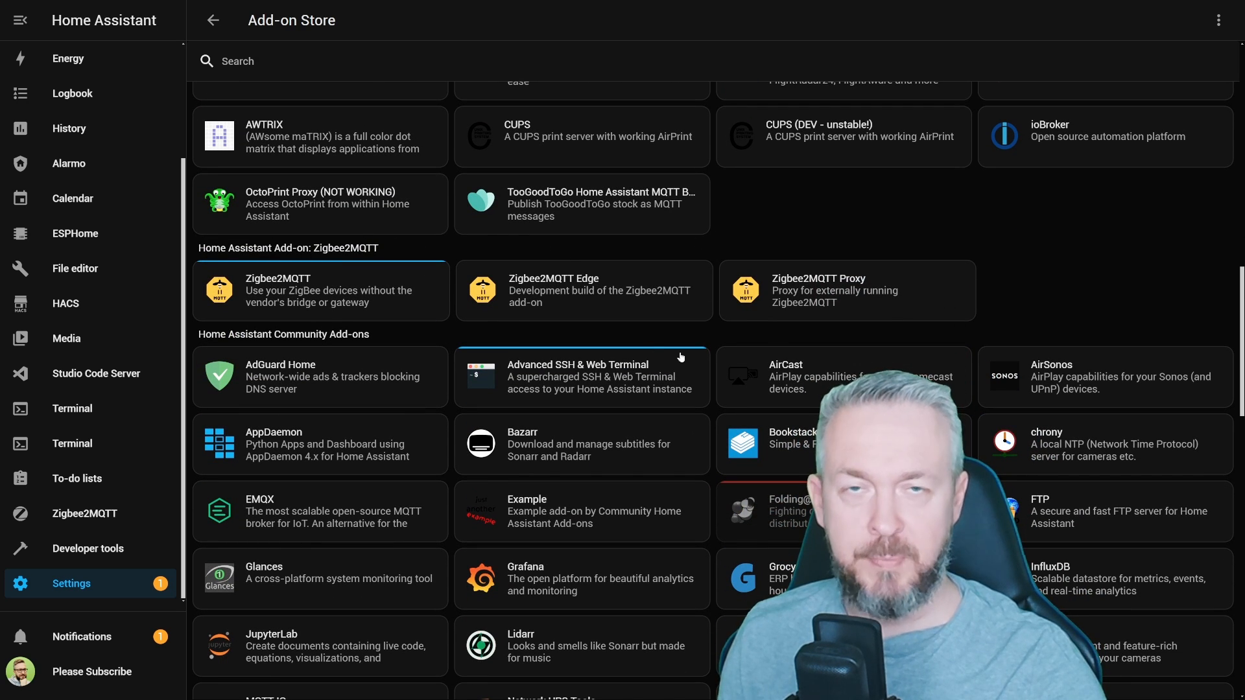
pyautogui.moveTo(269, 279)
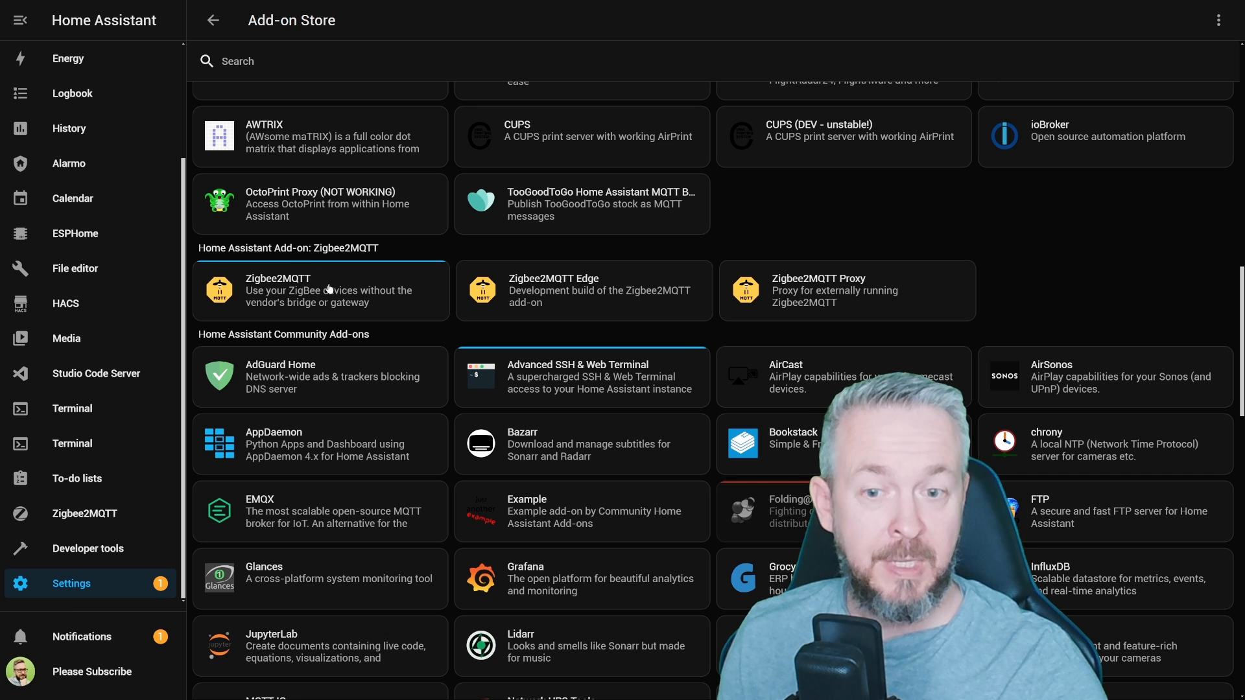
pyautogui.click(319, 290)
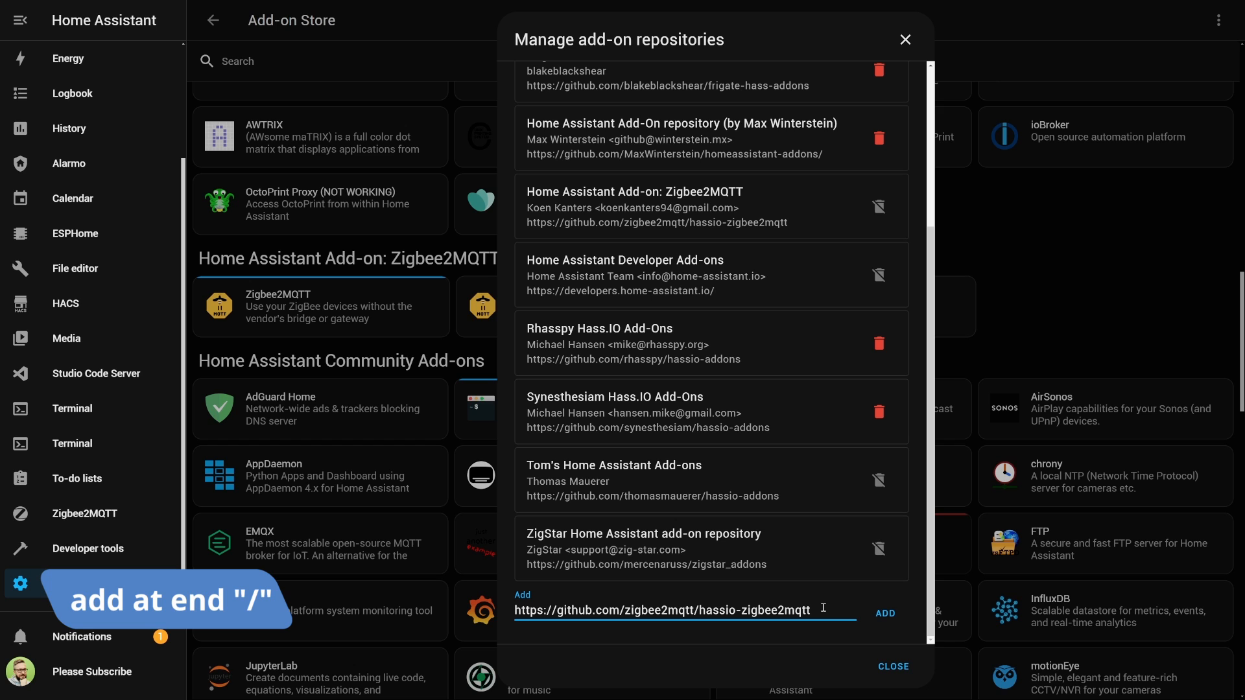
# Add the Zigbee2MQTT repository URL again with trailing-slash, double-slash and http variants
pyautogui.write('/')
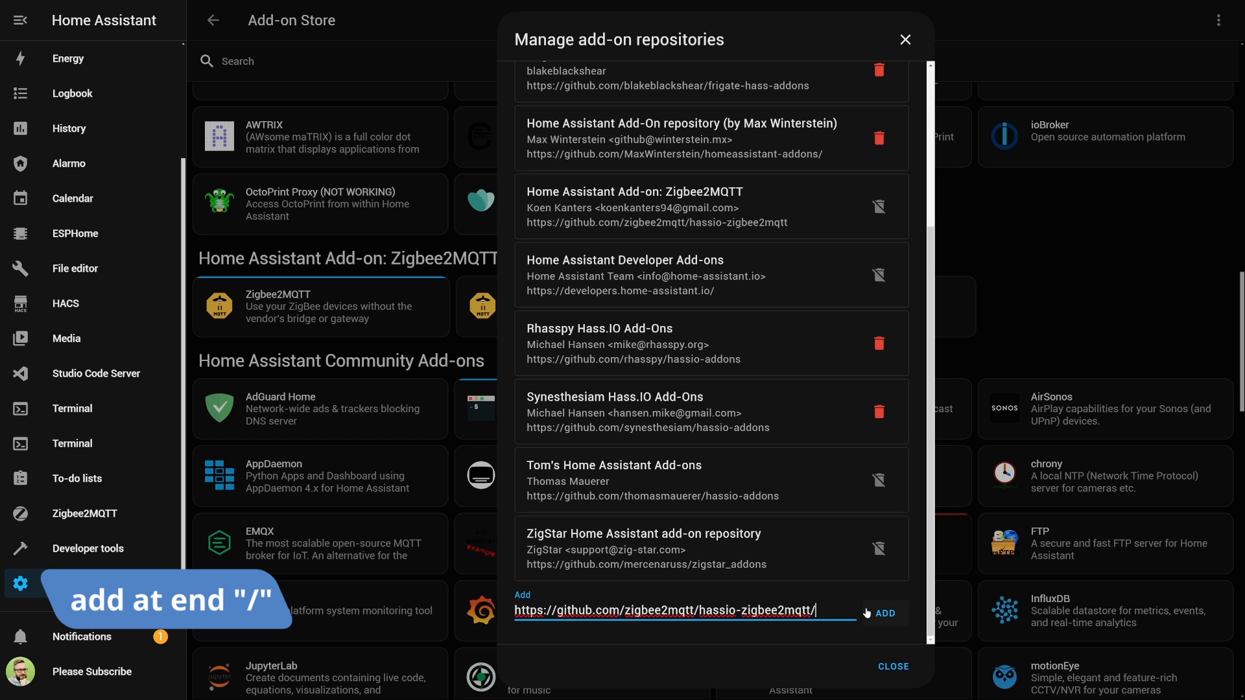
pyautogui.click(883, 614)
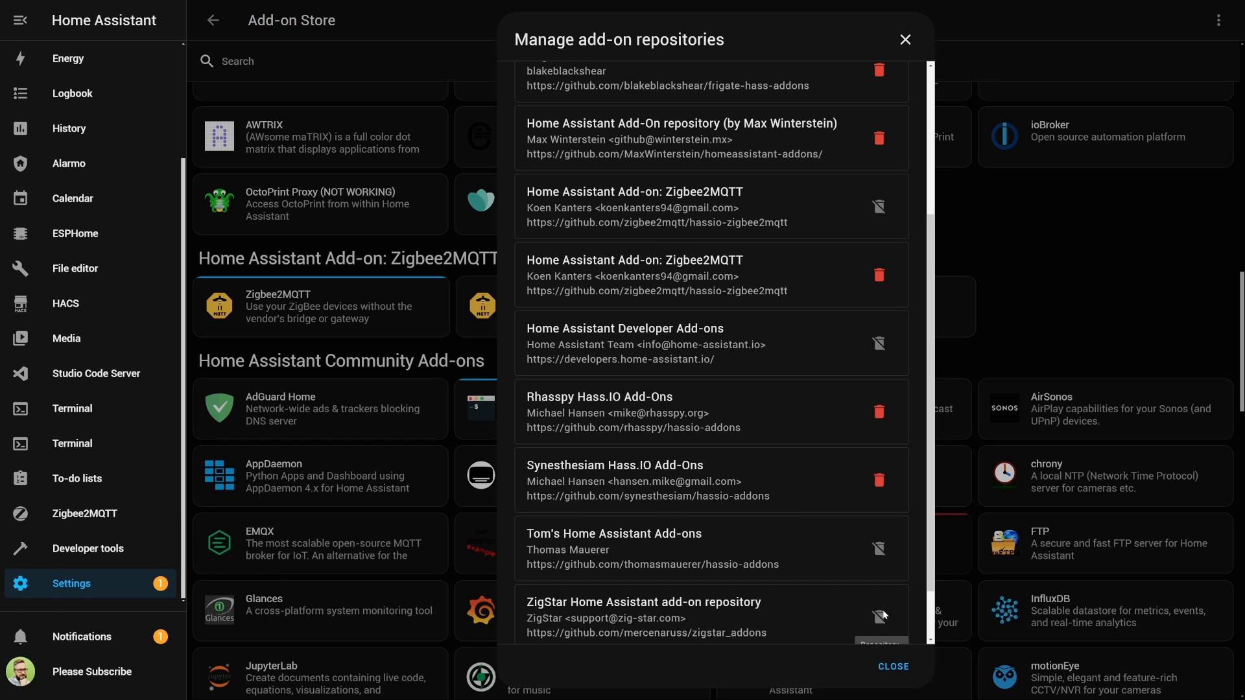
pyautogui.moveTo(855, 647)
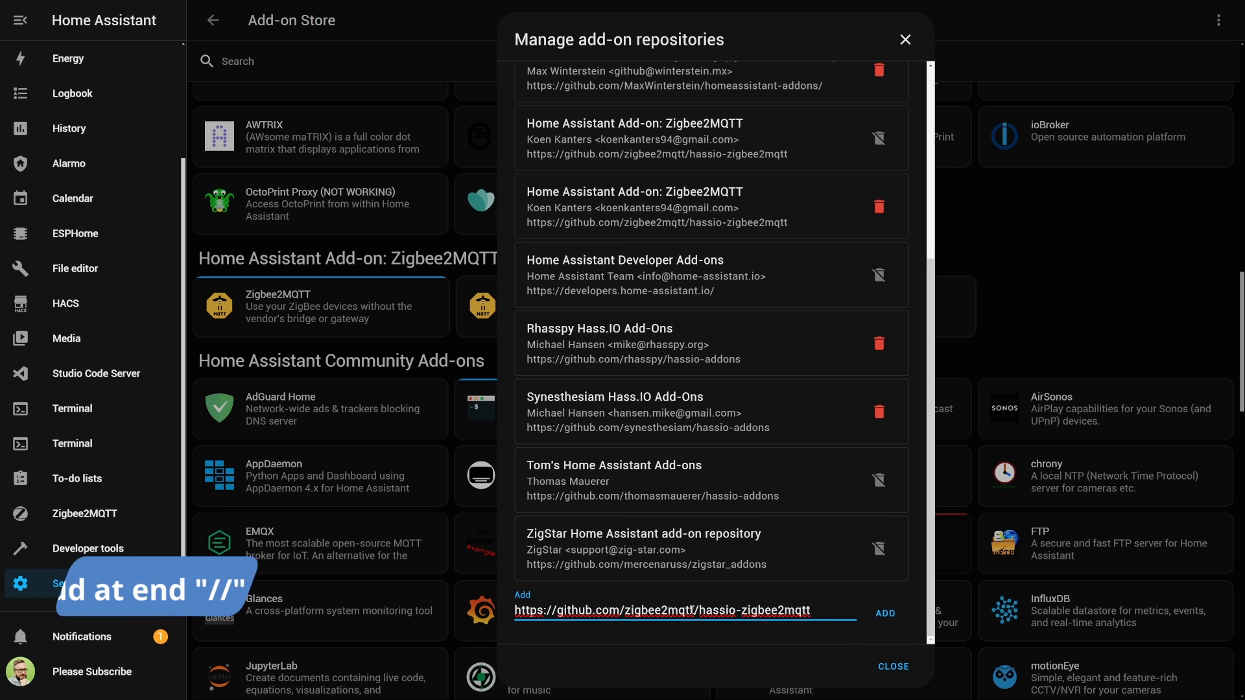
pyautogui.write('//')
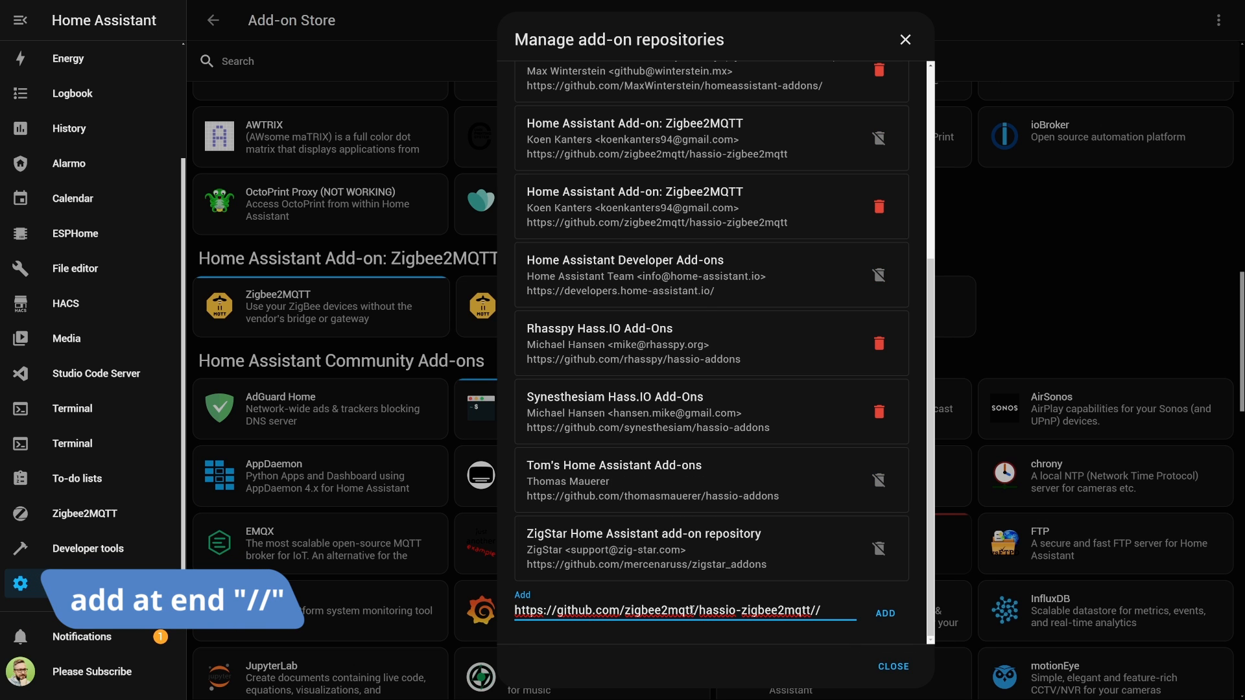
pyautogui.click(883, 612)
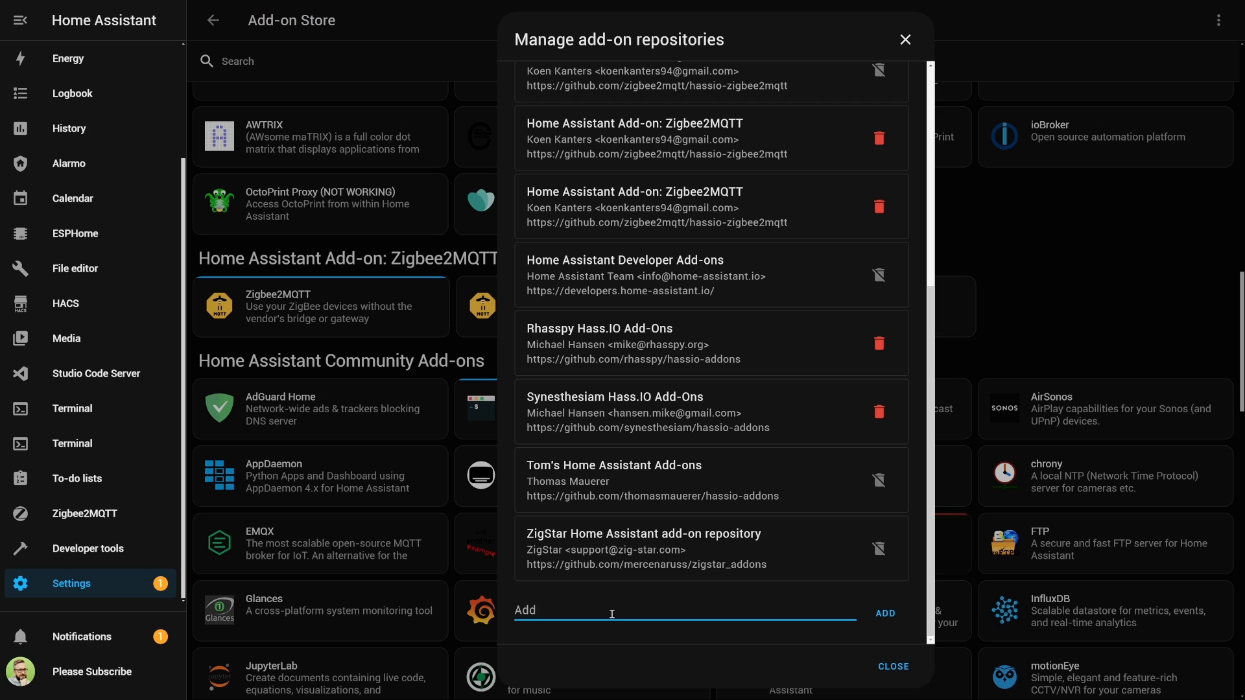
pyautogui.write('http://github.com/zigbee2mqtt/hassio-zigbee2mqtt')
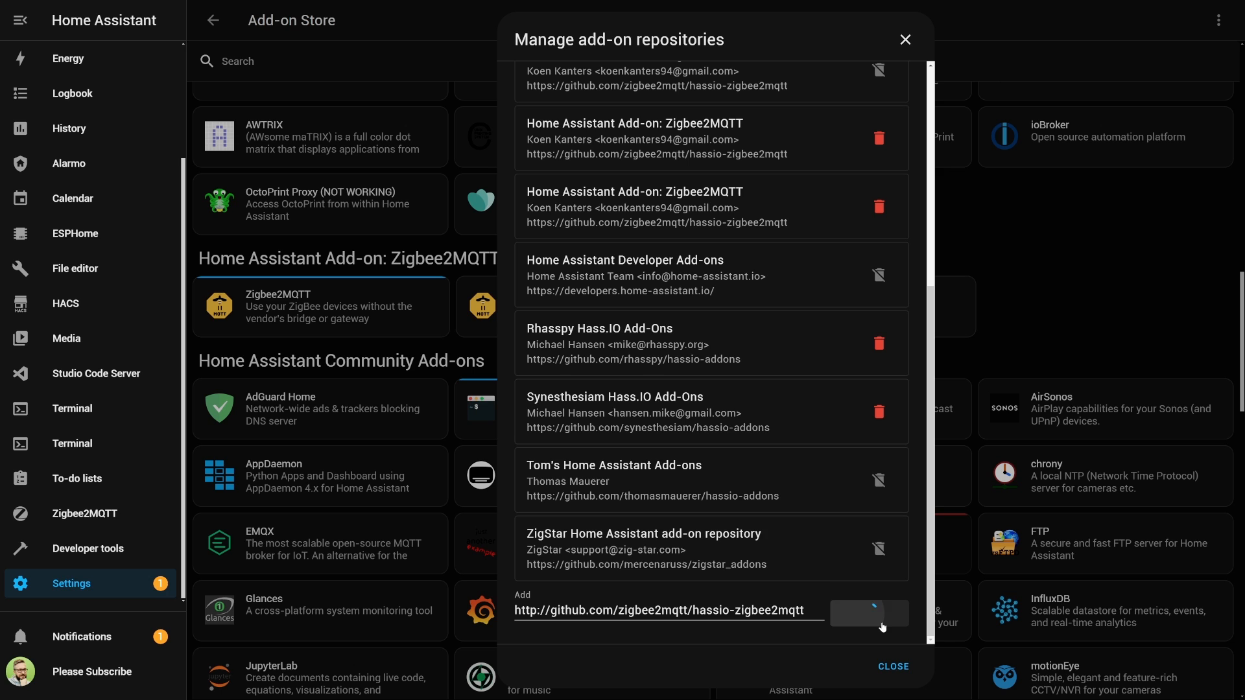
pyautogui.click(883, 613)
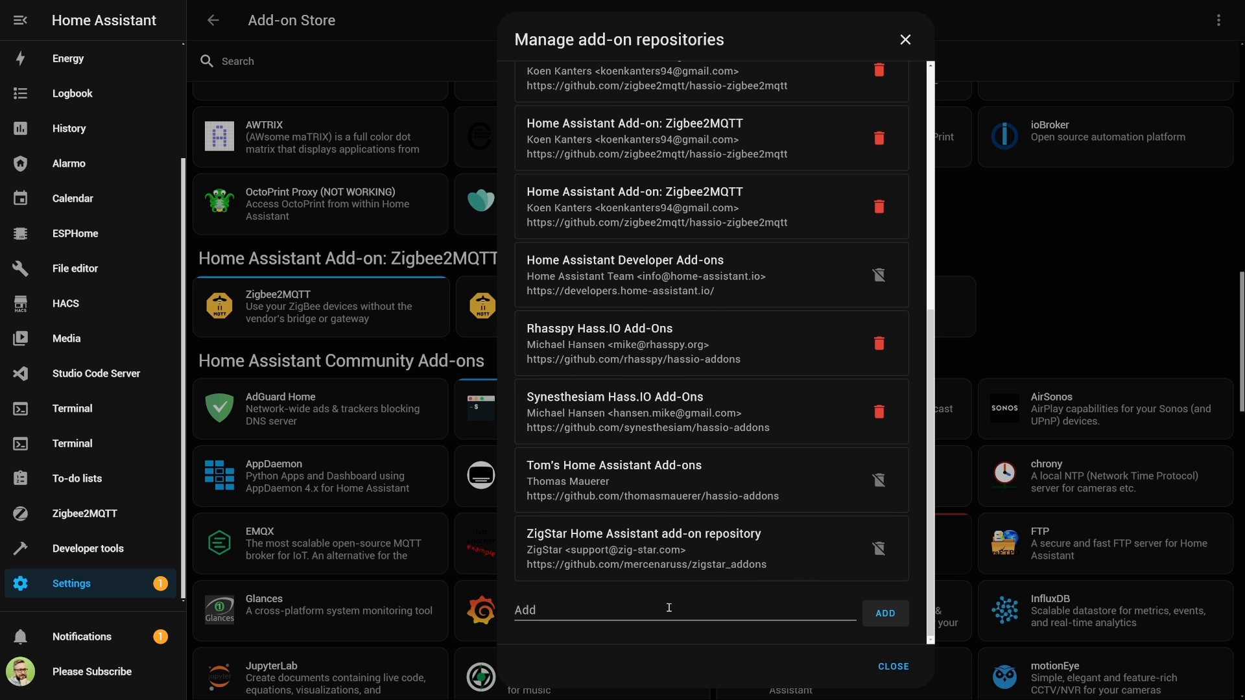
# Enter more https and http variants of the Zigbee2MQTT repo URL, then close the repository list
pyautogui.write('https://github.com/zigbee2mqtt/hassio-zigbee2mqtt')
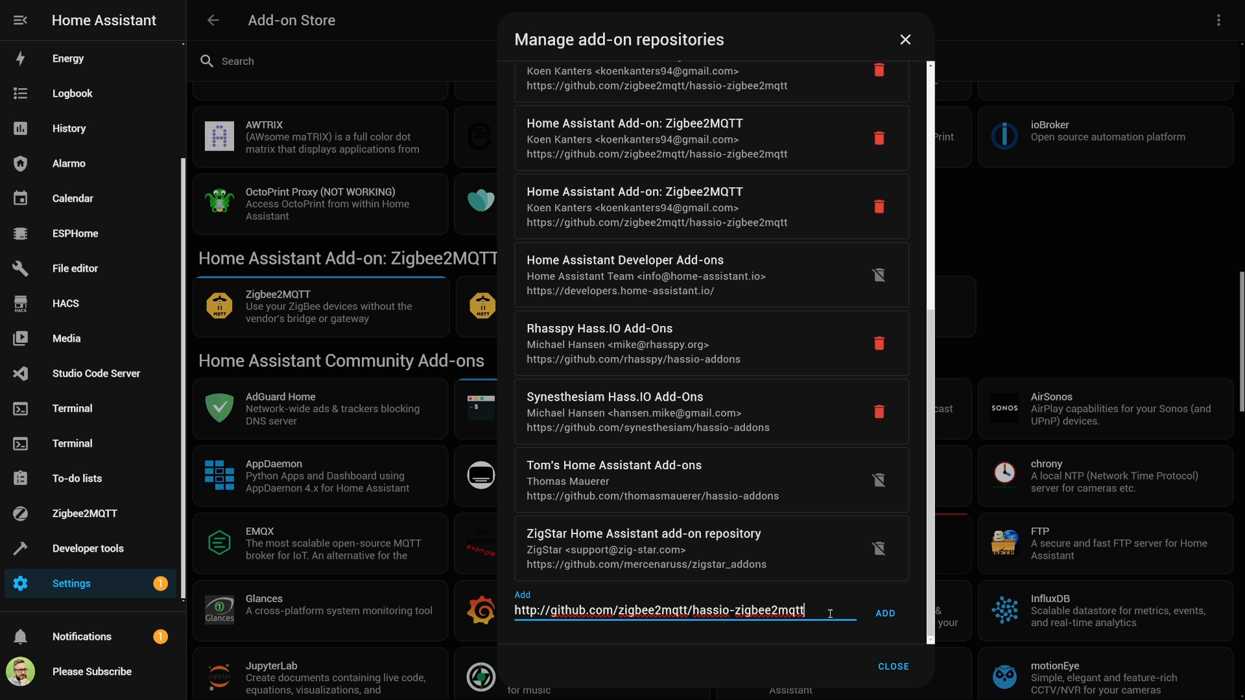
pyautogui.write('/')
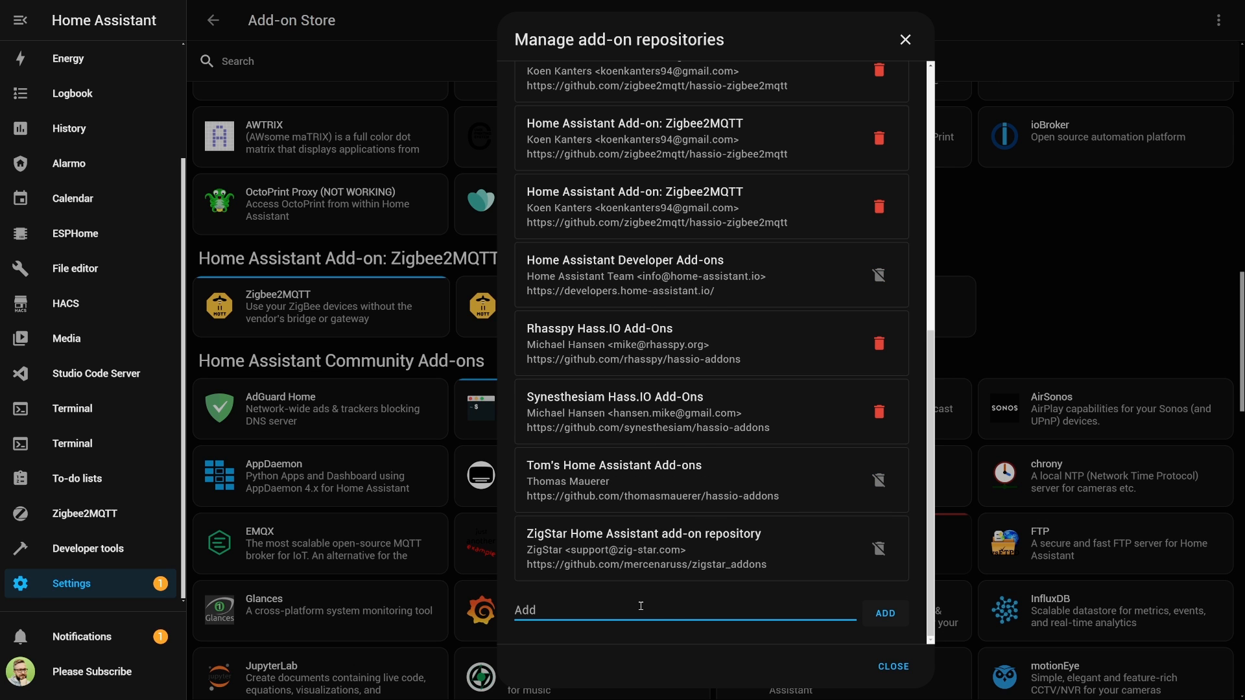
pyautogui.write('http://github.com/zigbee2mqtt/hassio-zigbee2mqtt')
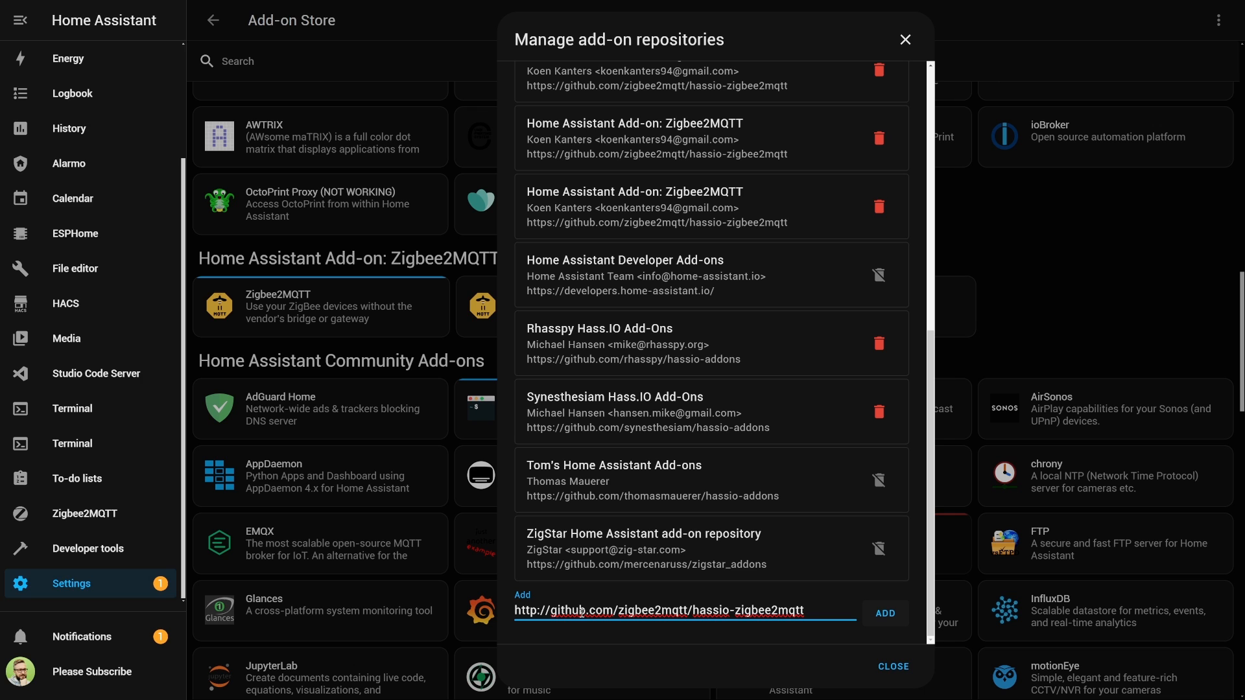
pyautogui.write('/')
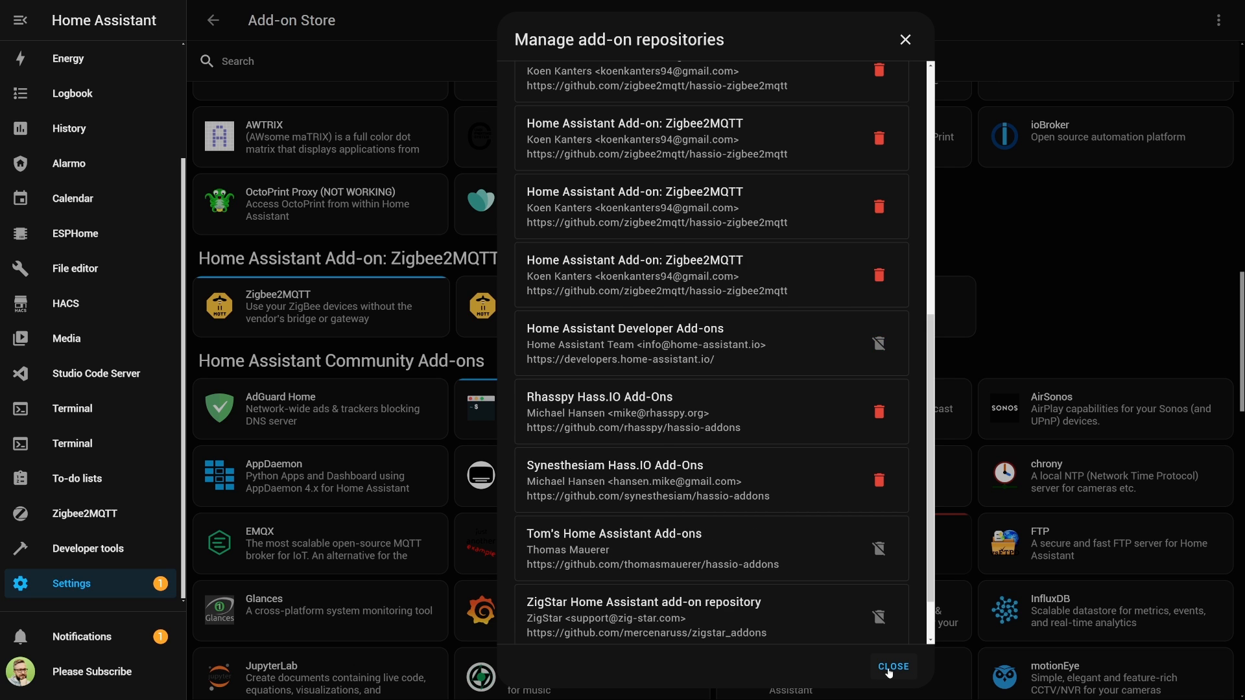
pyautogui.click(892, 667)
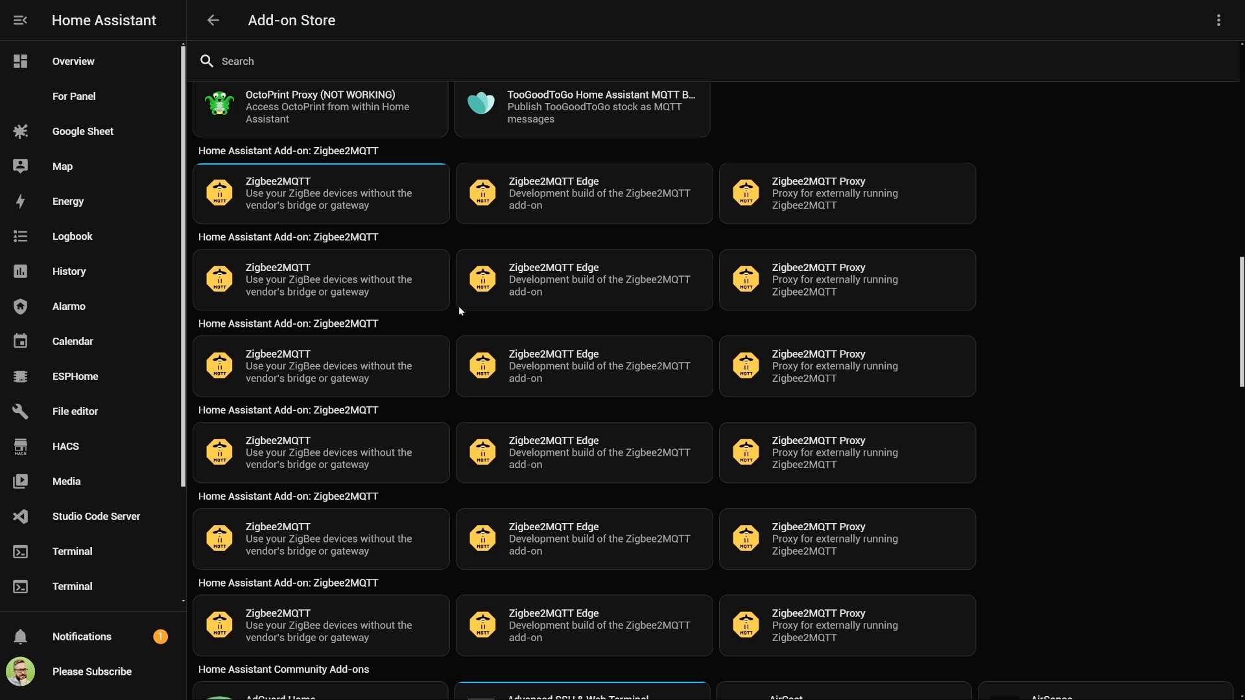
pyautogui.moveTo(200, 251)
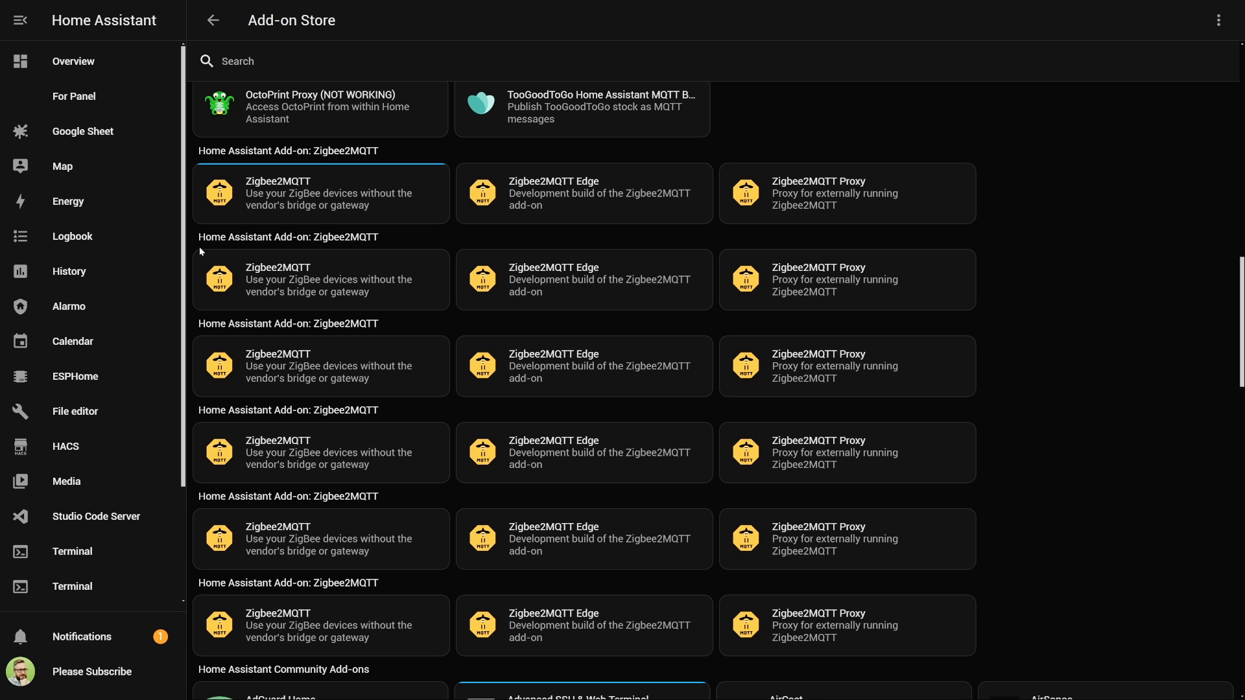
pyautogui.moveTo(364, 266)
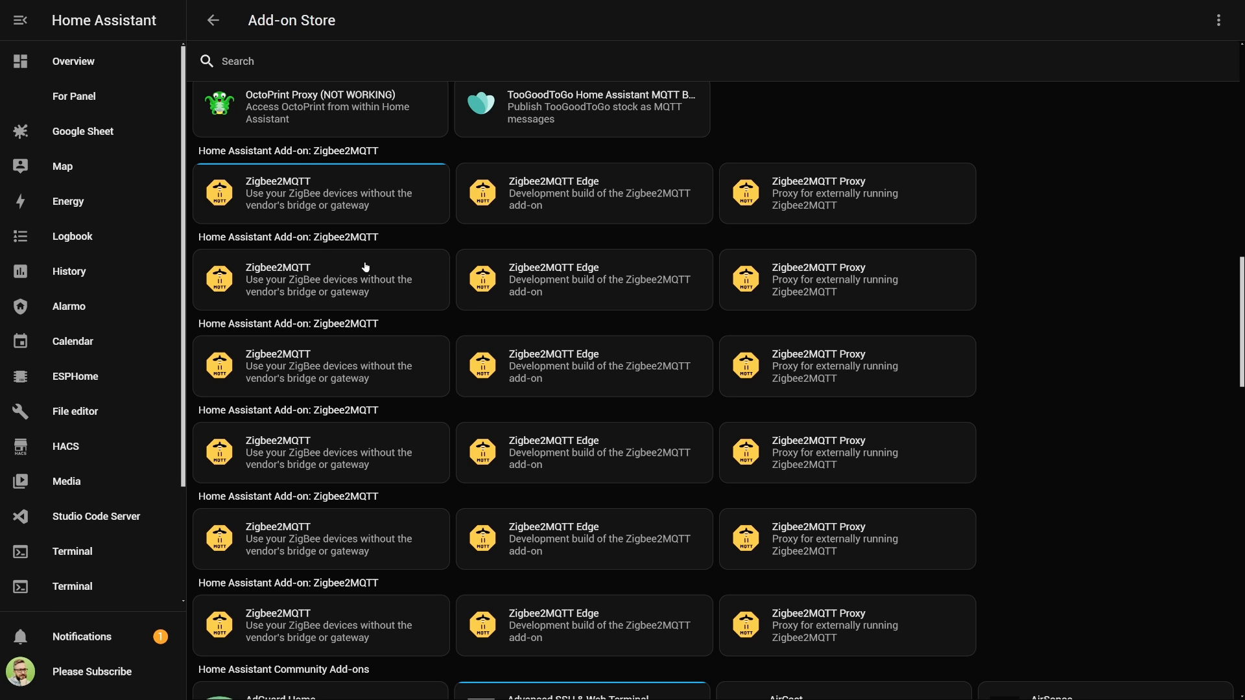
pyautogui.moveTo(365, 196)
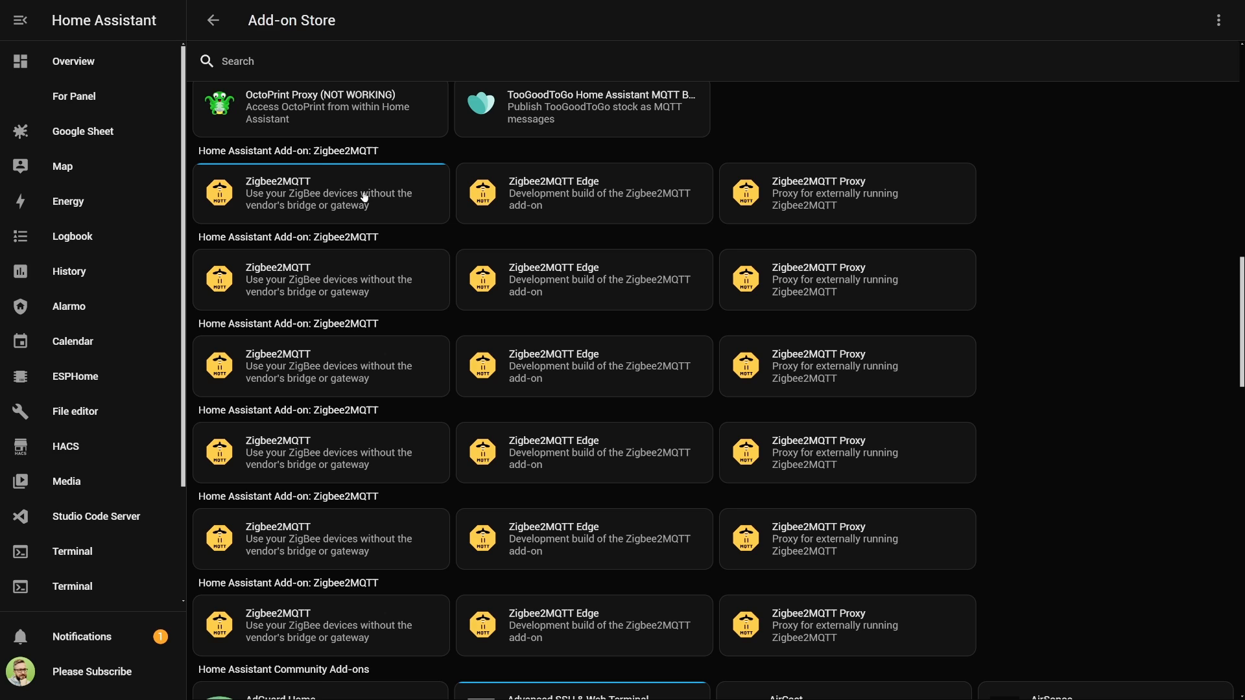
pyautogui.moveTo(372, 188)
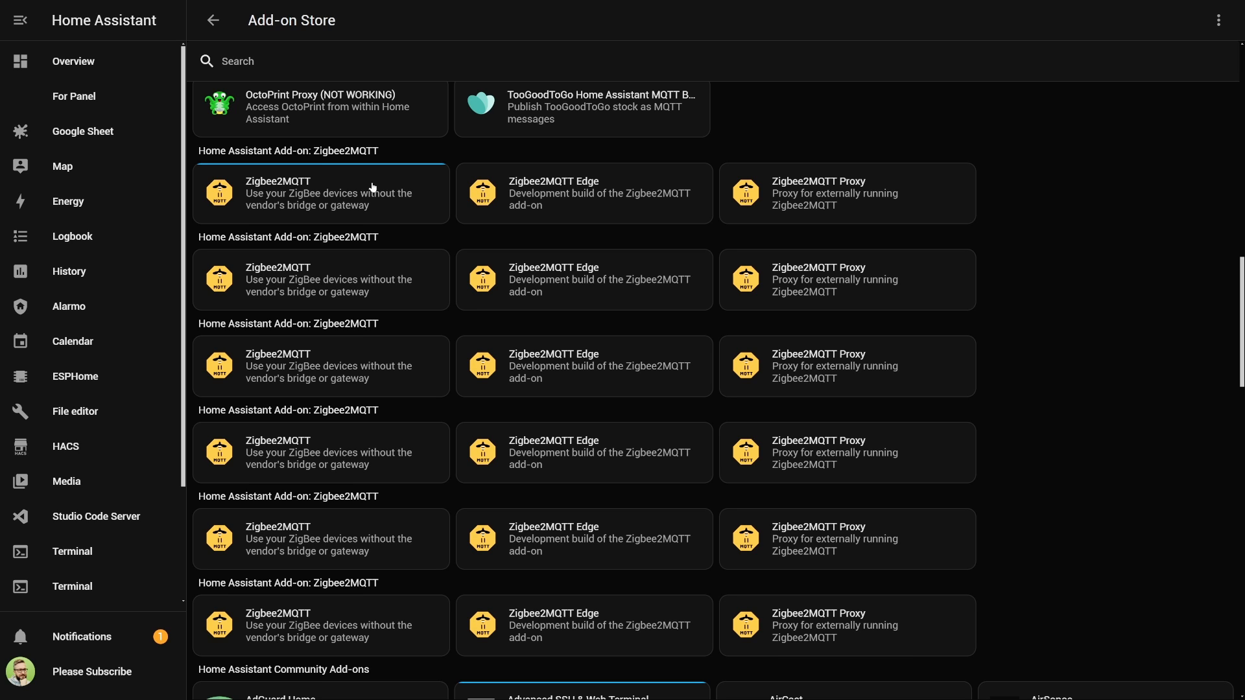
pyautogui.moveTo(310, 283)
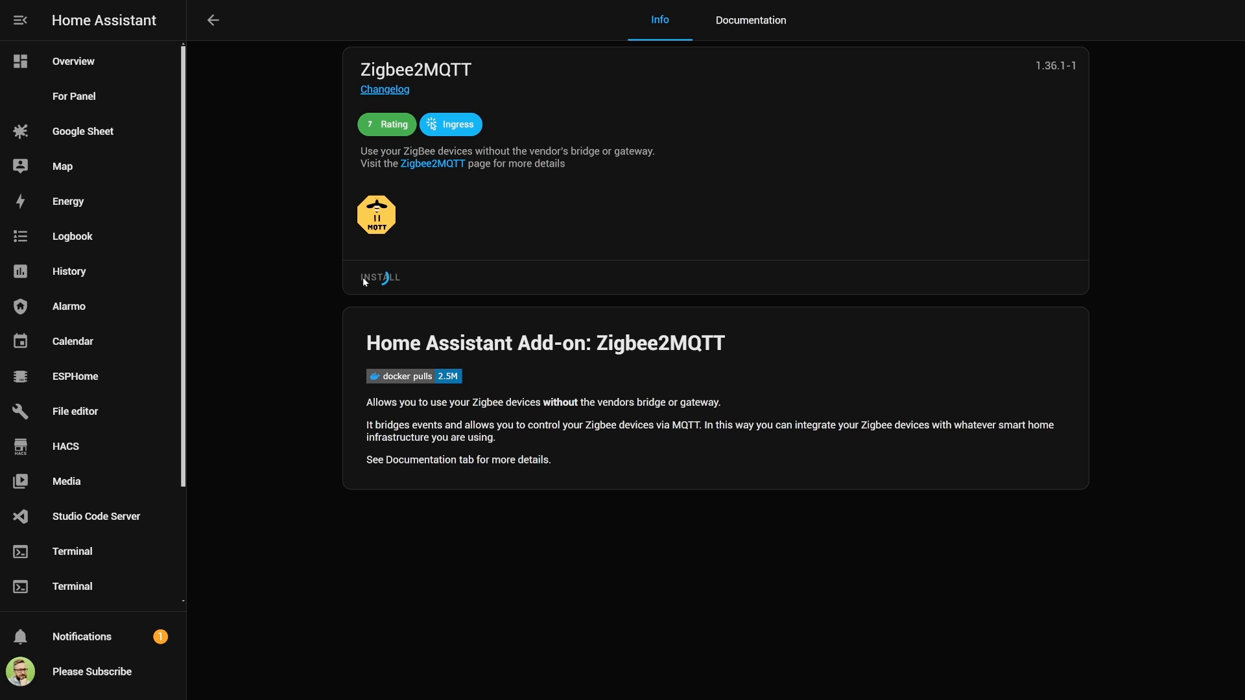
# Install the duplicated Zigbee2MQTT add-on and view its configuration options
pyautogui.click(381, 277)
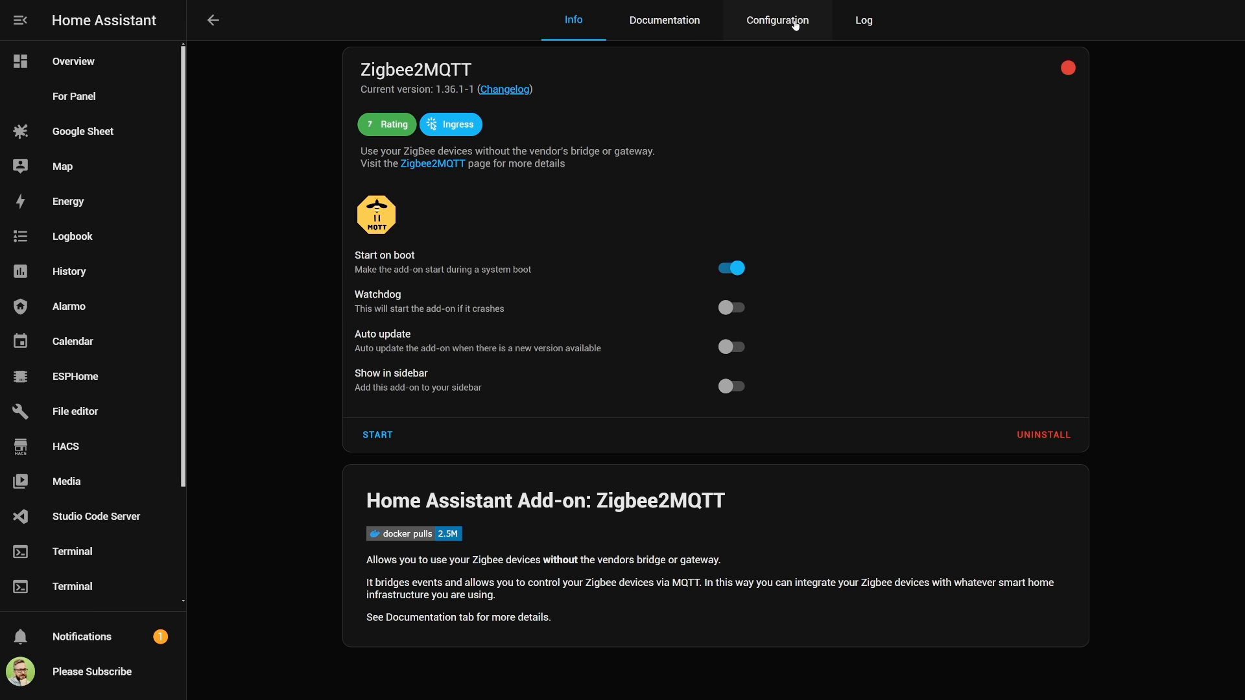
pyautogui.click(777, 20)
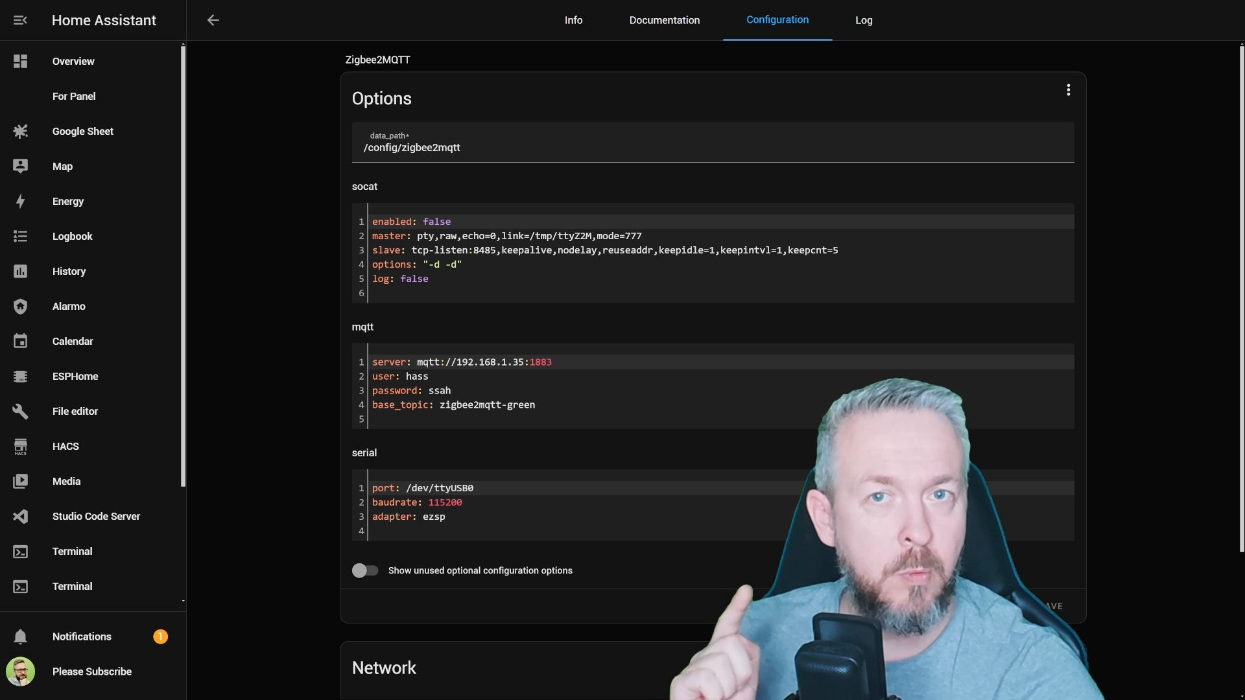
# Scroll the options to set base_topic zigbee2mqtt-green2, serial tcp://192.168.1.109:6638, adapter zstack
pyautogui.scroll(-3)
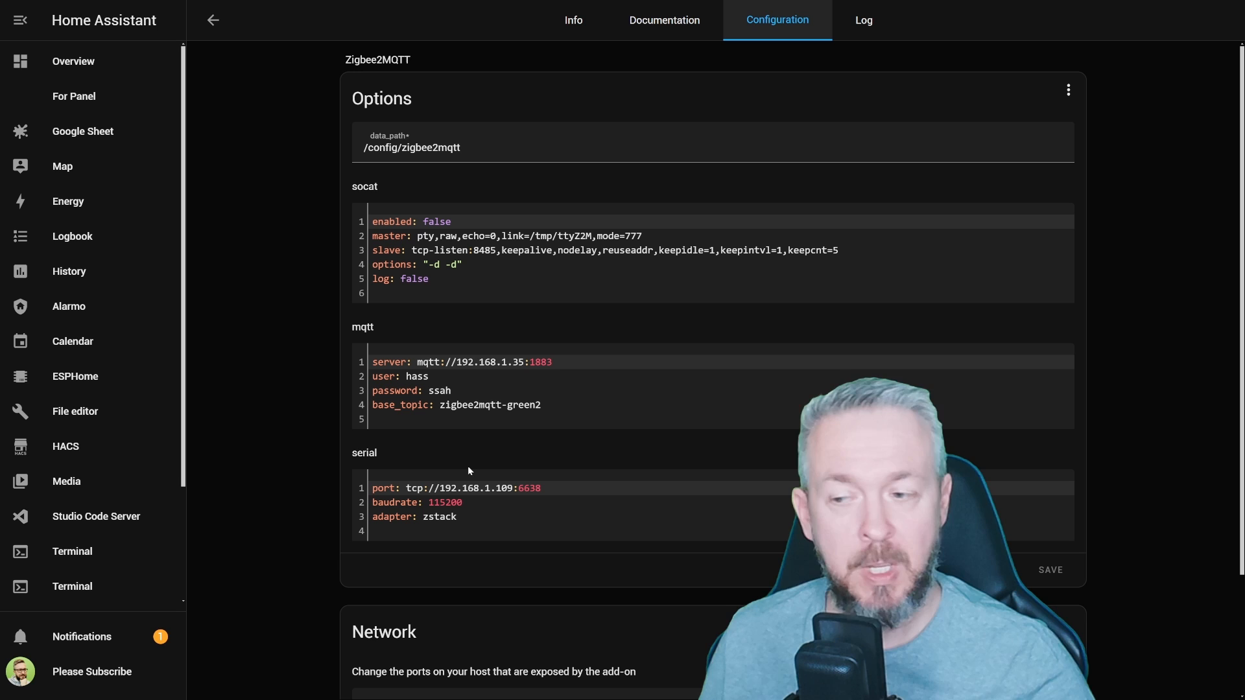
# Edit the base topic, then scroll to Network and set the Socat tcp-listen port to 8486
pyautogui.click(542, 404)
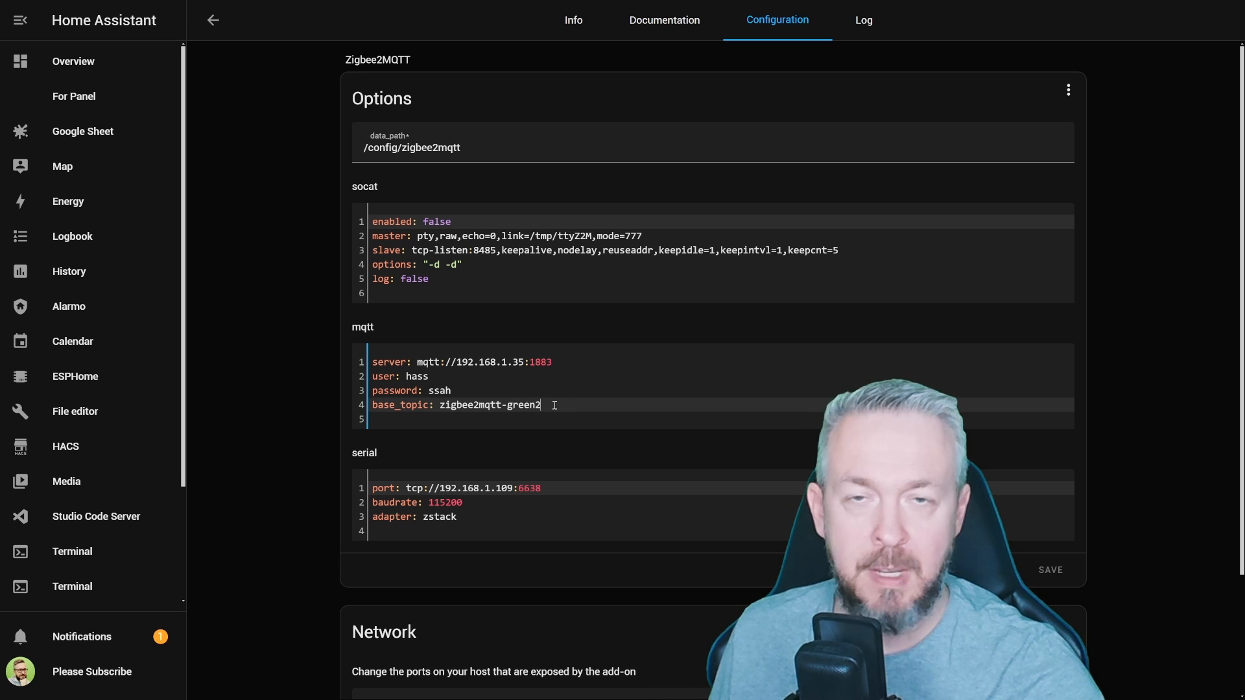
pyautogui.scroll(-3)
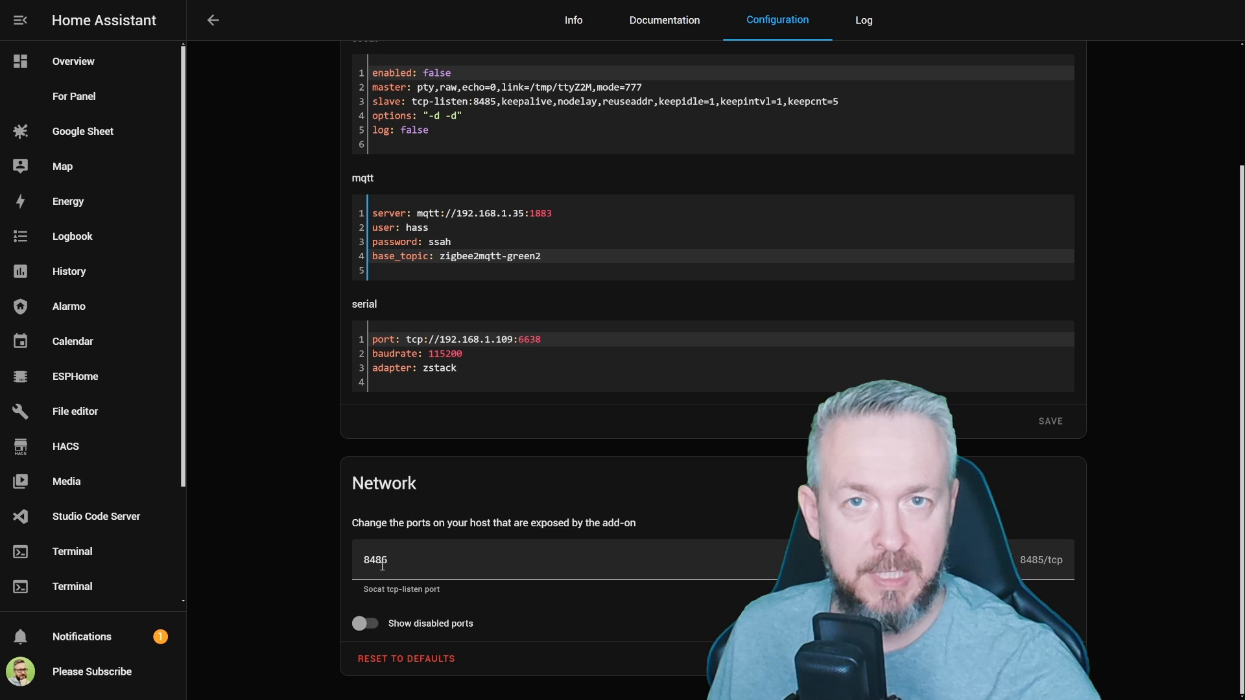
pyautogui.scroll(-3)
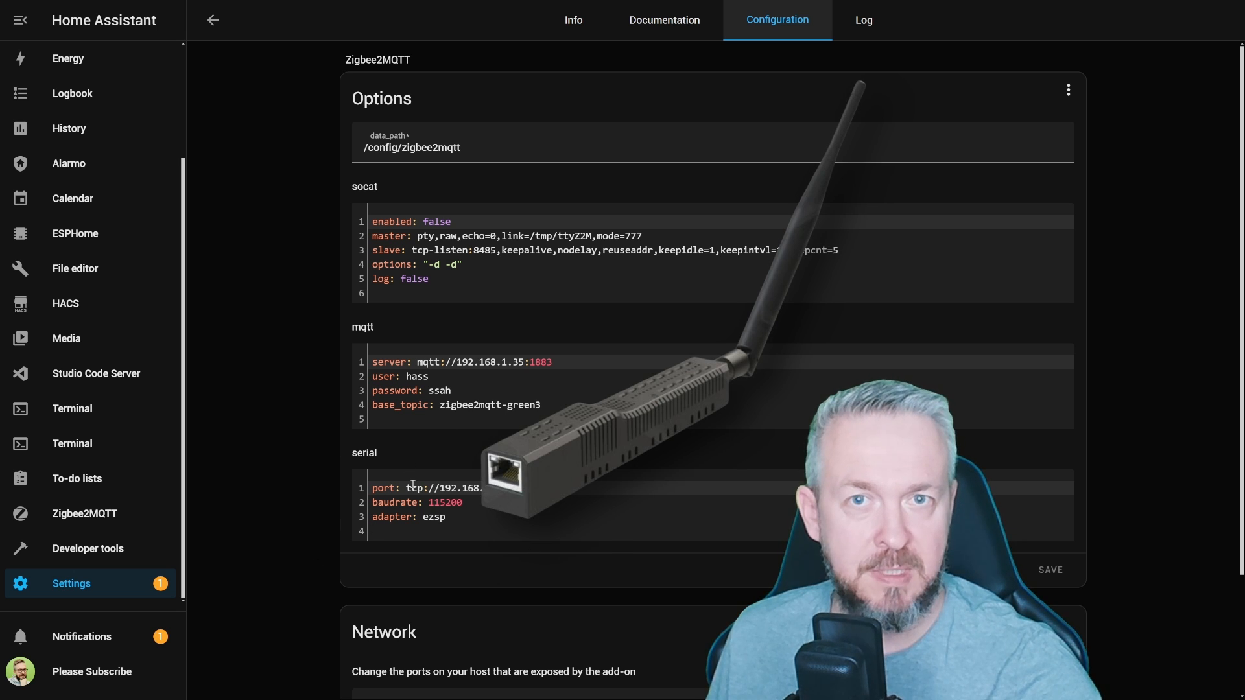
pyautogui.scroll(-3)
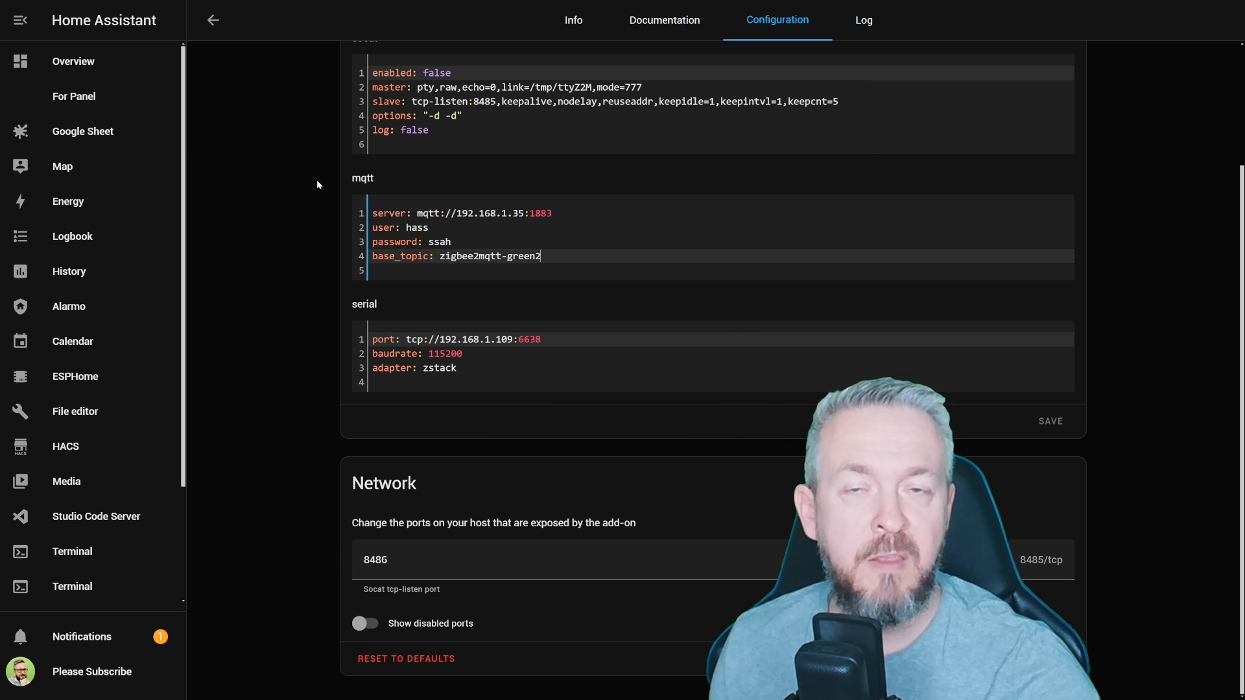
# Enable Show in sidebar for the second Zigbee2MQTT add-on and start it
pyautogui.click(573, 20)
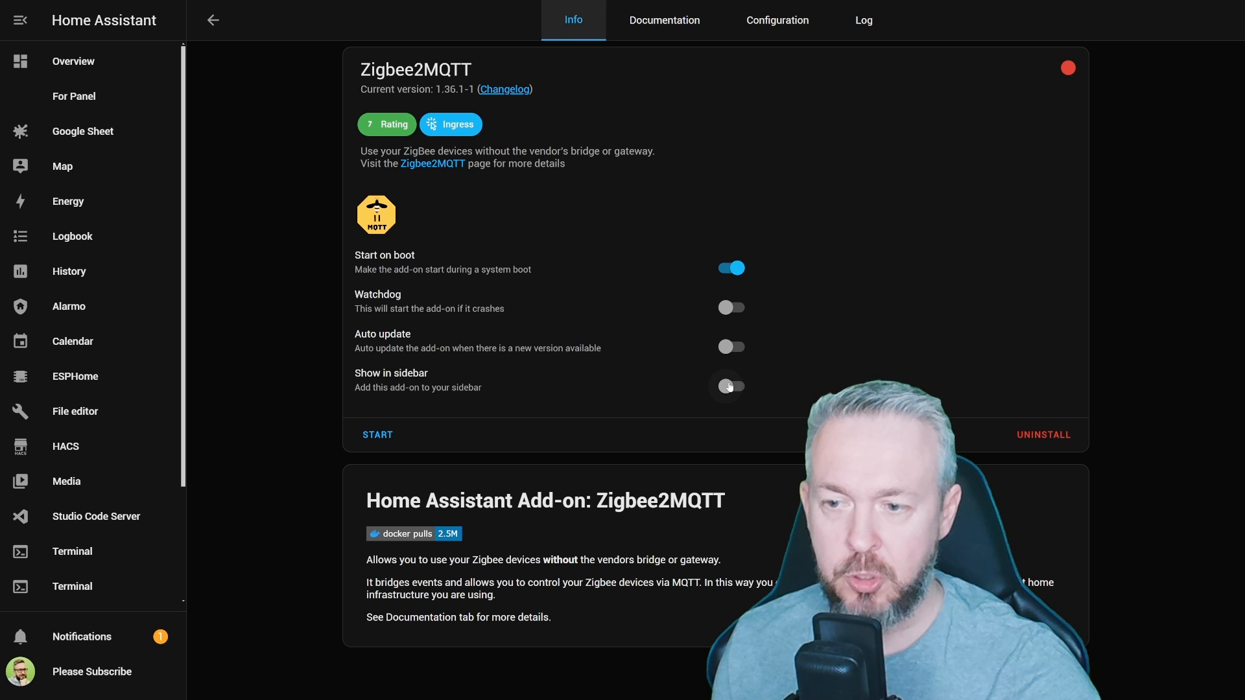
pyautogui.click(728, 387)
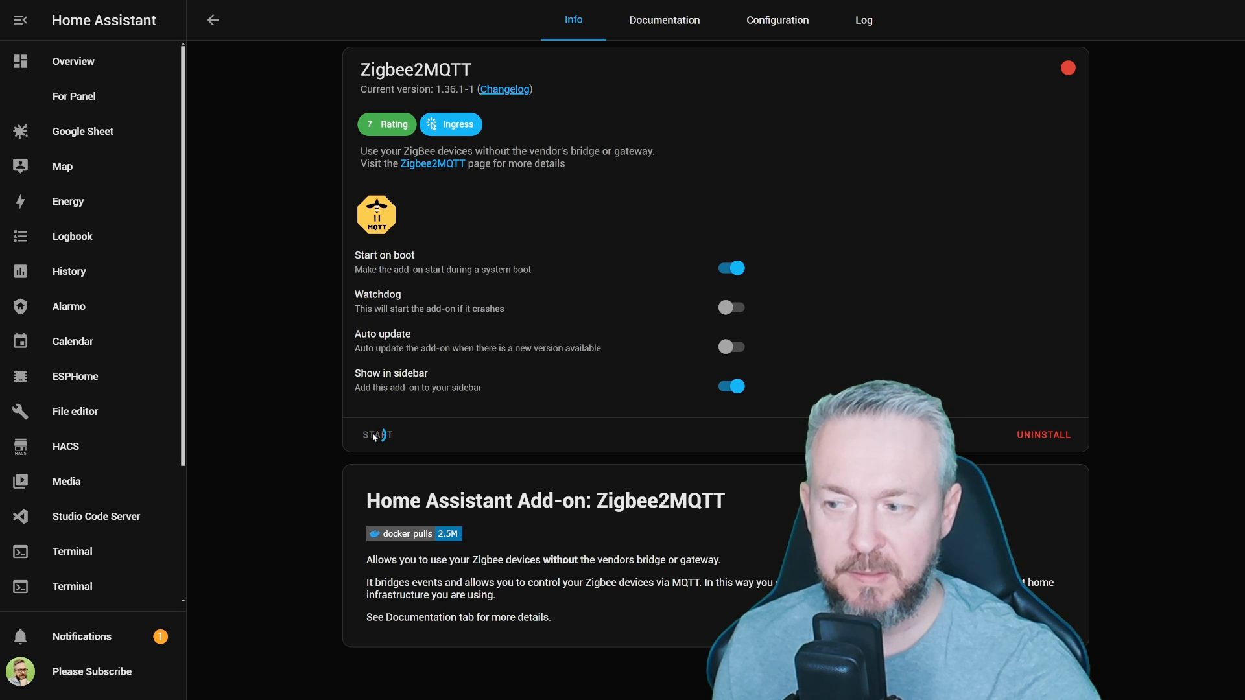
pyautogui.click(378, 435)
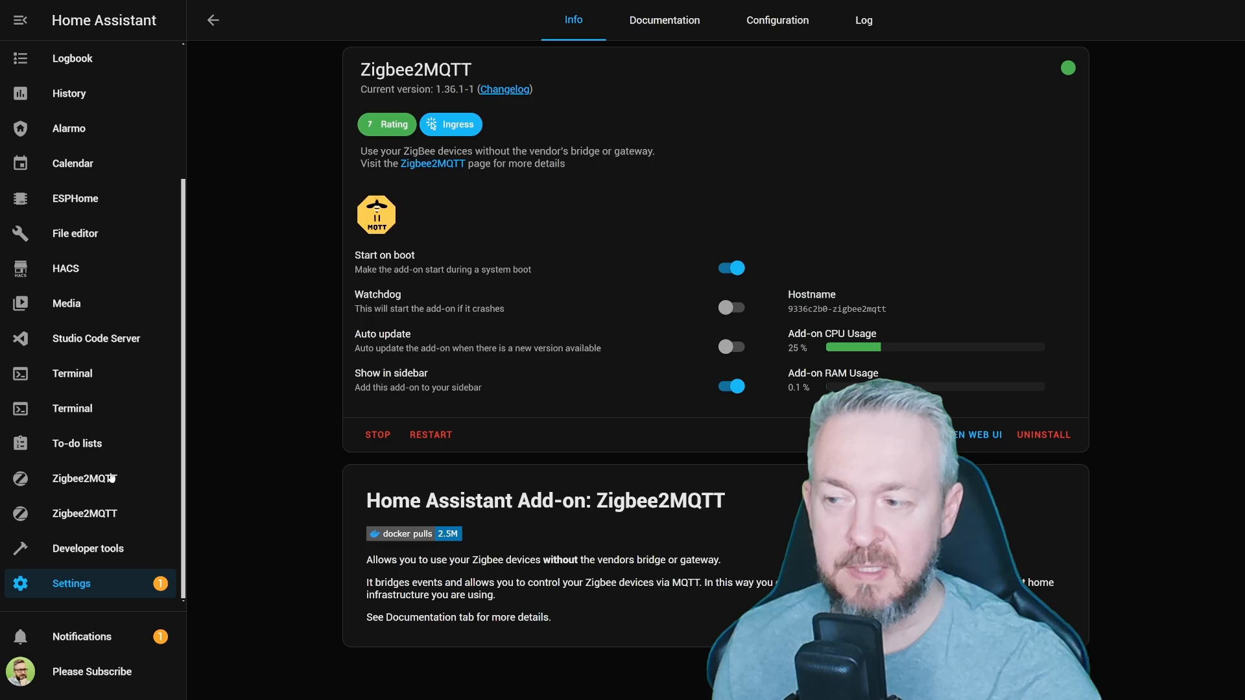
# Open its sidebar dashboard, confirm the log reports started, and open the next add-on's details
pyautogui.click(85, 478)
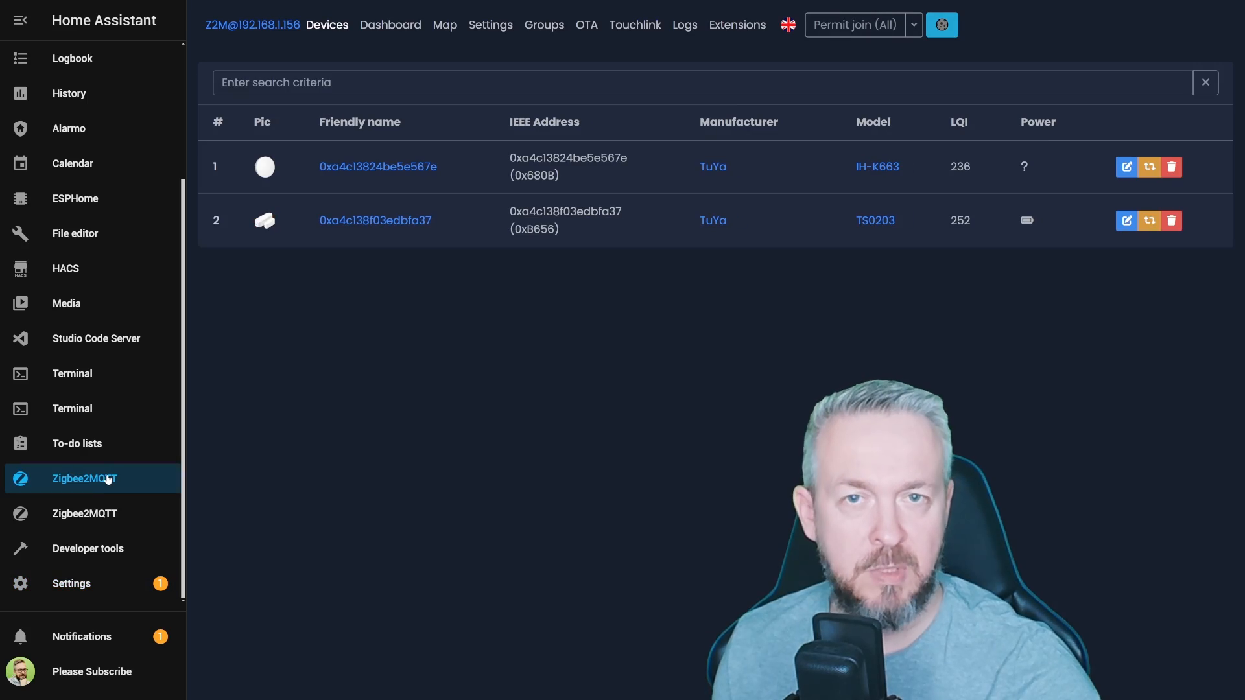
pyautogui.click(85, 513)
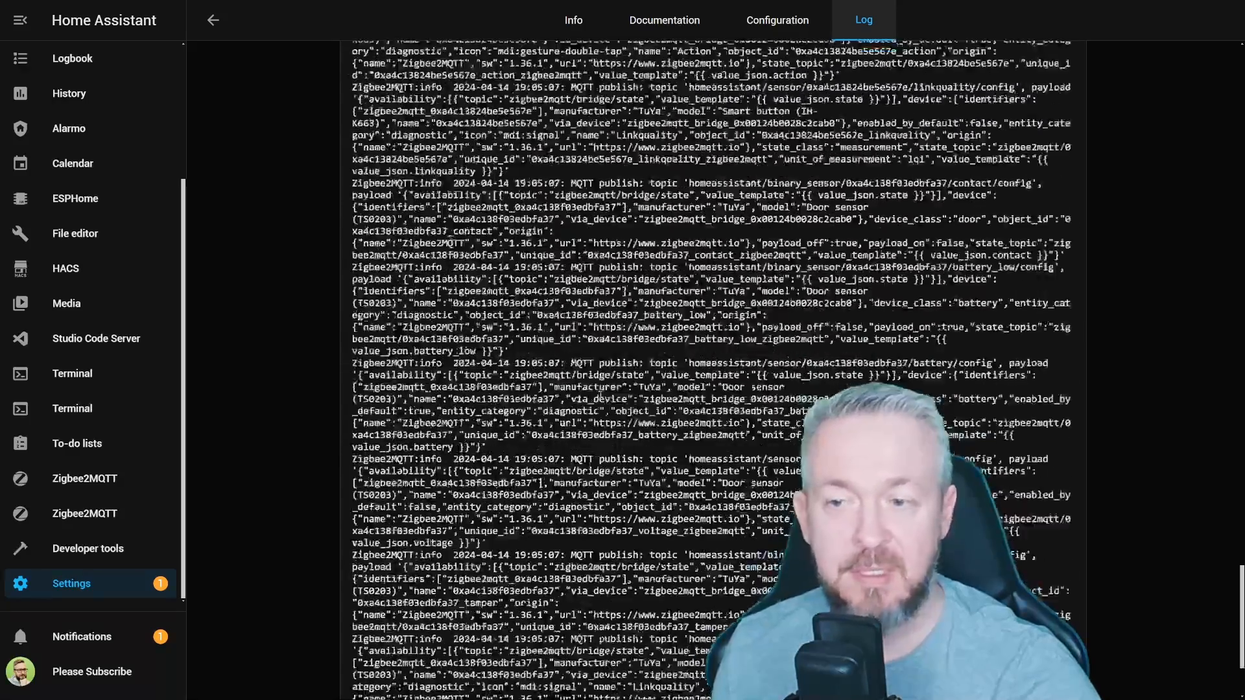
pyautogui.scroll(-3)
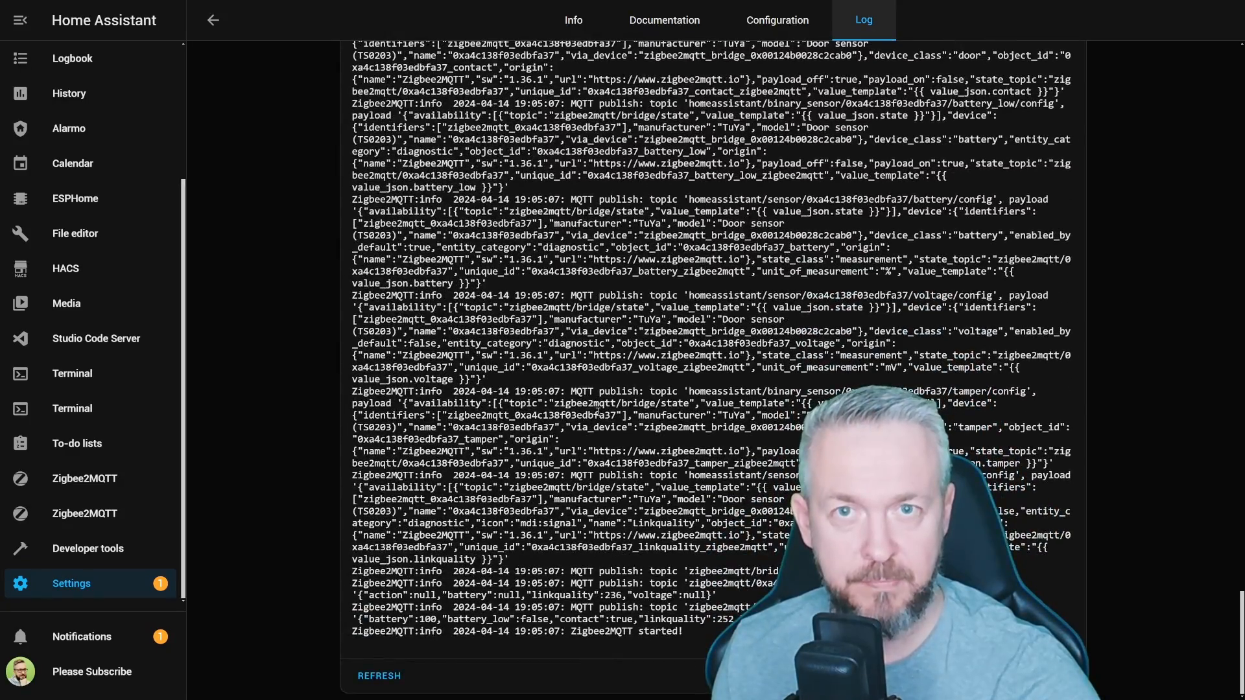
pyautogui.click(572, 20)
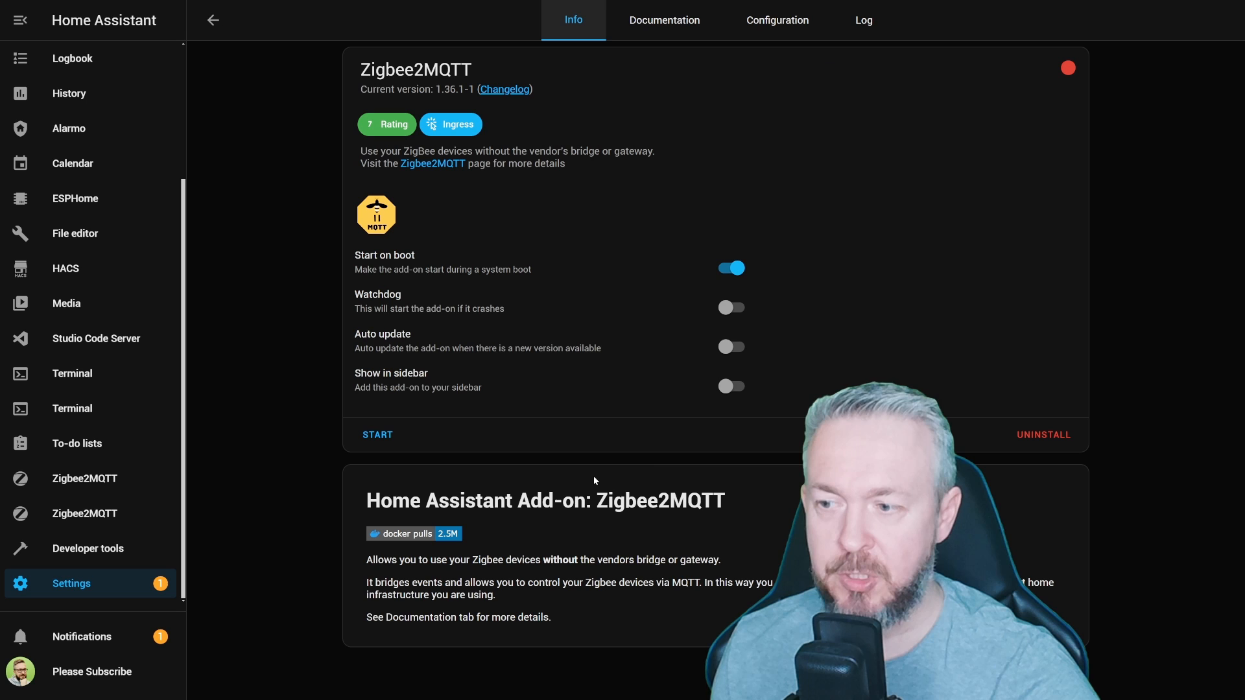
# Enable Show in sidebar for the third Zigbee2MQTT add-on, start it, and open a dashboard
pyautogui.click(731, 386)
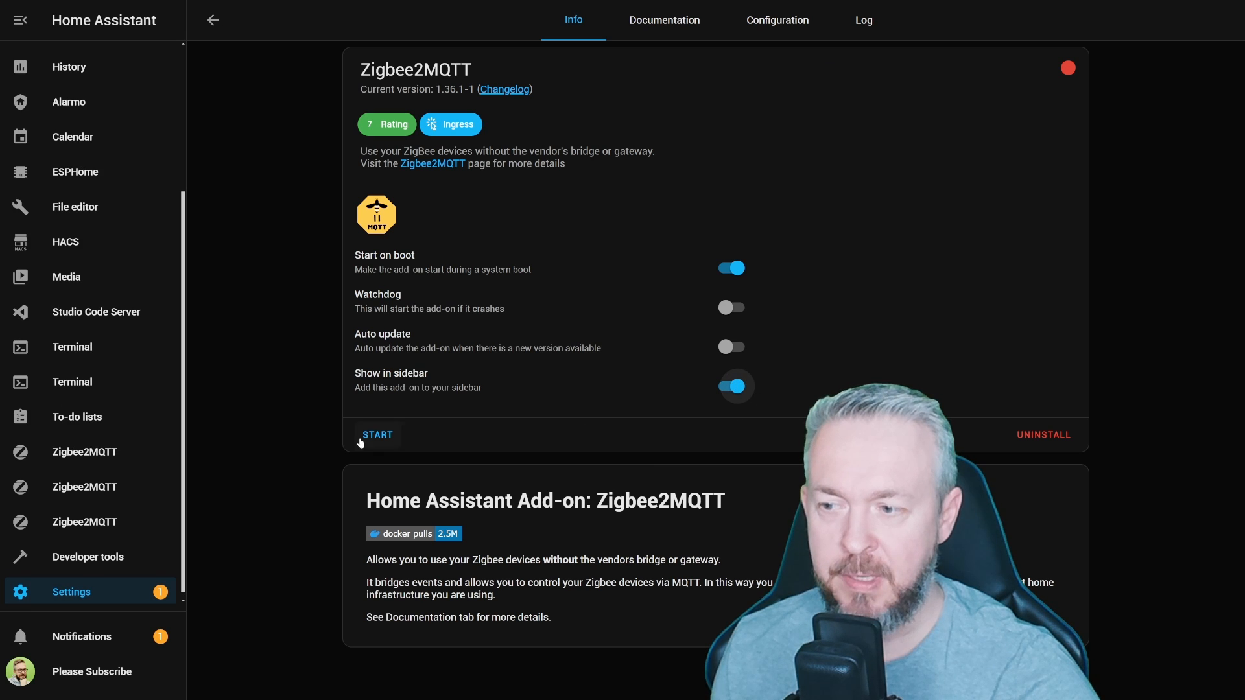
pyautogui.click(378, 435)
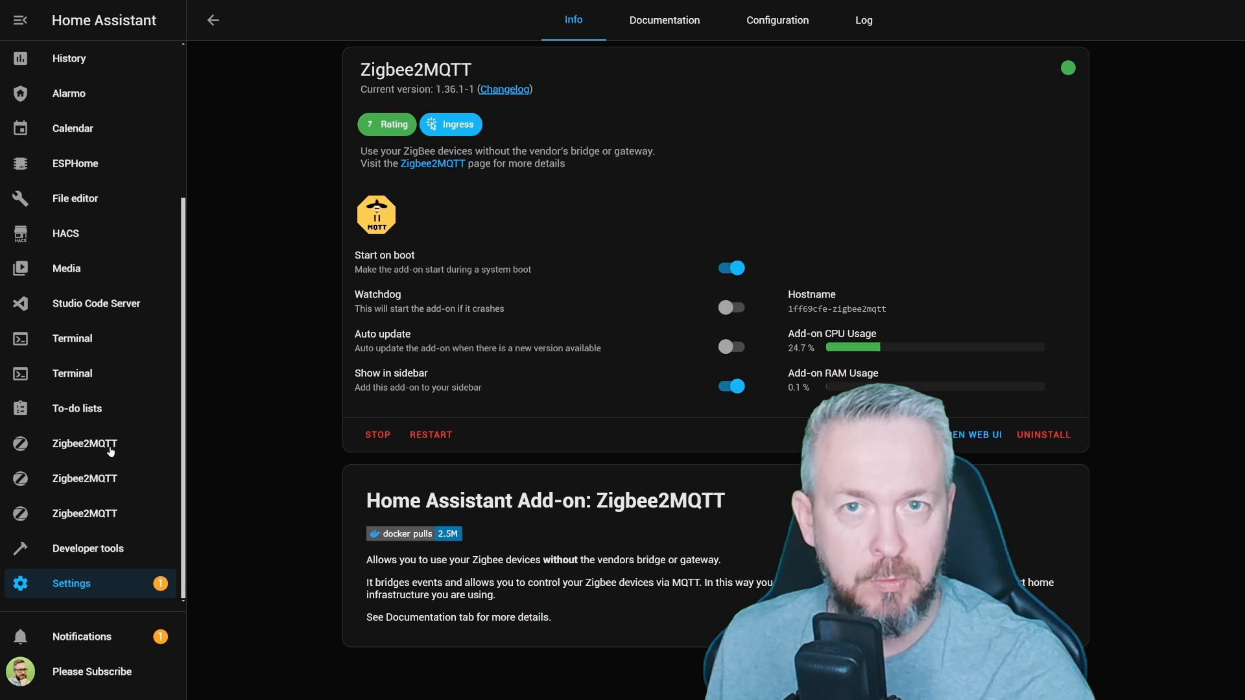
pyautogui.click(85, 443)
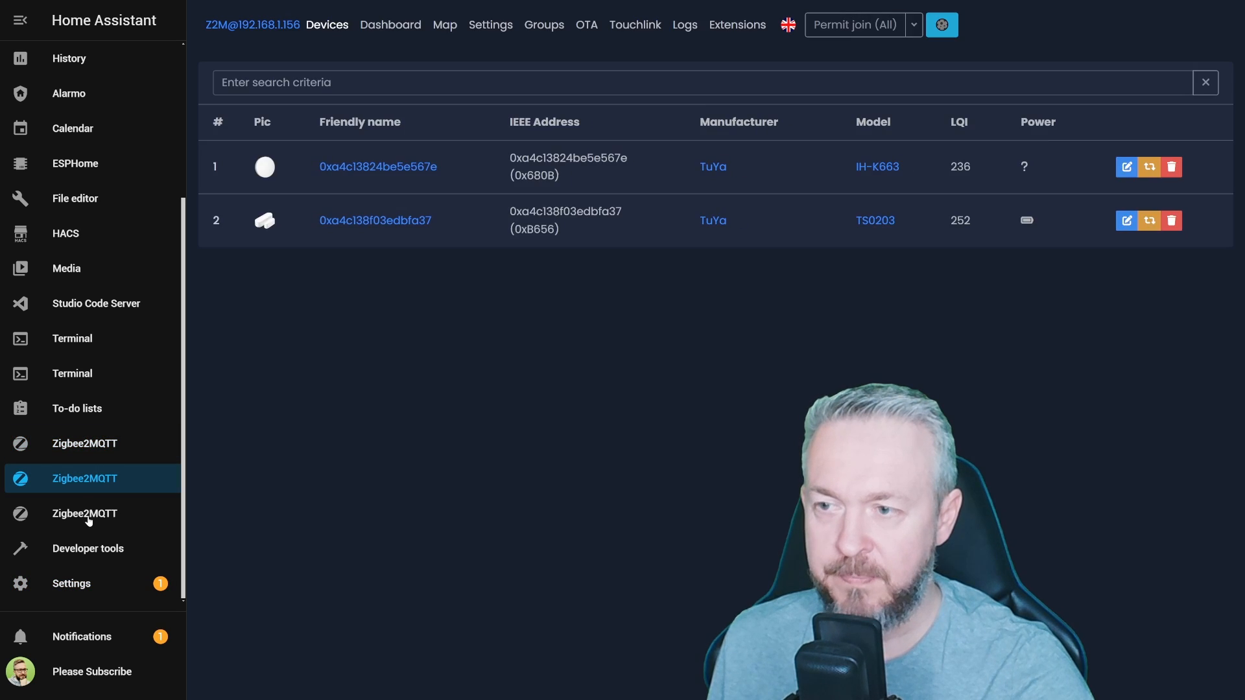
# Open another Zigbee2MQTT dashboard from the sidebar and review its Devices list
pyautogui.click(85, 512)
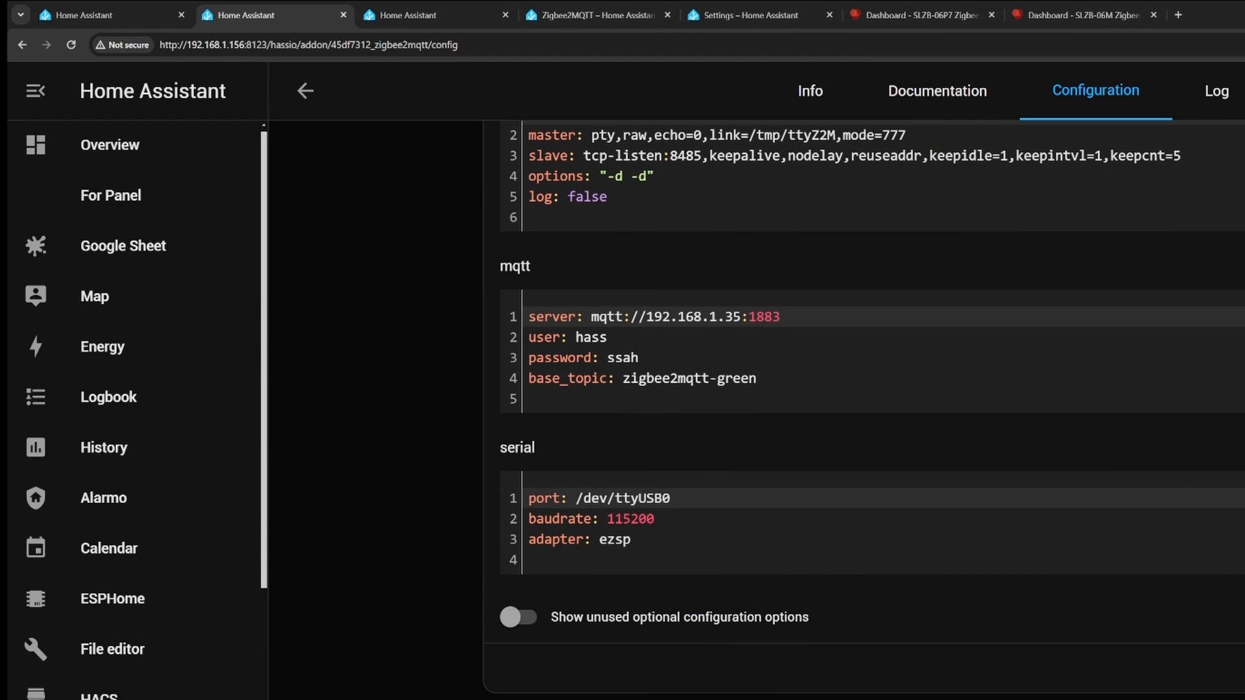
pyautogui.scroll(-3)
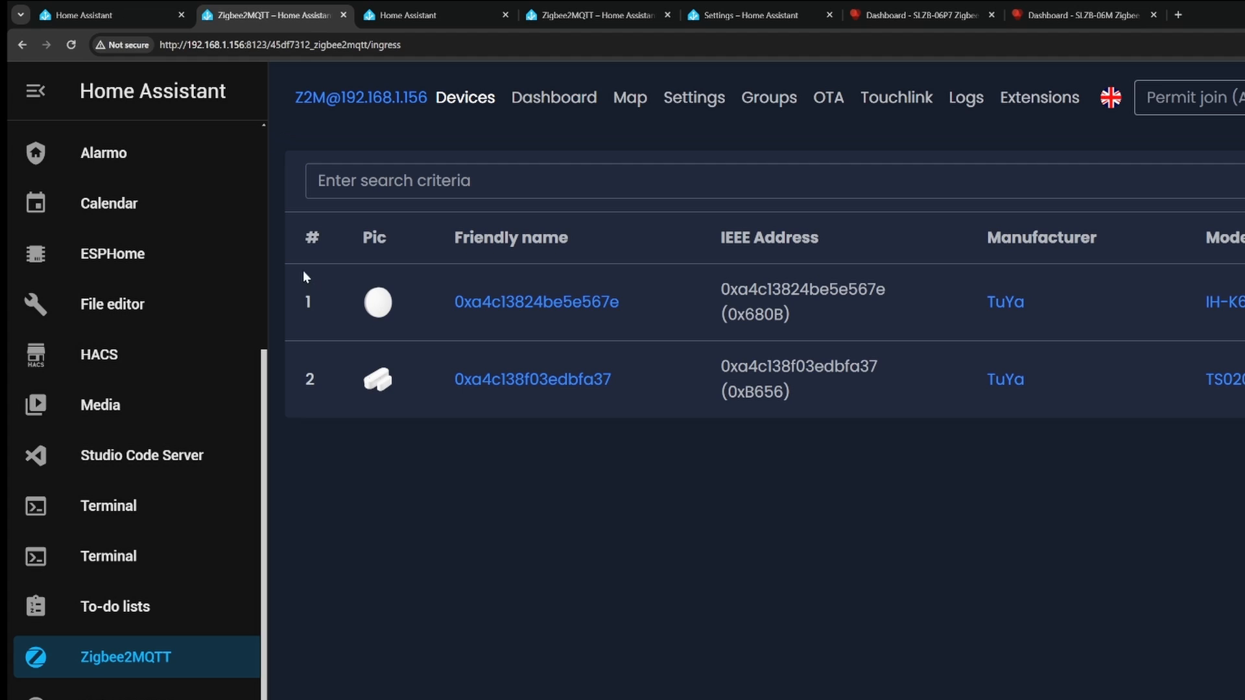
pyautogui.click(282, 45)
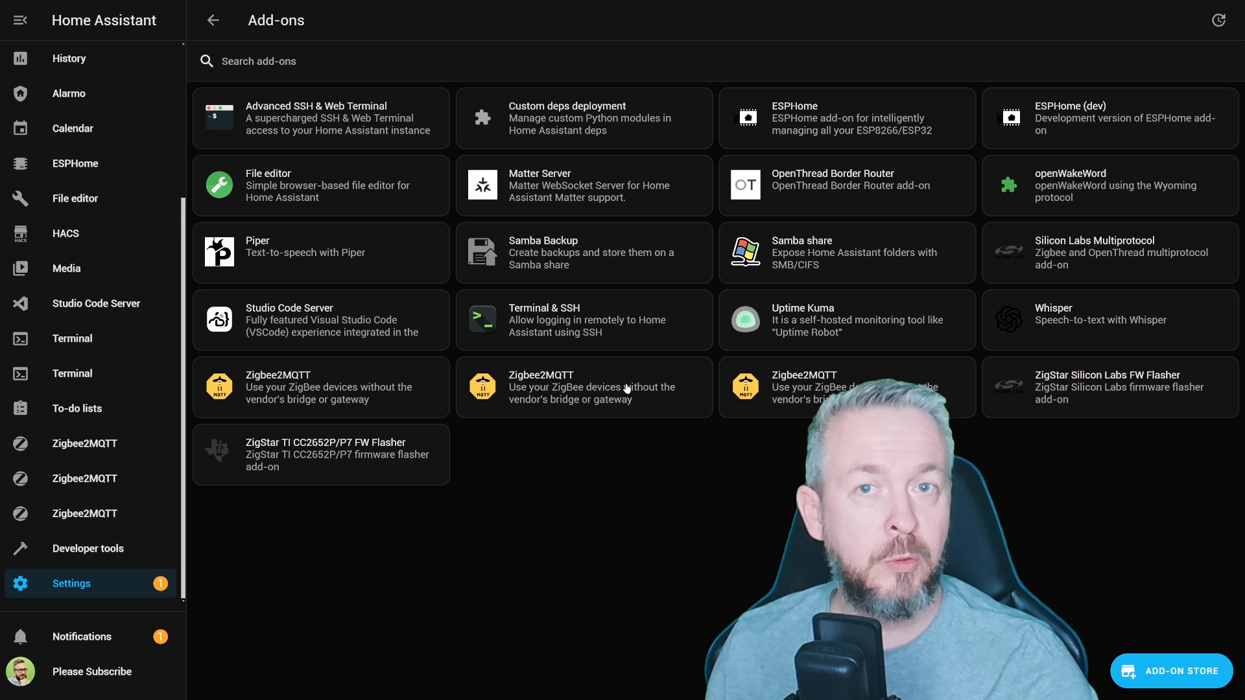
pyautogui.moveTo(623, 396)
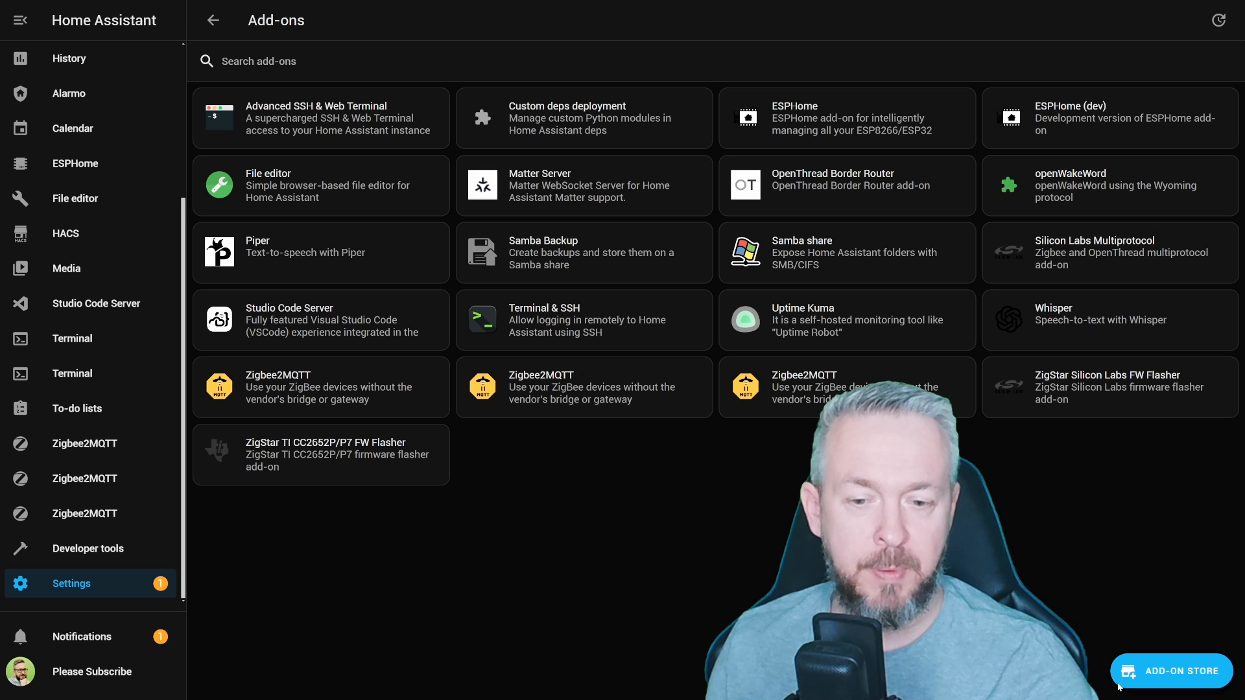
# In the Add-on Store's repository list, delete a duplicate Zigbee2MQTT repository
pyautogui.click(1171, 671)
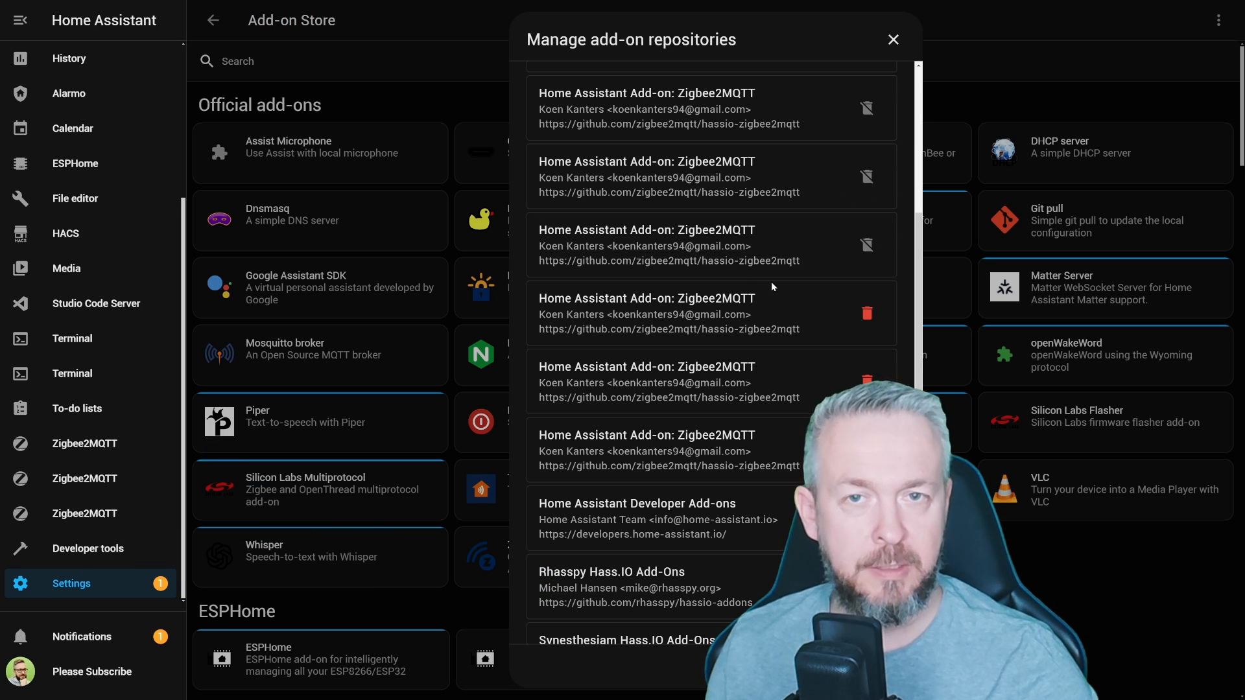
pyautogui.moveTo(866, 312)
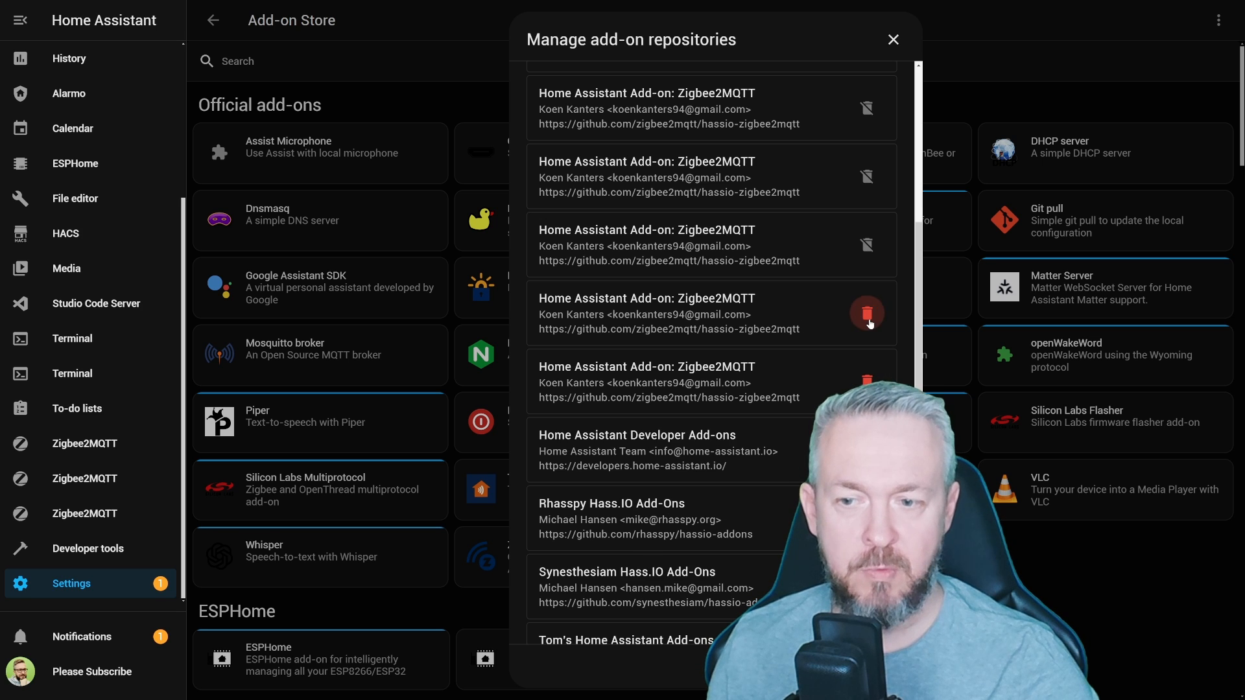
pyautogui.click(866, 312)
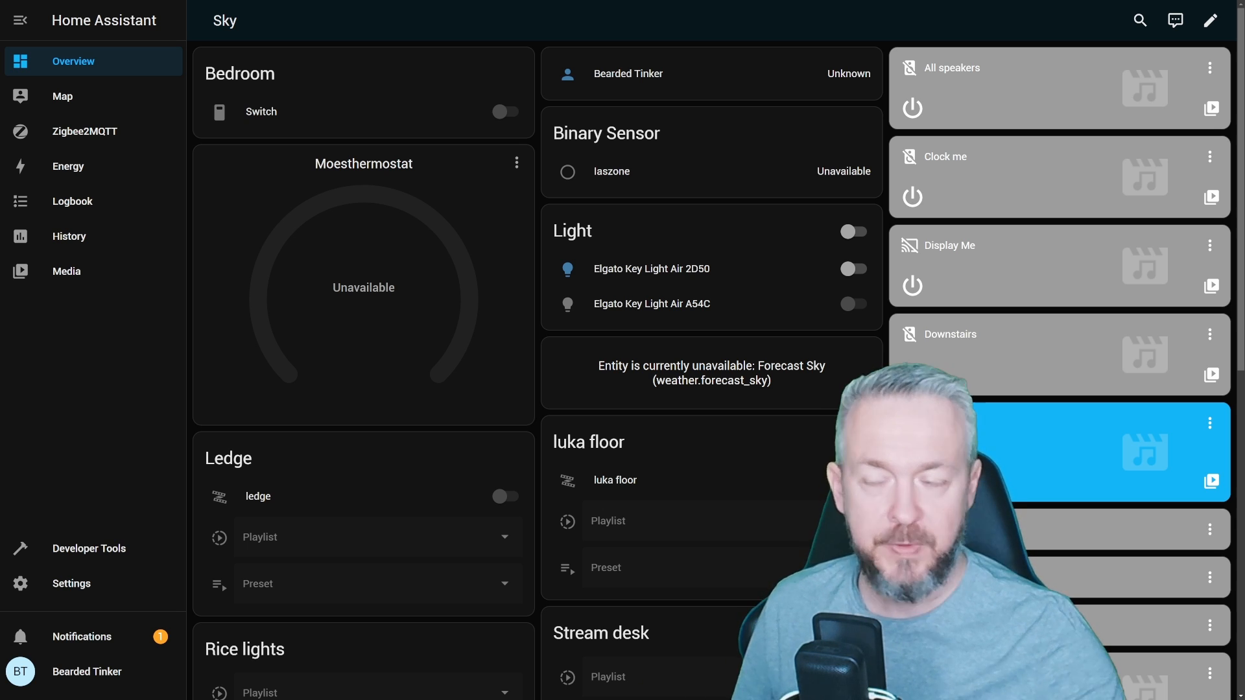
# Open the Zigbee2MQTT panel and view Settings > About, showing Core 2024.4.3
pyautogui.click(85, 131)
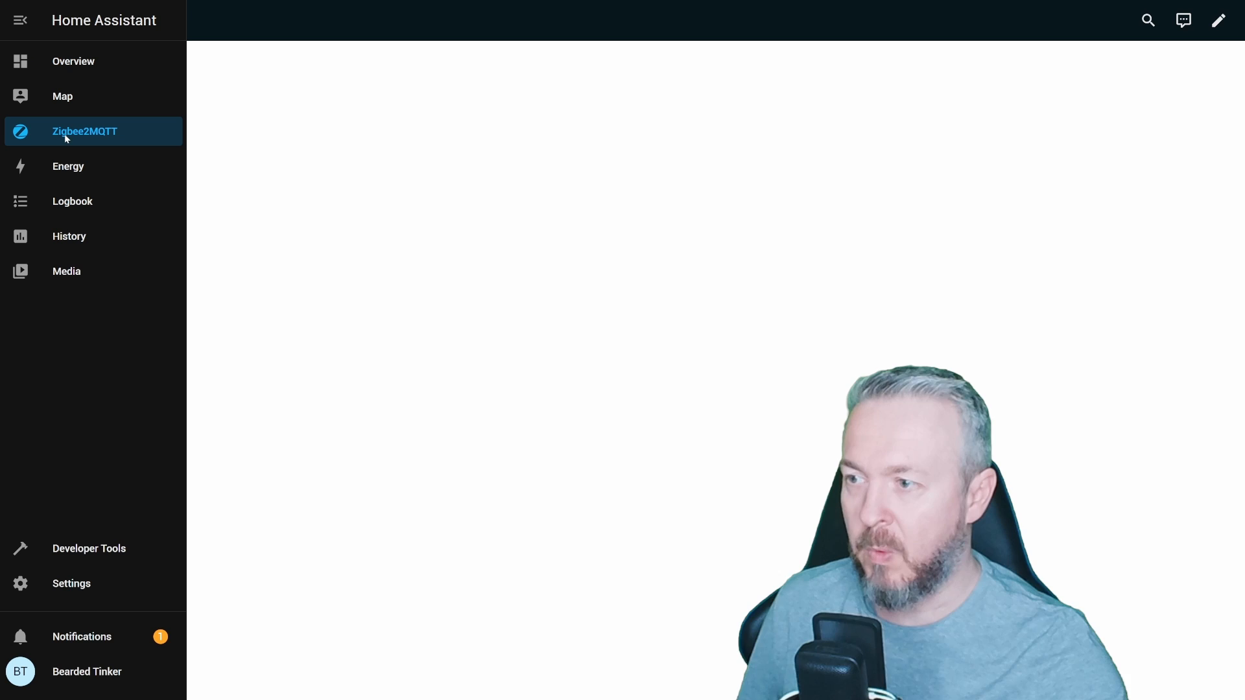
pyautogui.click(84, 131)
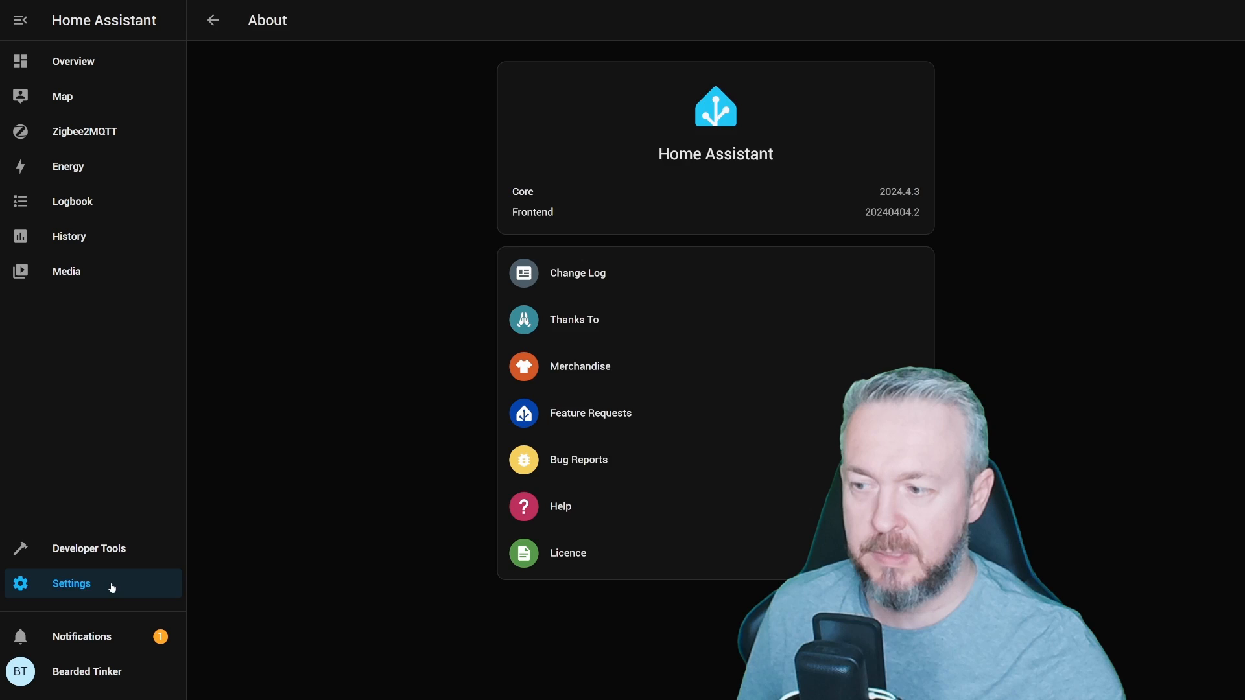
pyautogui.click(71, 584)
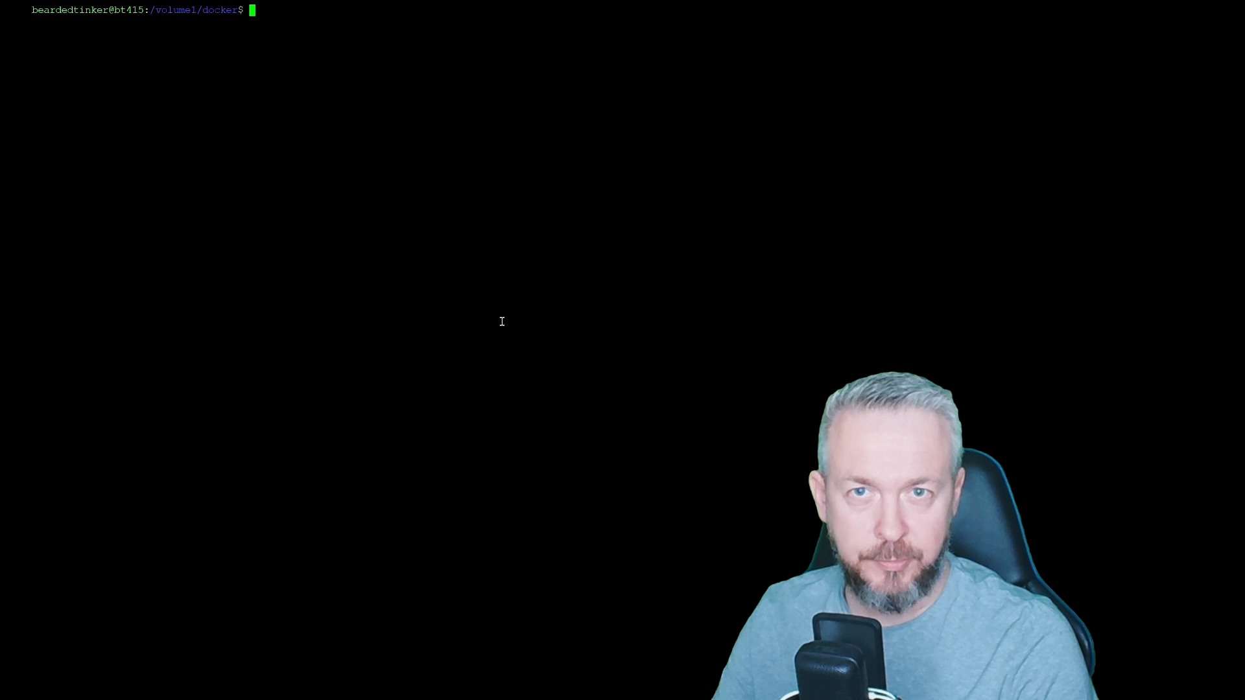
# List the z2m2 folder, move into data, and open configuration.yaml in vi
pyautogui.write('ls')
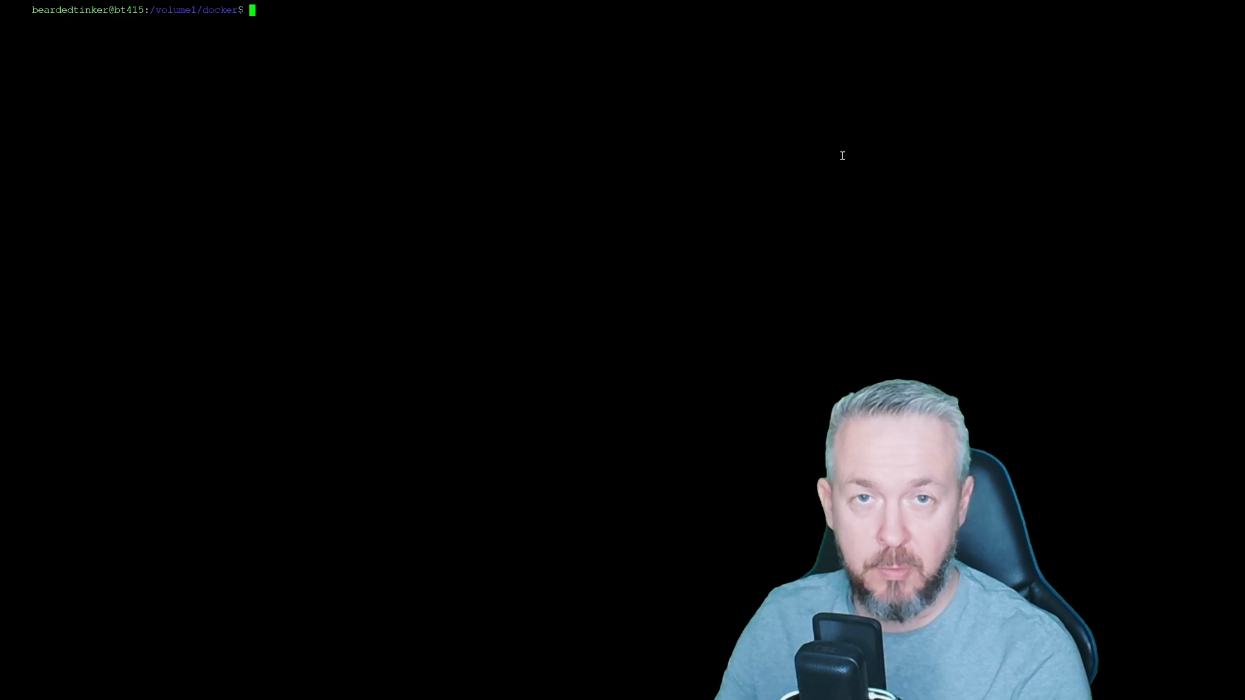
pyautogui.write('cd z2m2')
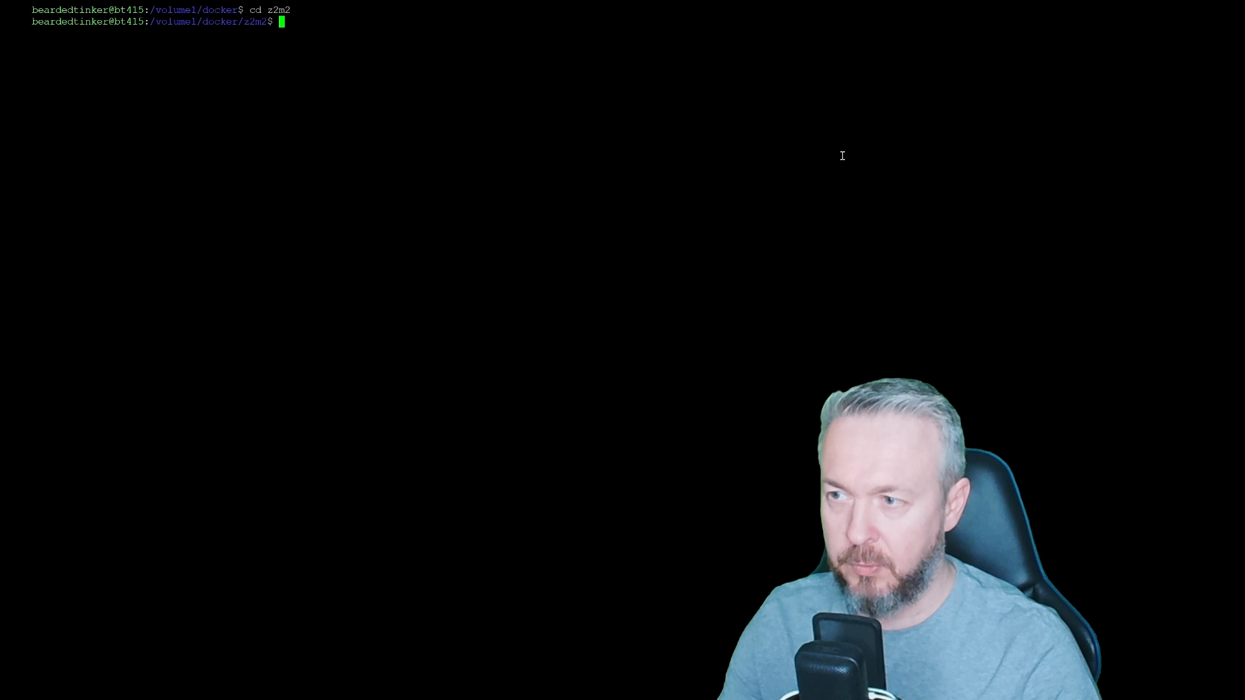
pyautogui.write('ls')
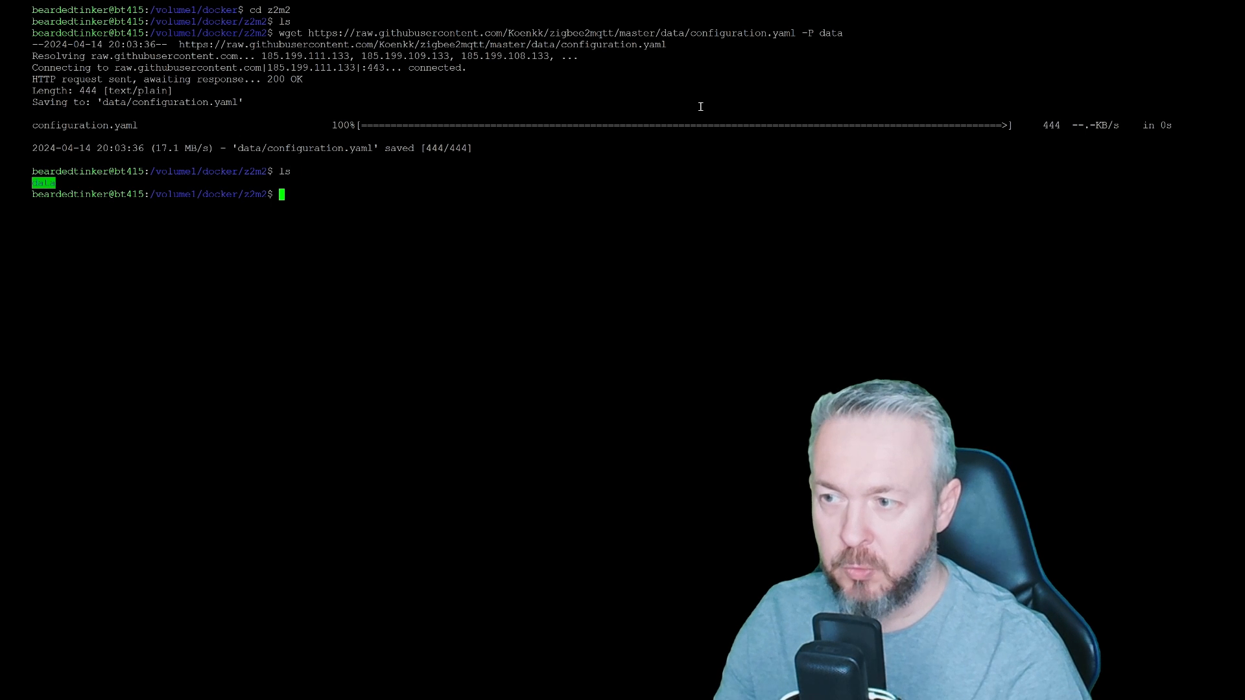
pyautogui.write('cd data')
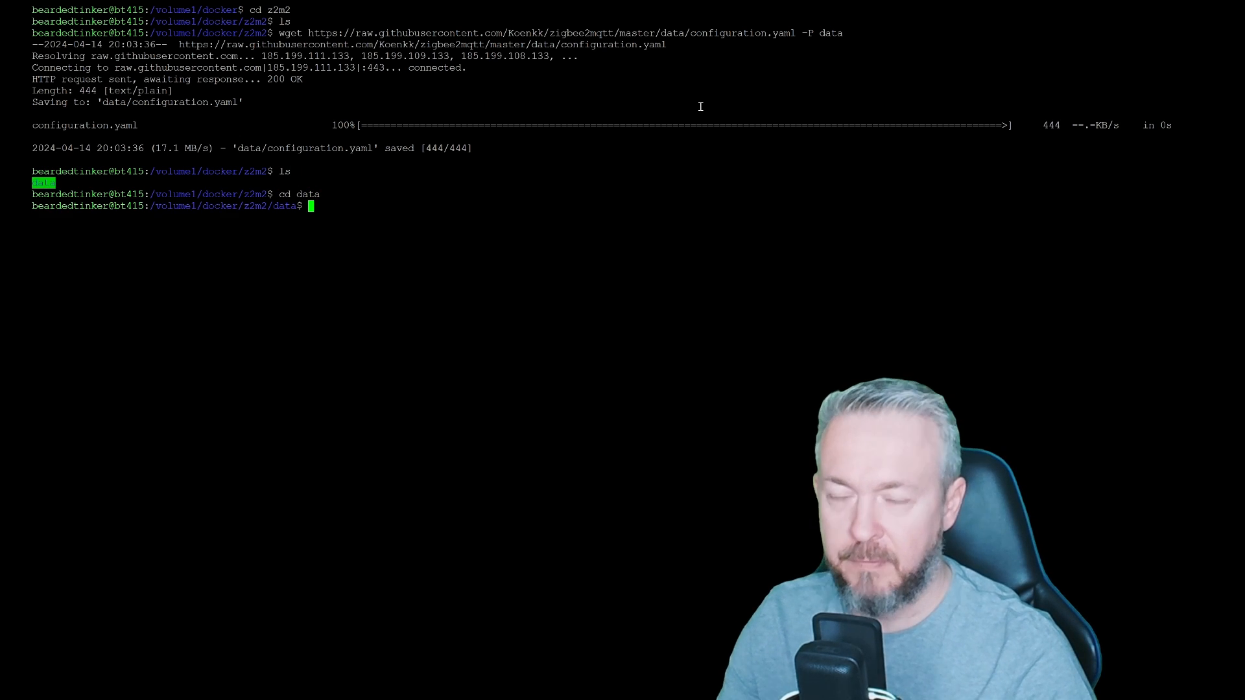
pyautogui.write('ls')
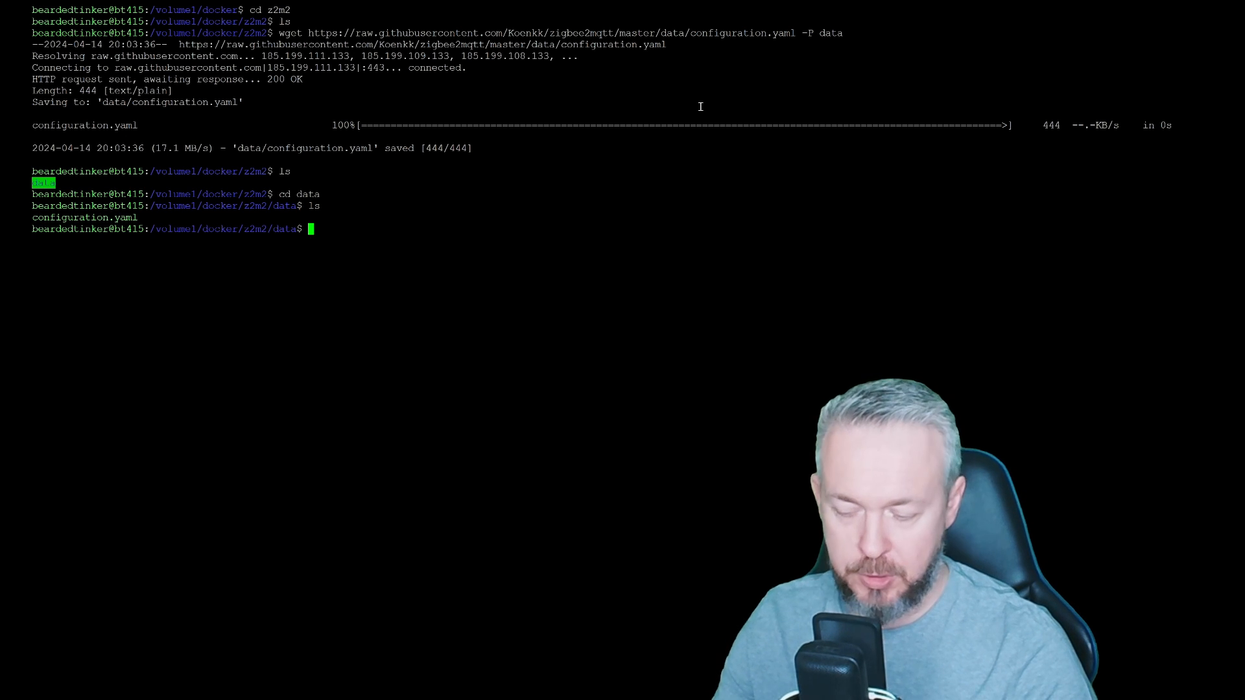
pyautogui.write('vi')
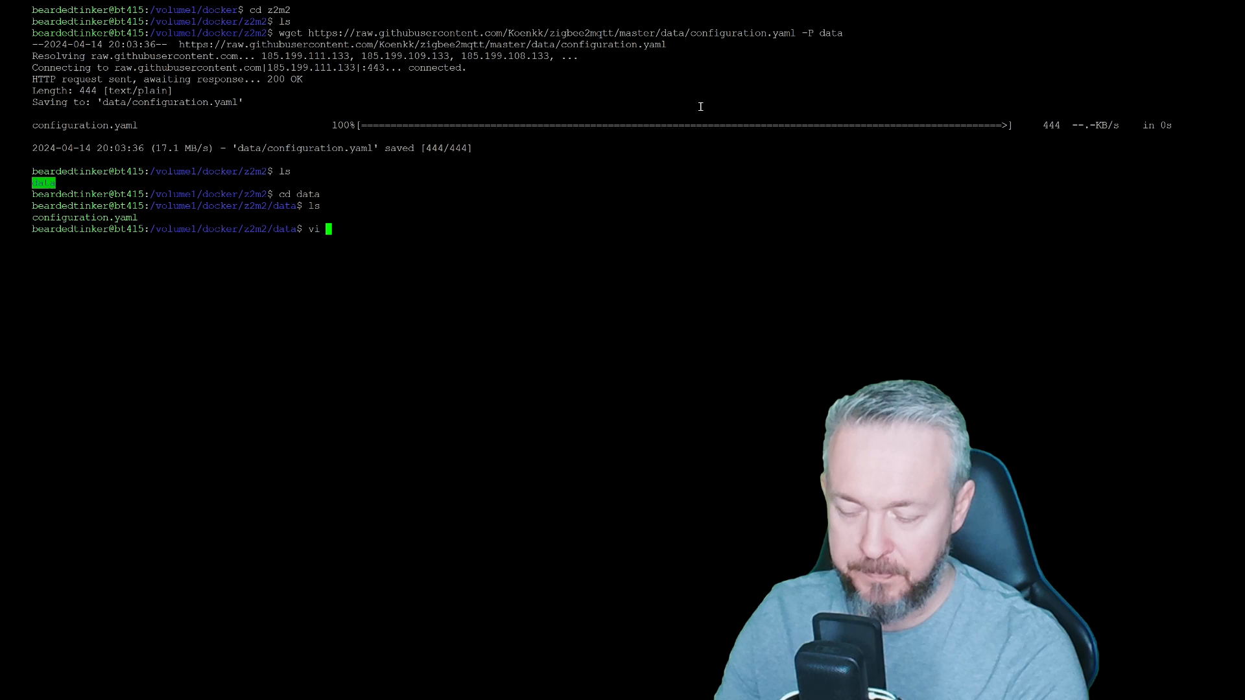
pyautogui.write('configuration.yaml')
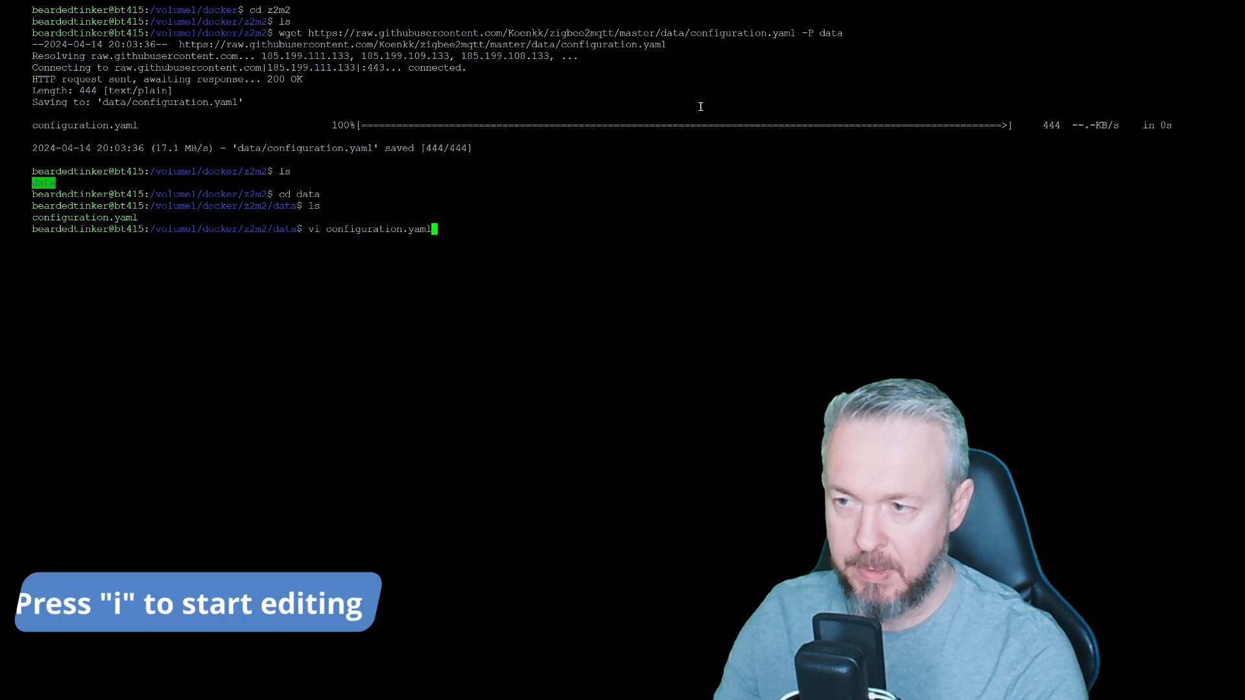
pyautogui.press('enter')
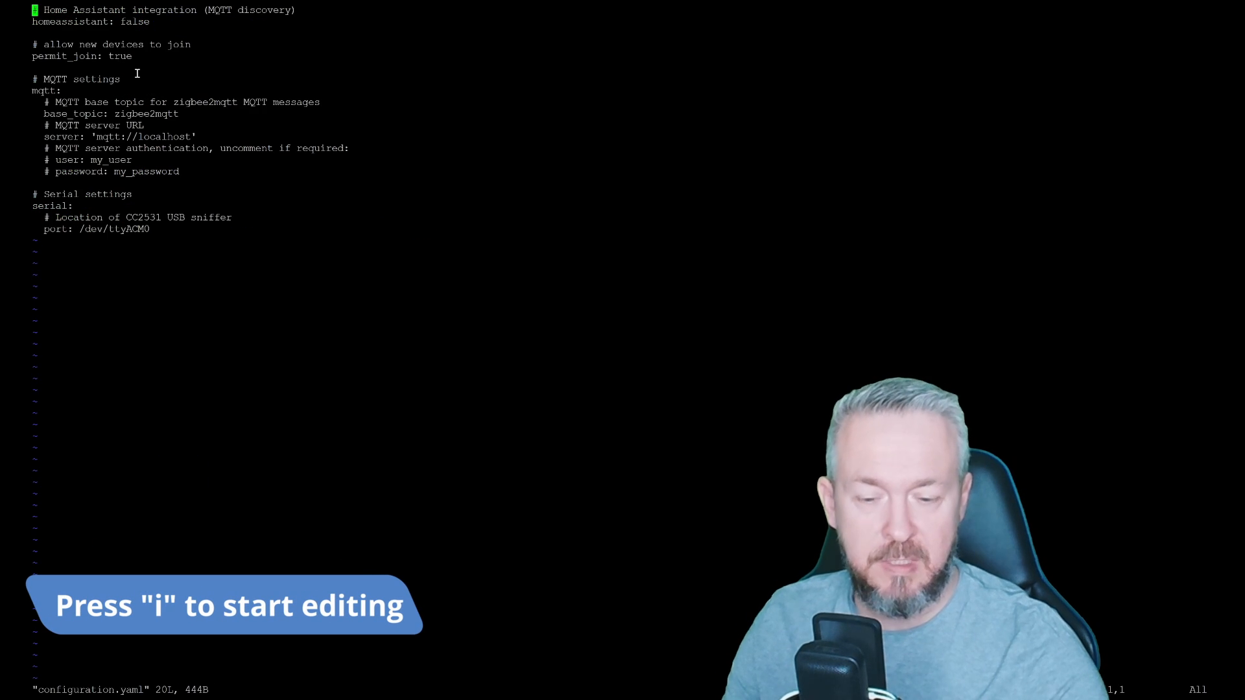
# Set permit_join to false and the MQTT broker to 192.168.1.35:1883 with user hass
pyautogui.press('i')
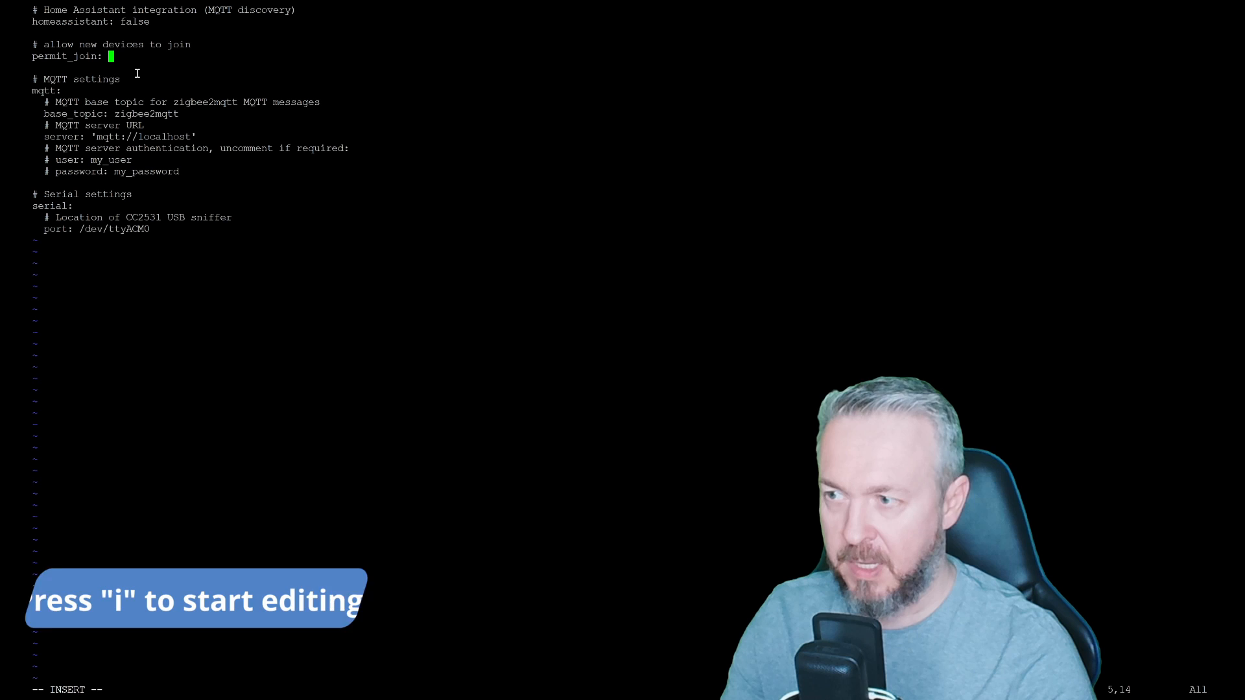
pyautogui.write('false')
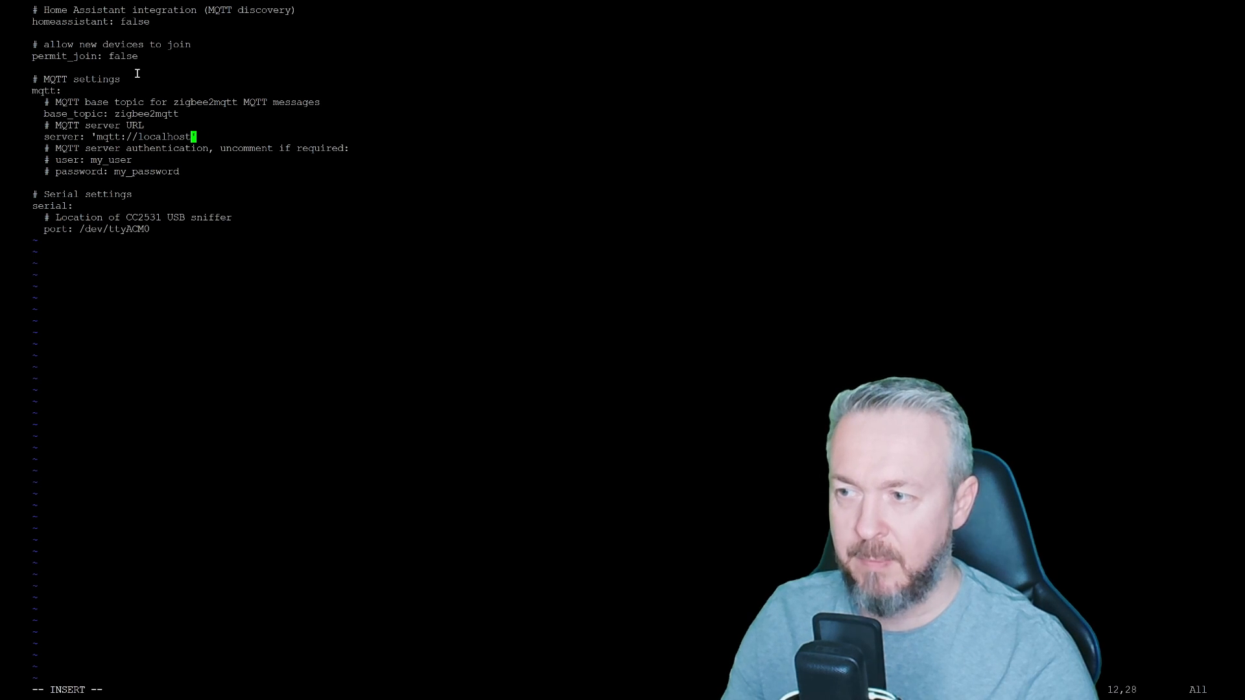
pyautogui.press('BackSpace')
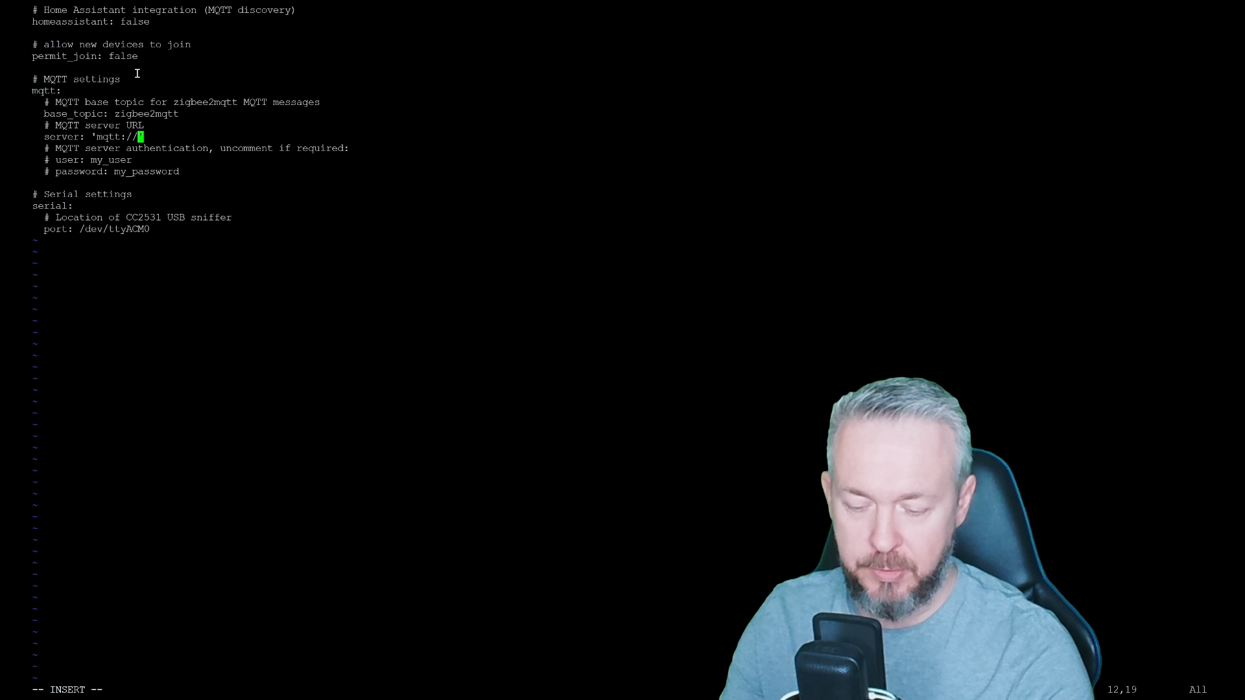
pyautogui.write('192.168.1.3')
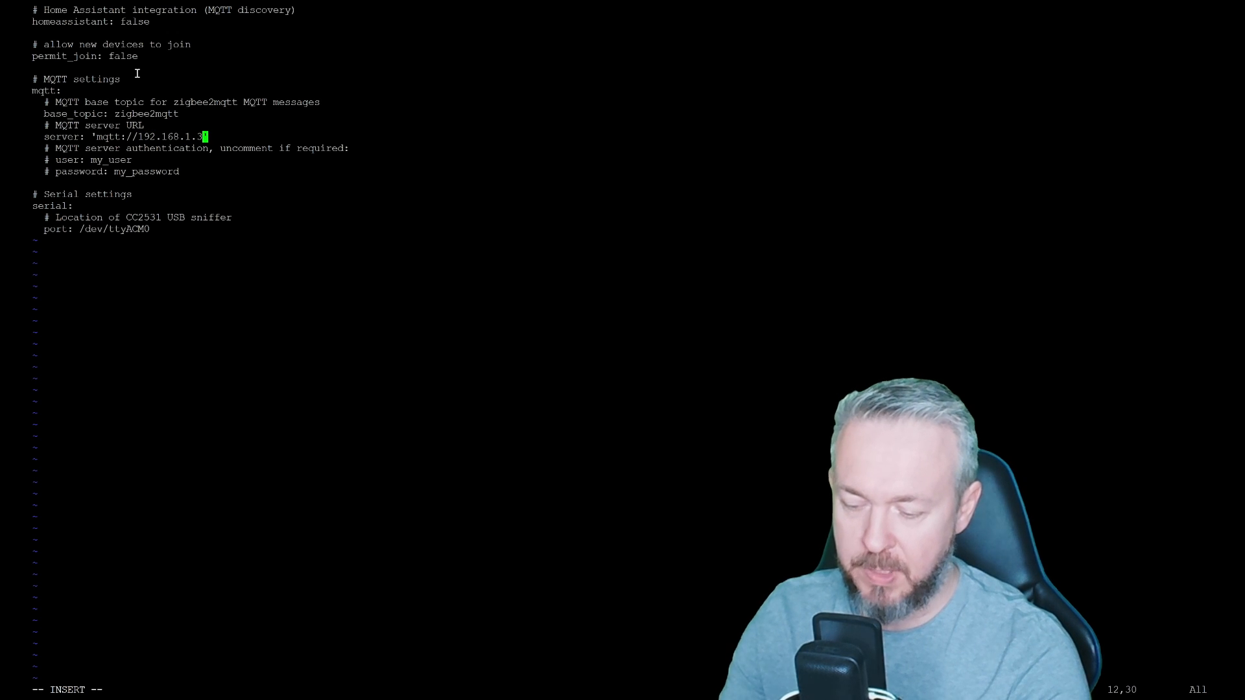
pyautogui.write(':1883')
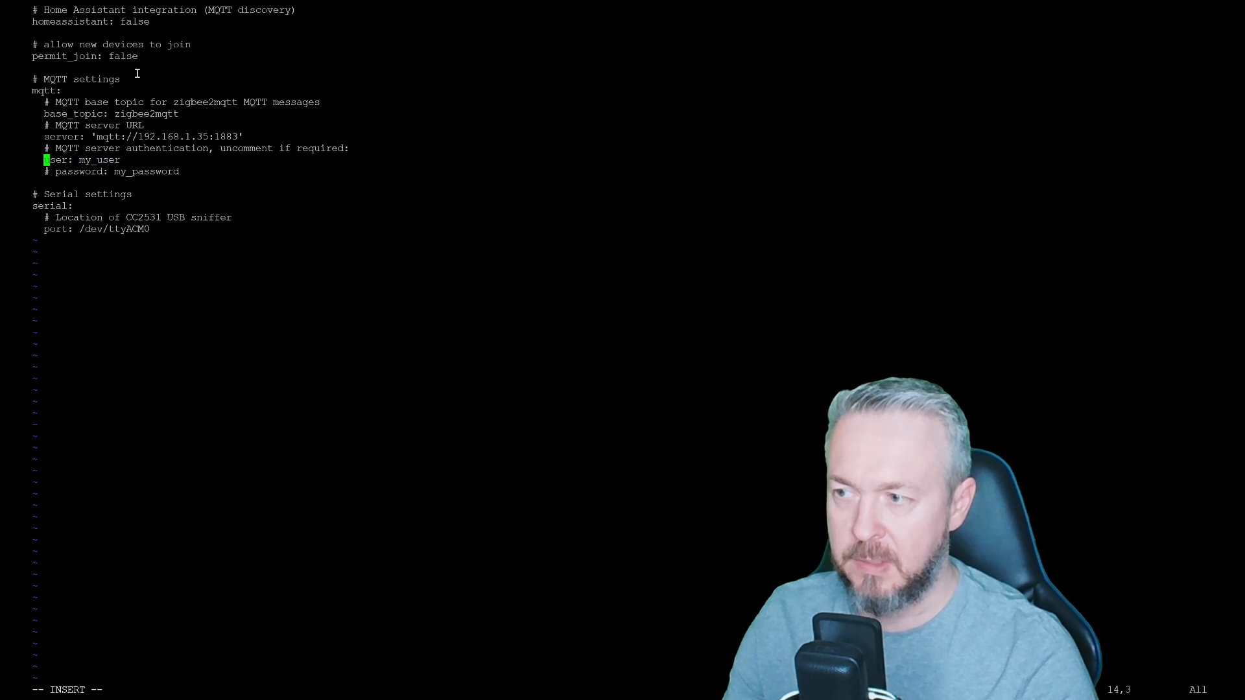
pyautogui.write('hass')
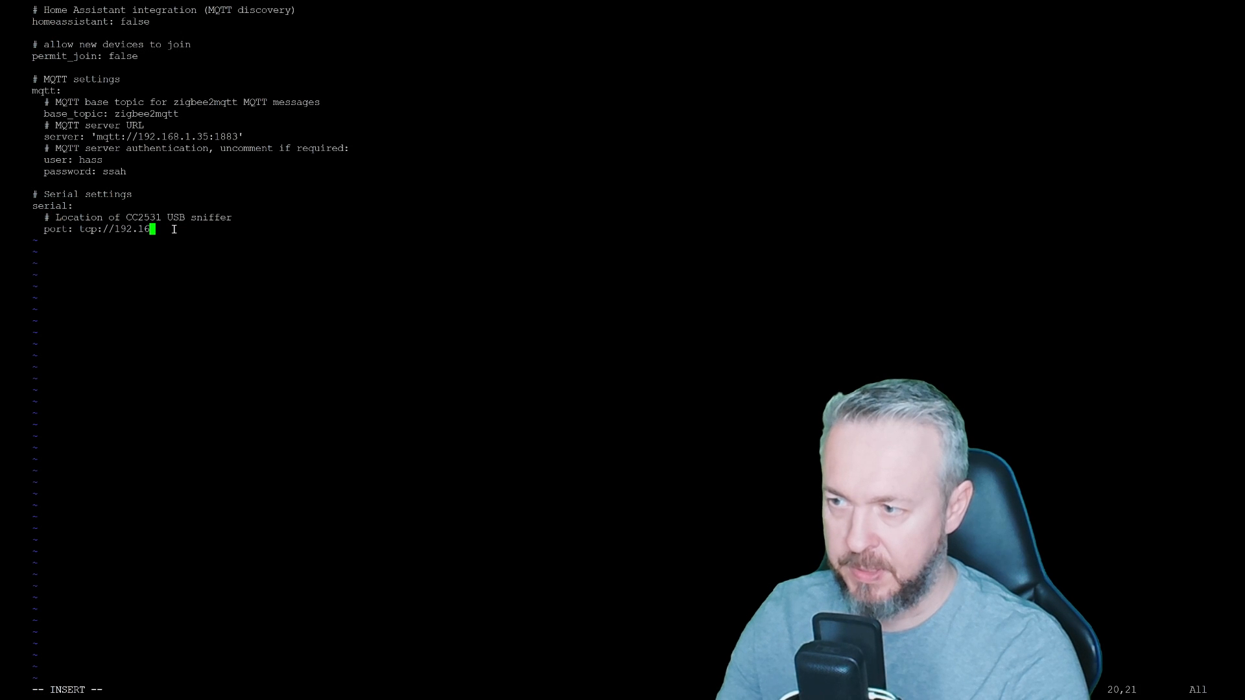
# Point the serial port at coordinator 192.168.1.148:6638 with baudrate 115200
pyautogui.write('.14')
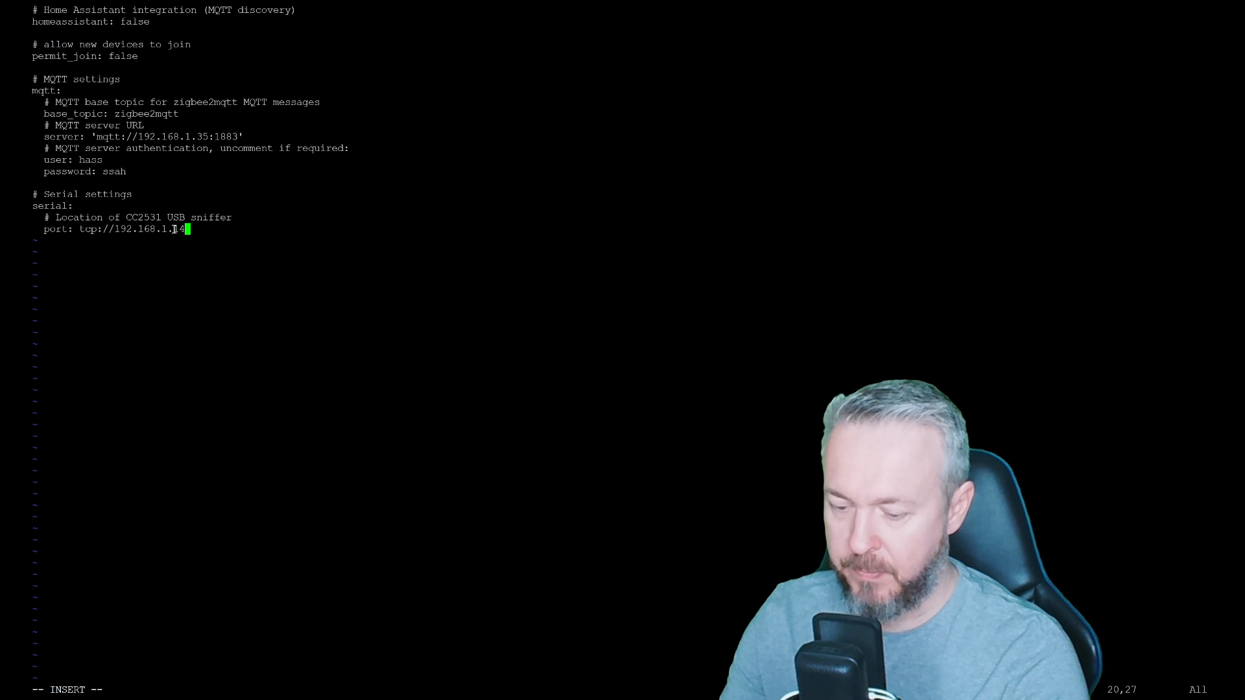
pyautogui.write('8:')
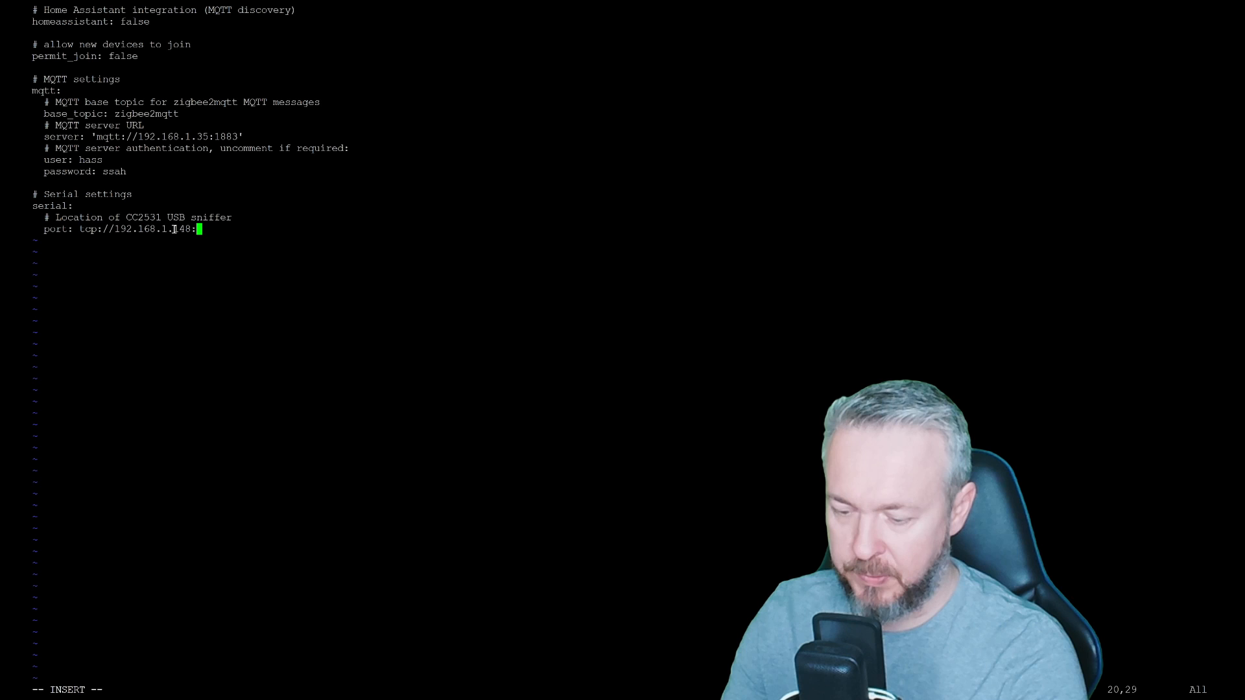
pyautogui.write('6638')
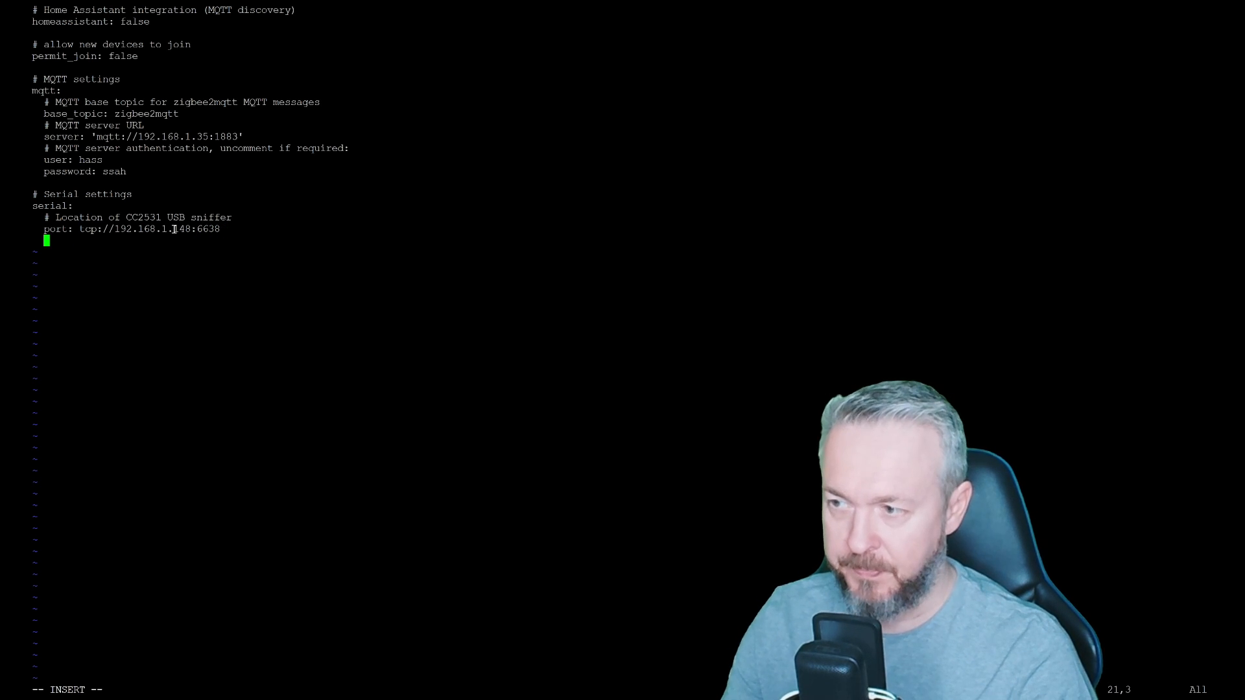
pyautogui.write('baudrate: 115')
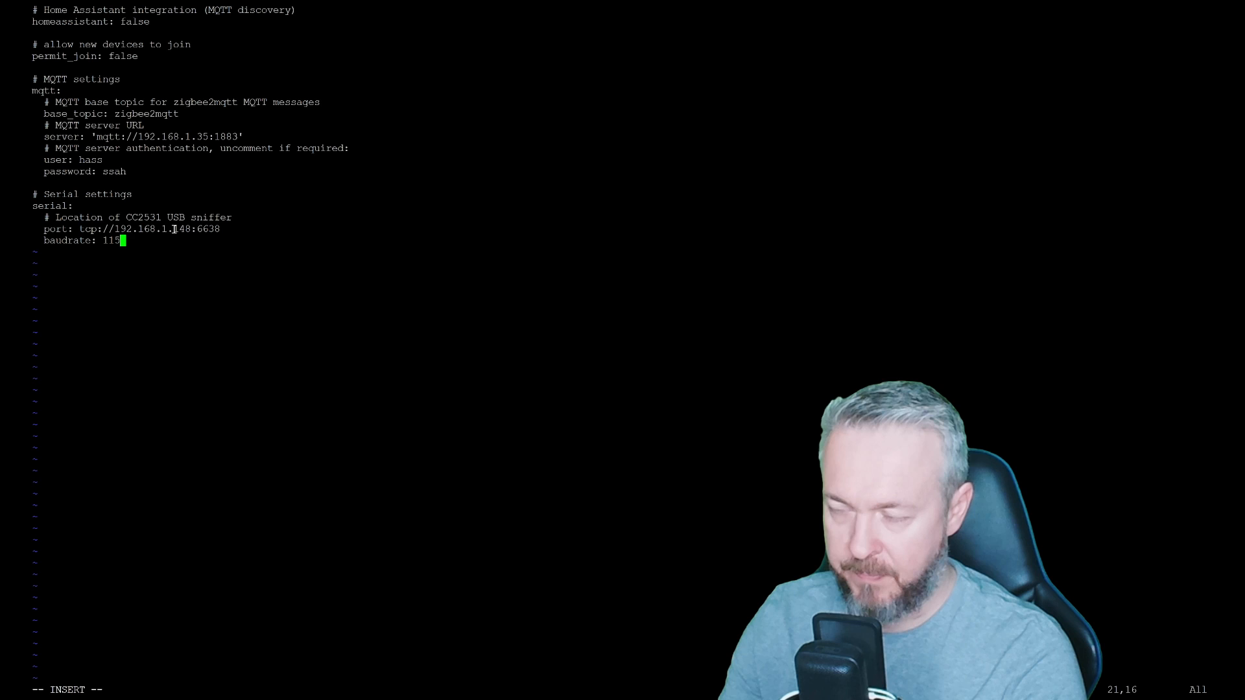
pyautogui.write('200')
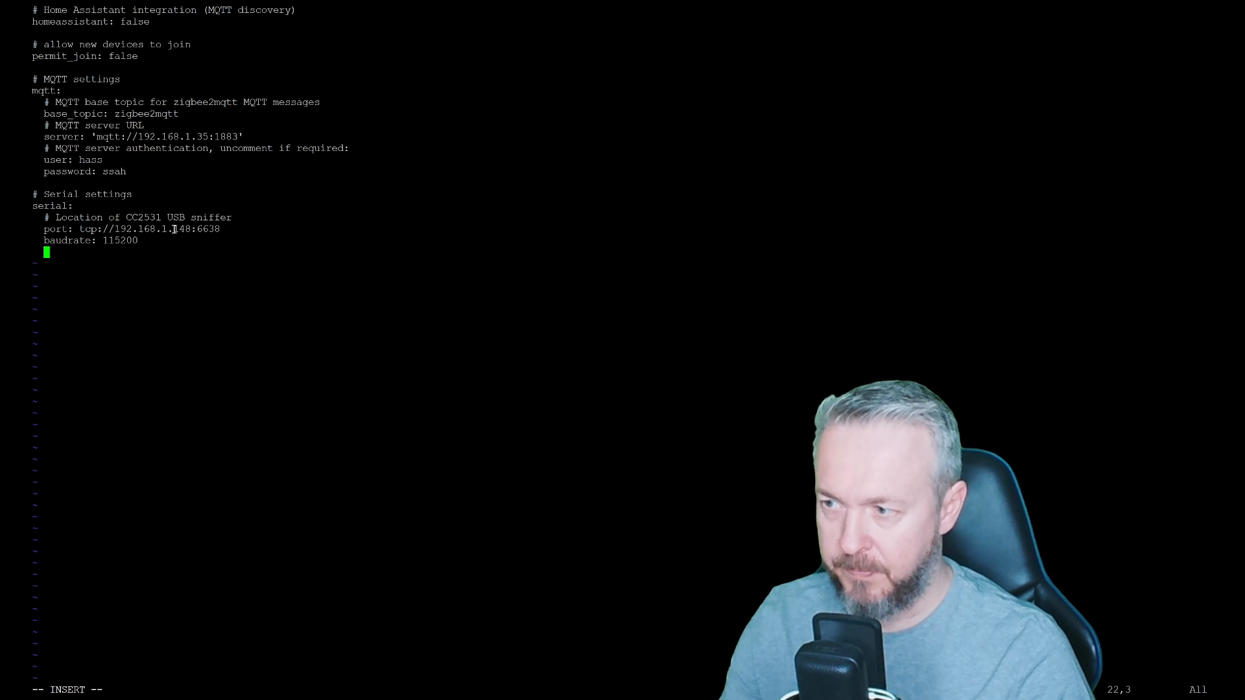
# Add adapter ezsp, transmit power 20, pan_id GENERATE, frontend true, and base topic zigbee2mqtt6
pyautogui.write('adapter: ezsp')
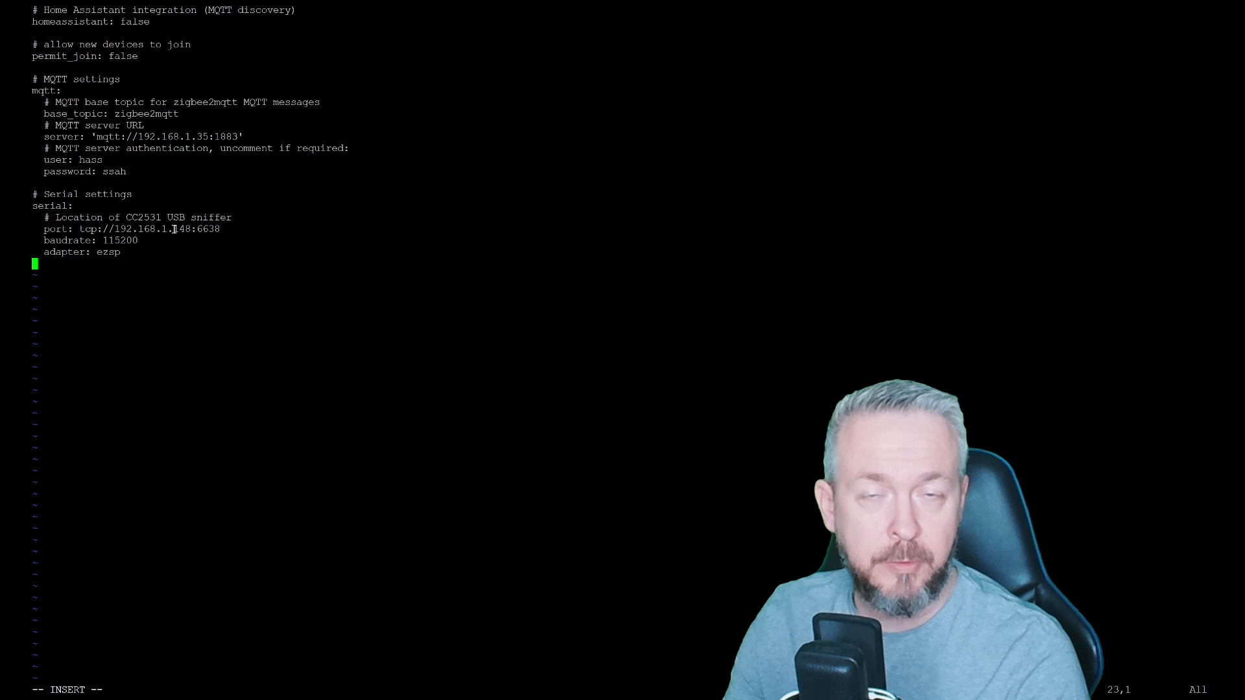
pyautogui.write('ada')
pyautogui.write('transmit_powe')
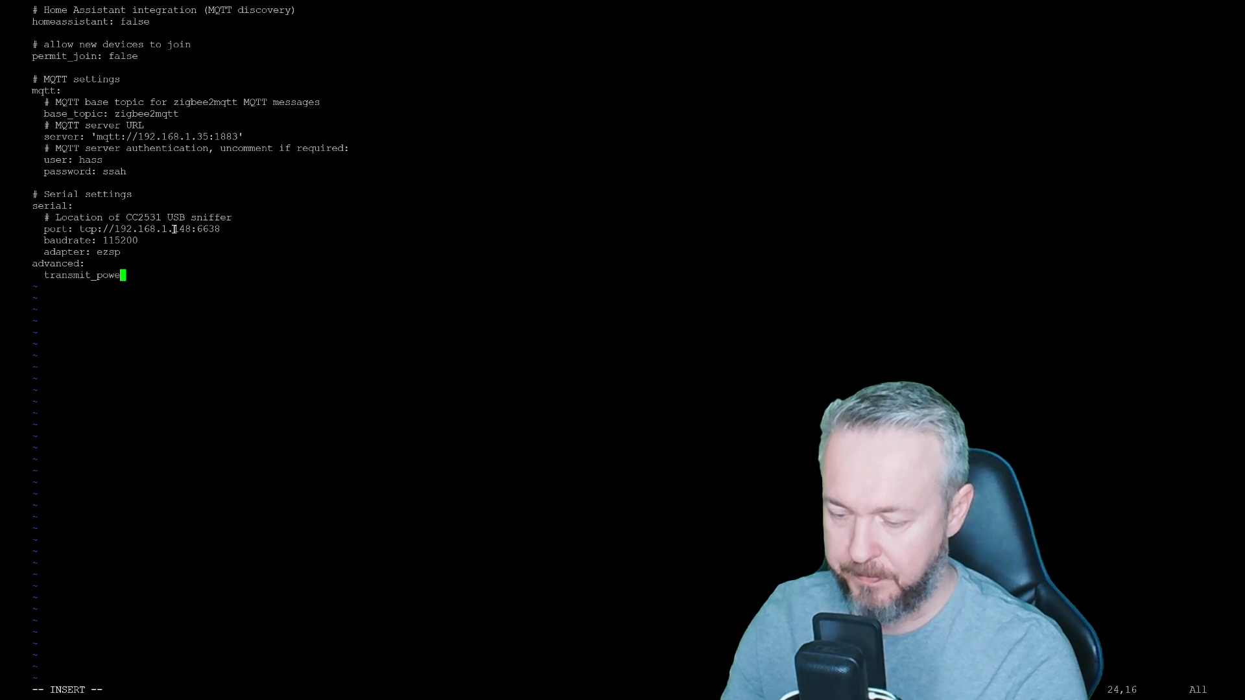
pyautogui.write(': 20')
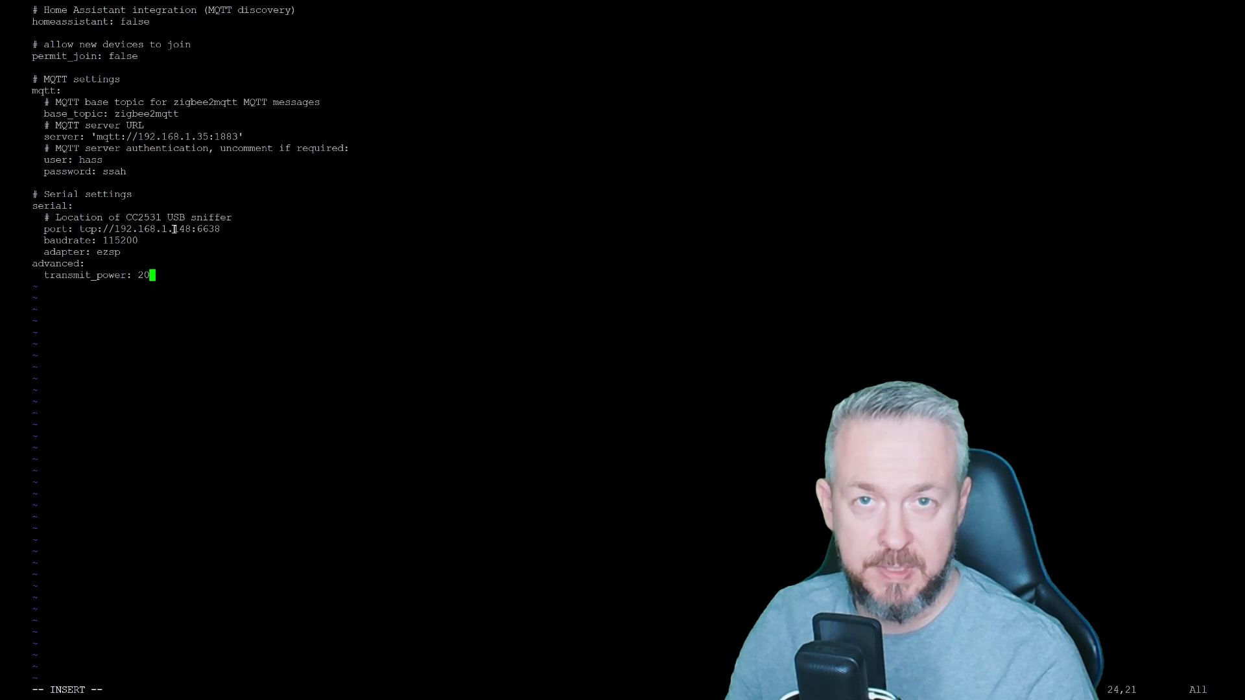
pyautogui.write('panid:')
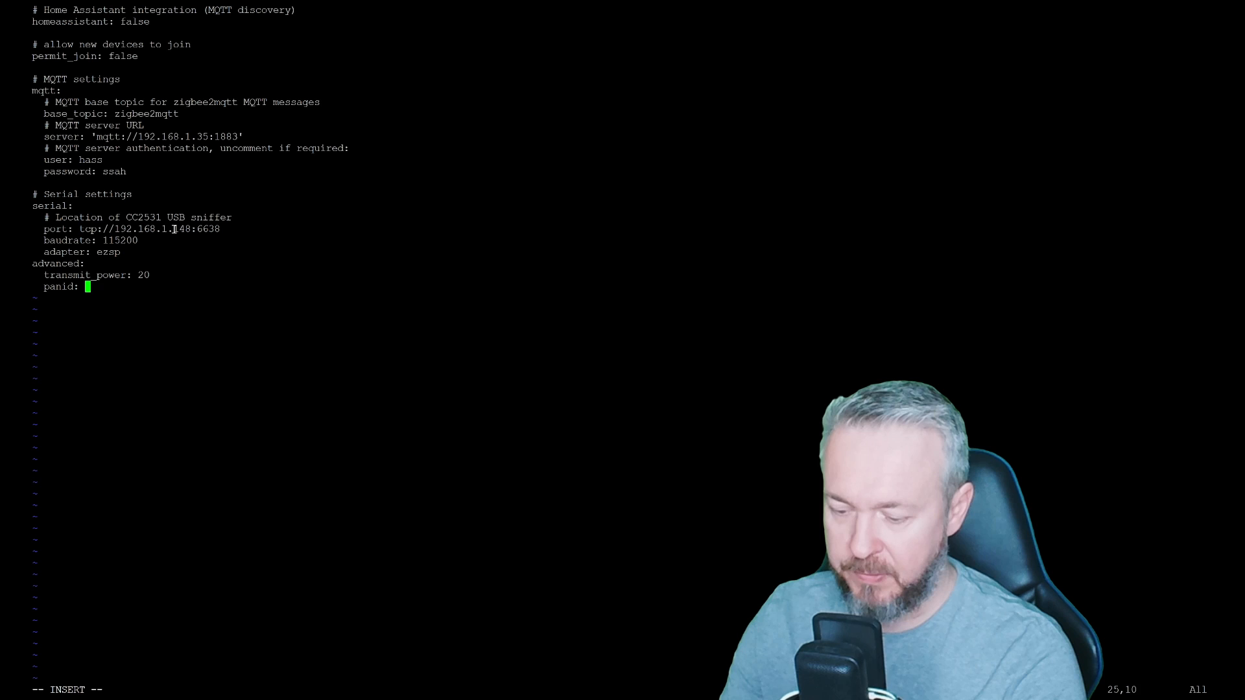
pyautogui.write('GENERATE')
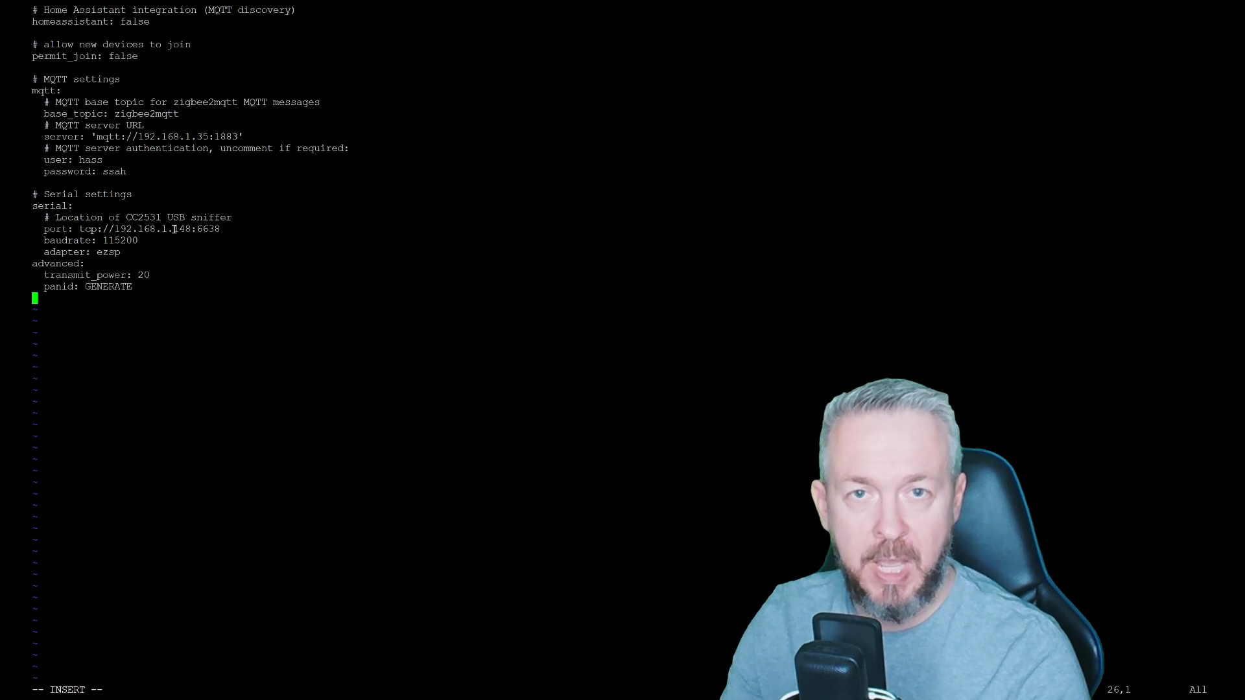
pyautogui.write('fro')
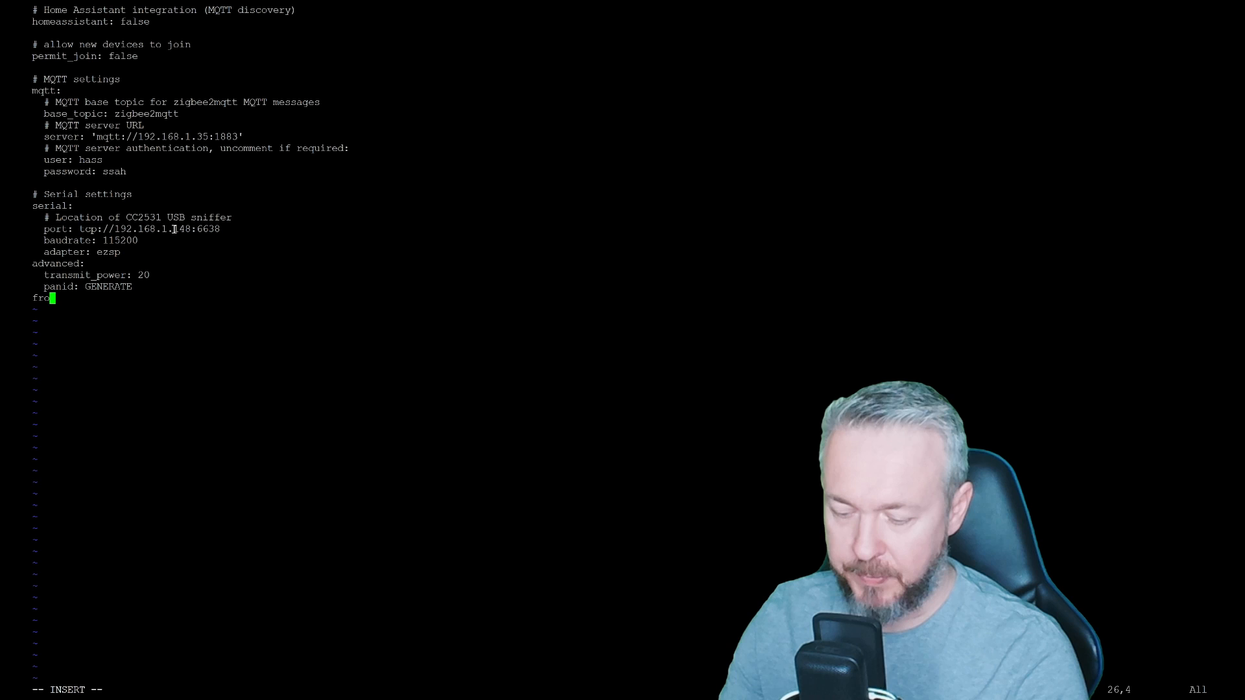
pyautogui.write('ntend:')
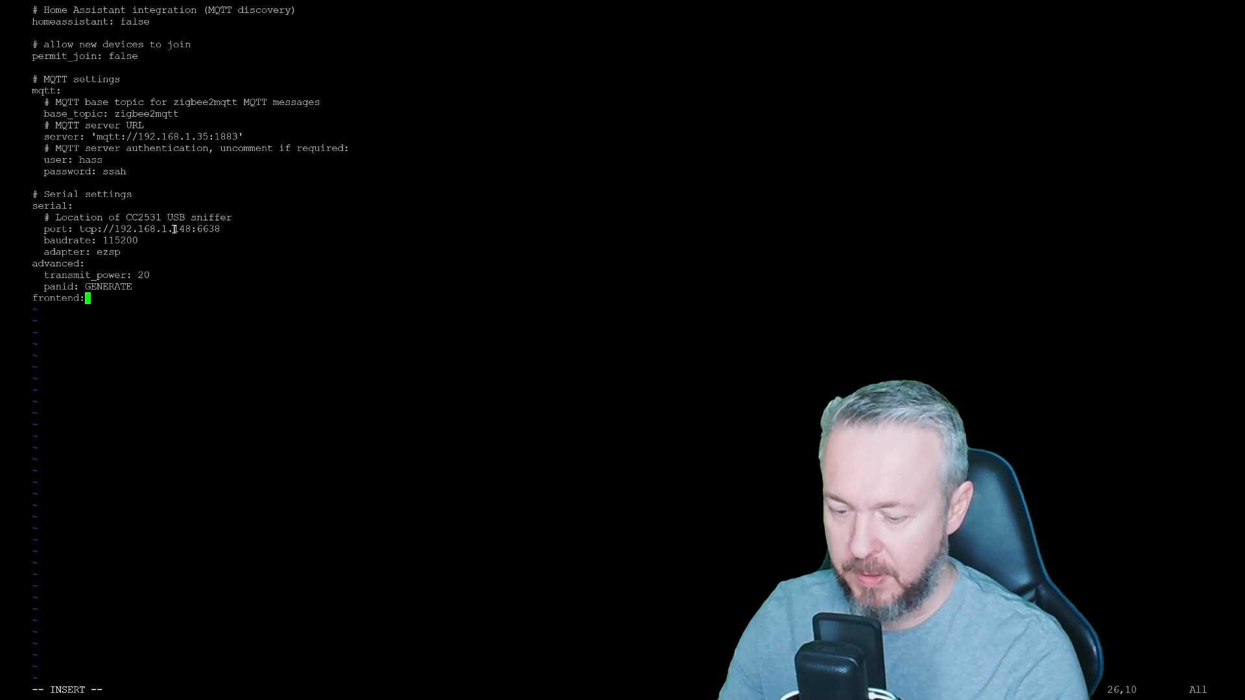
pyautogui.write('true')
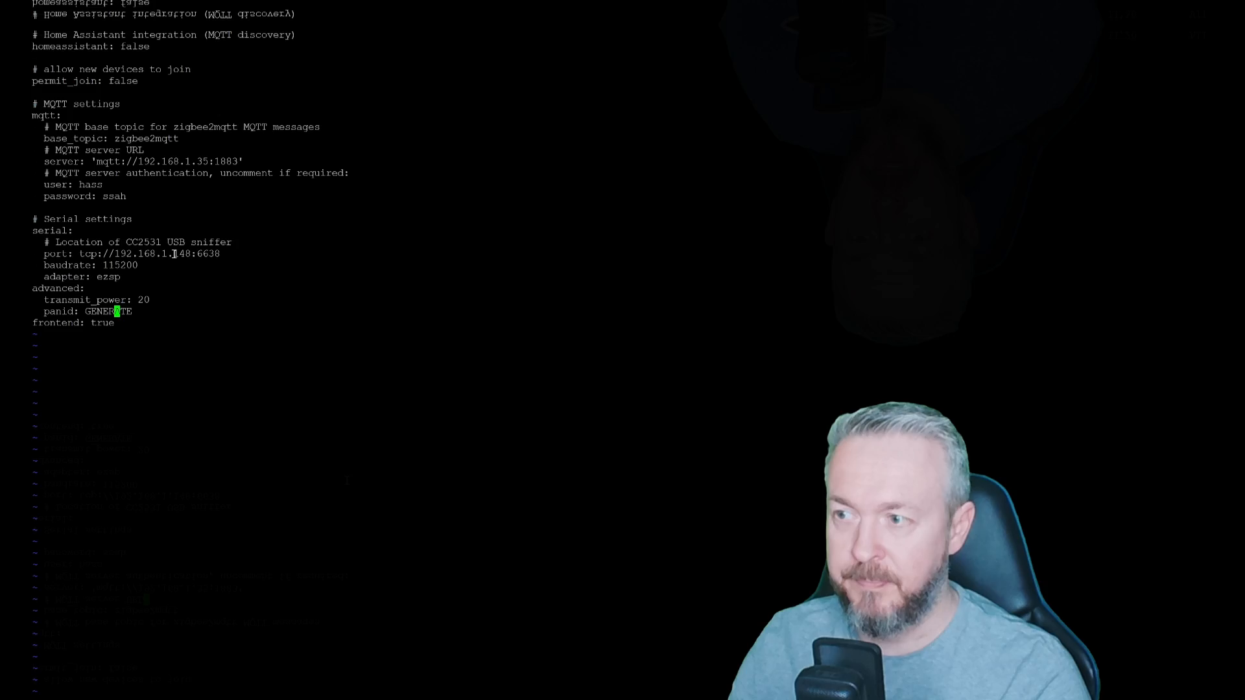
pyautogui.press('i')
pyautogui.write('6')
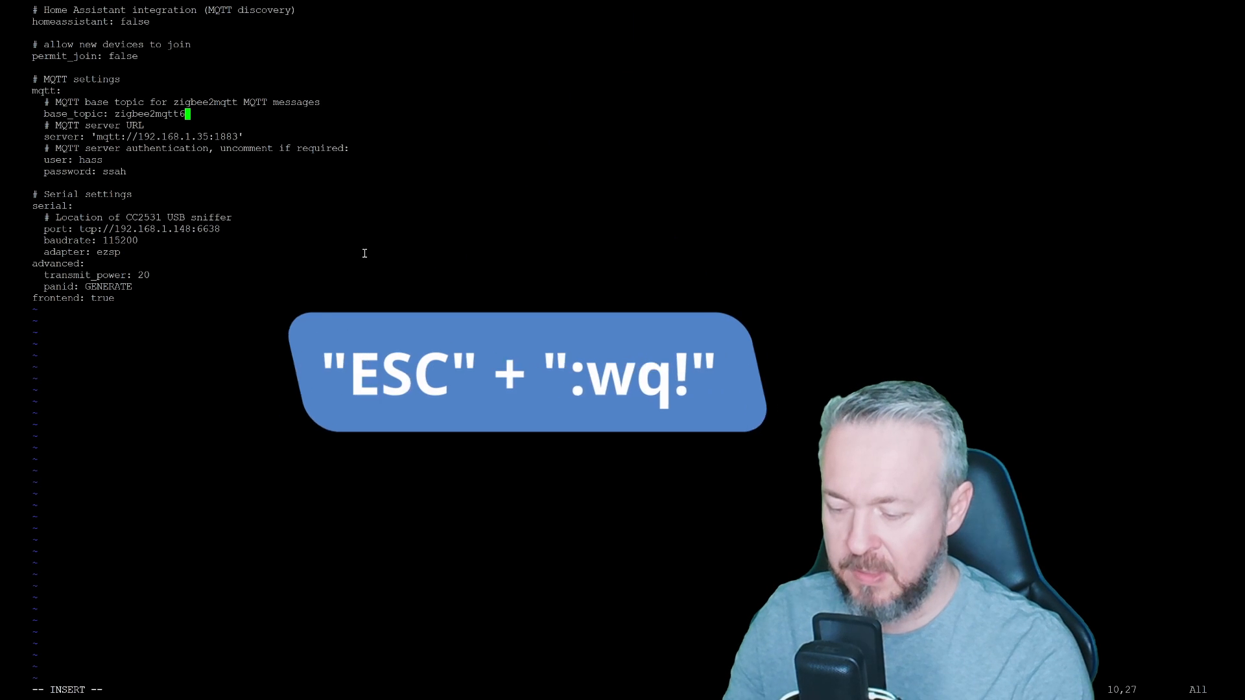
pyautogui.press('Escape')
pyautogui.write(':')
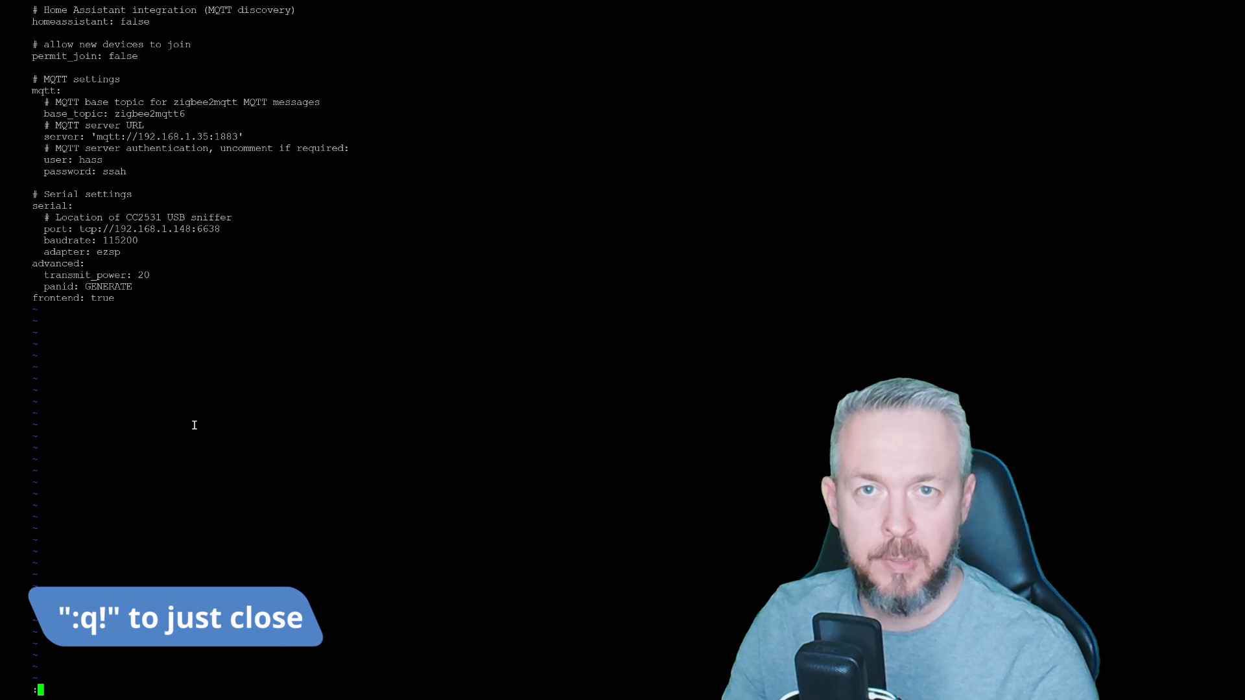
# Save configuration.yaml and exit vi with :wq!, back at the z2m2 prompt
pyautogui.write('q!')
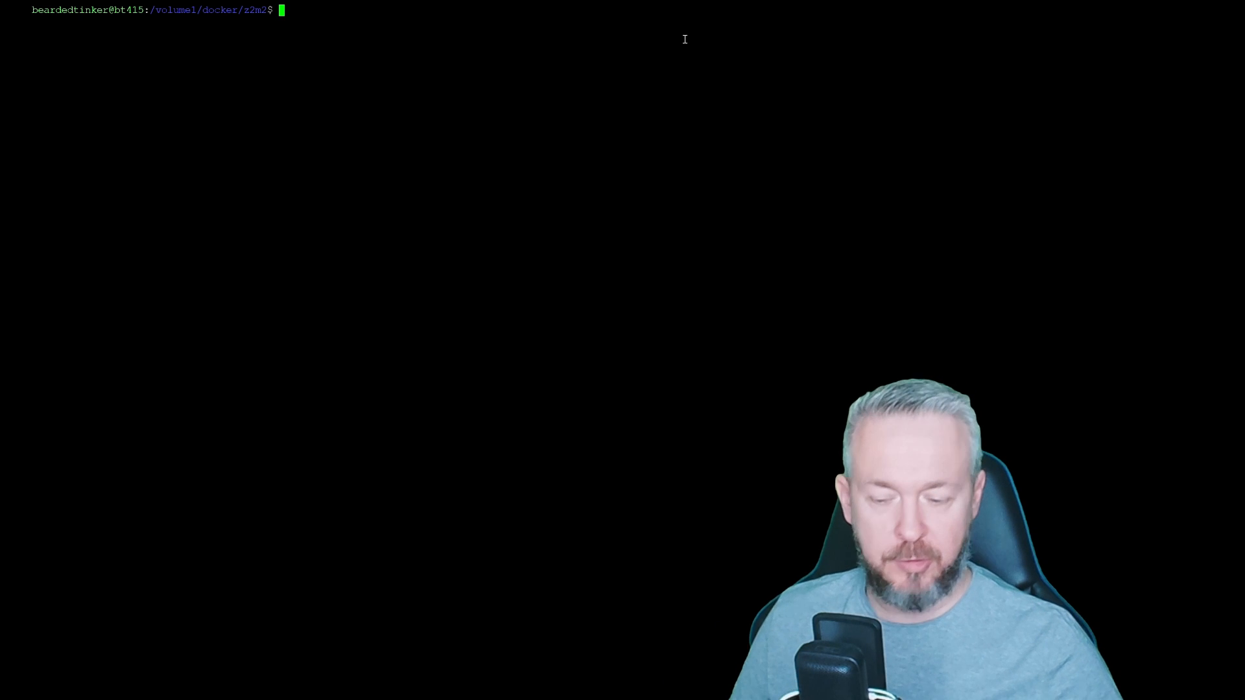
# Type a docker run command for zigbee2mqtt3 publishing port 8082 and mounting $(pwd)/data
pyautogui.write('ls')
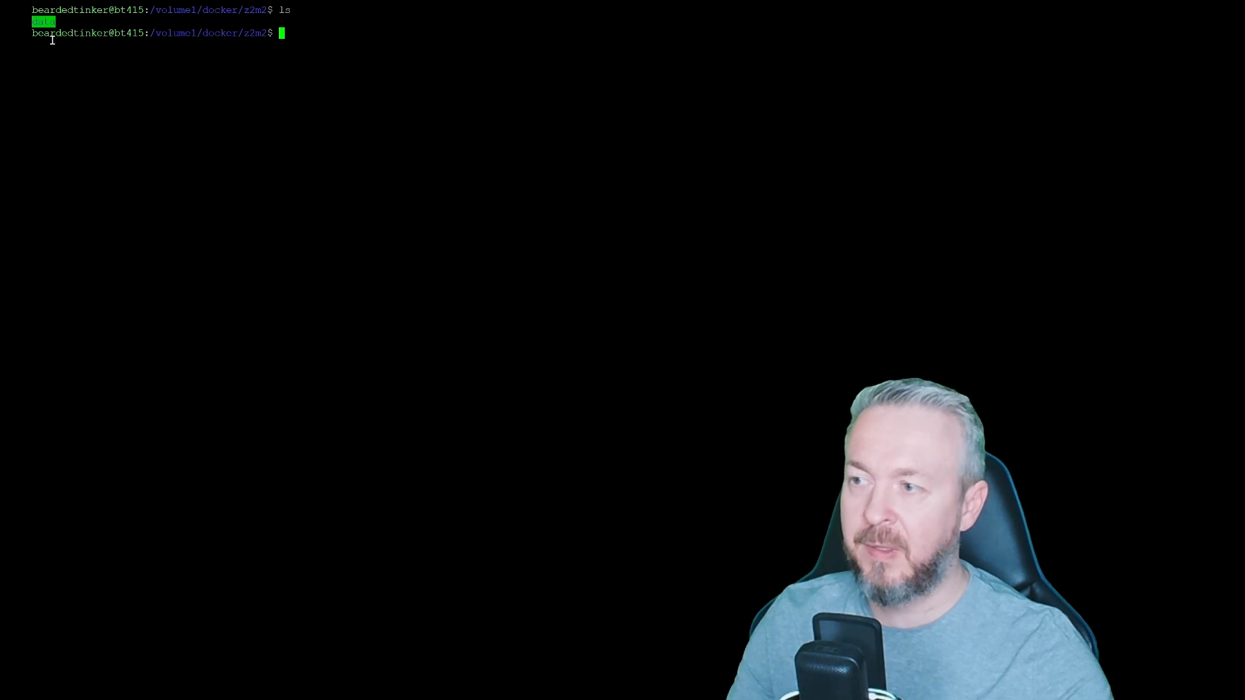
pyautogui.write('sudo docker run --name zigbee2mqtt3 --restart=unless-stopped  -p 8082:8080 -v $(pwd)/data:/app/data -e TZ=Europe/Zagreb koenkk/zigbee2mqtt')
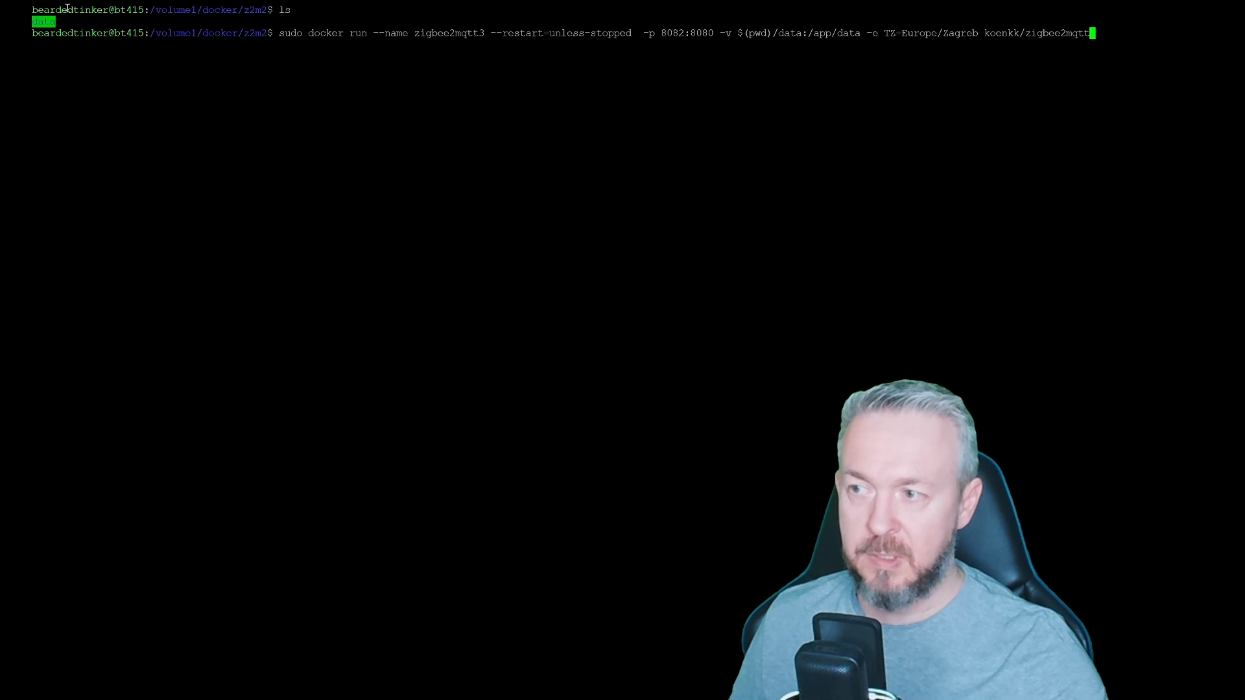
pyautogui.moveTo(713, 121)
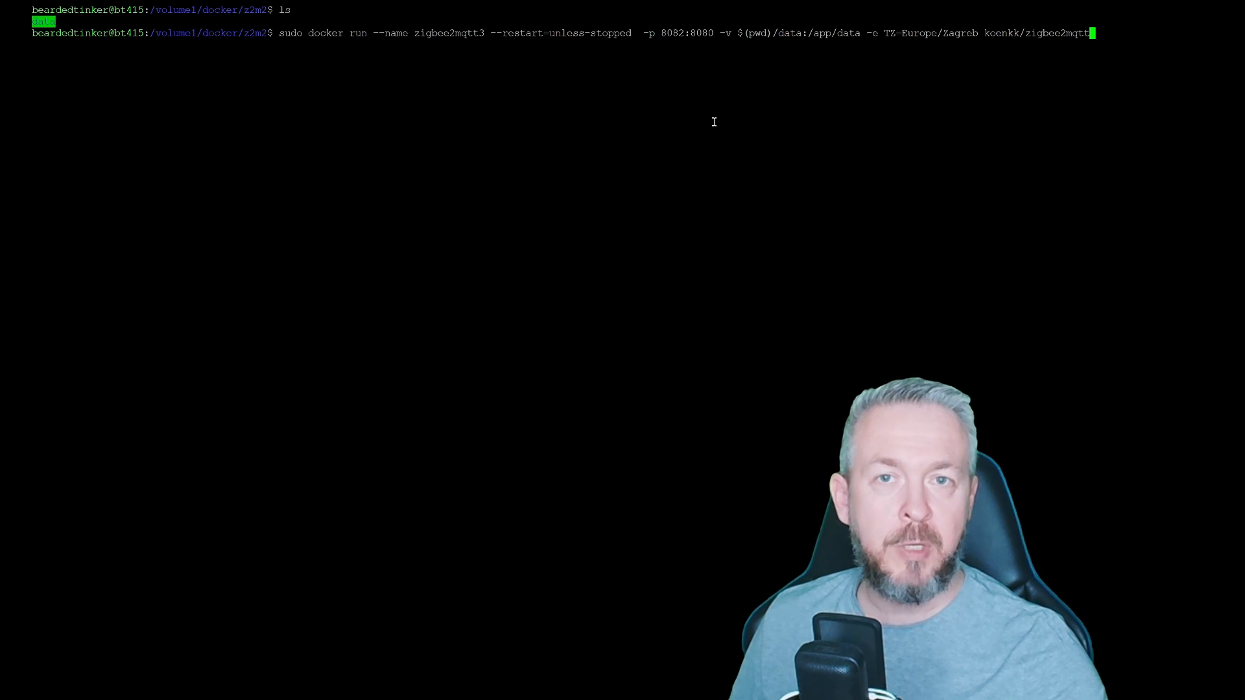
pyautogui.moveTo(813, 13)
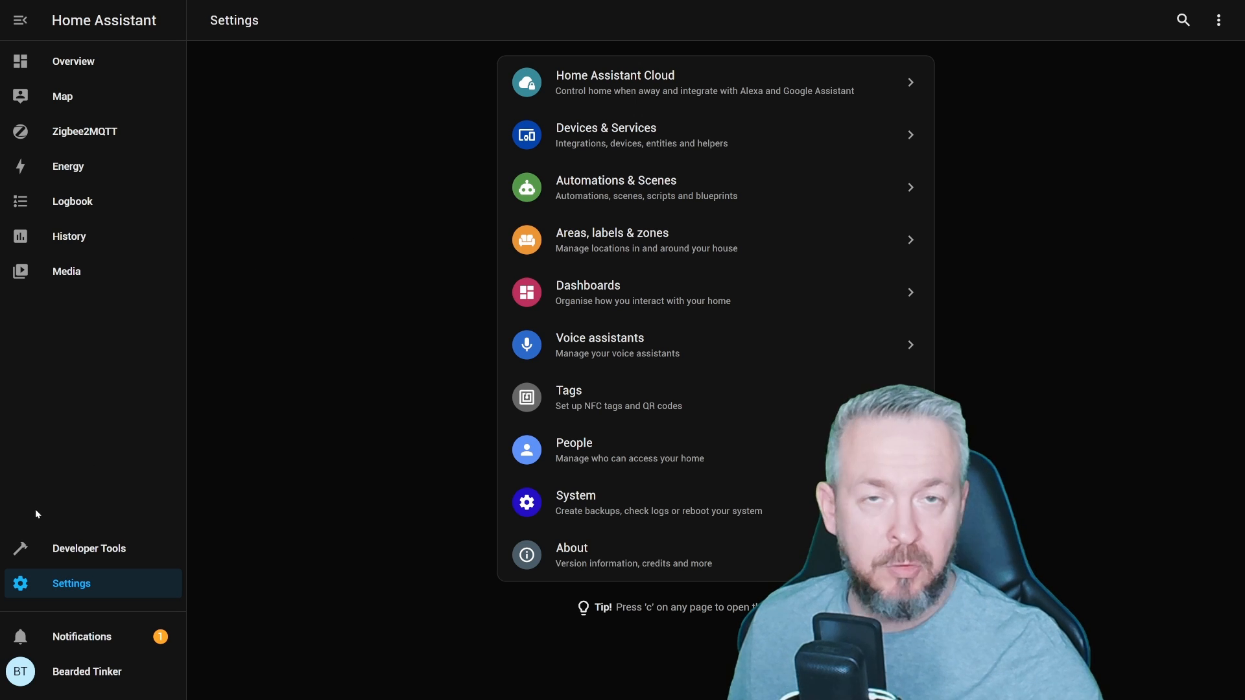
pyautogui.moveTo(259, 499)
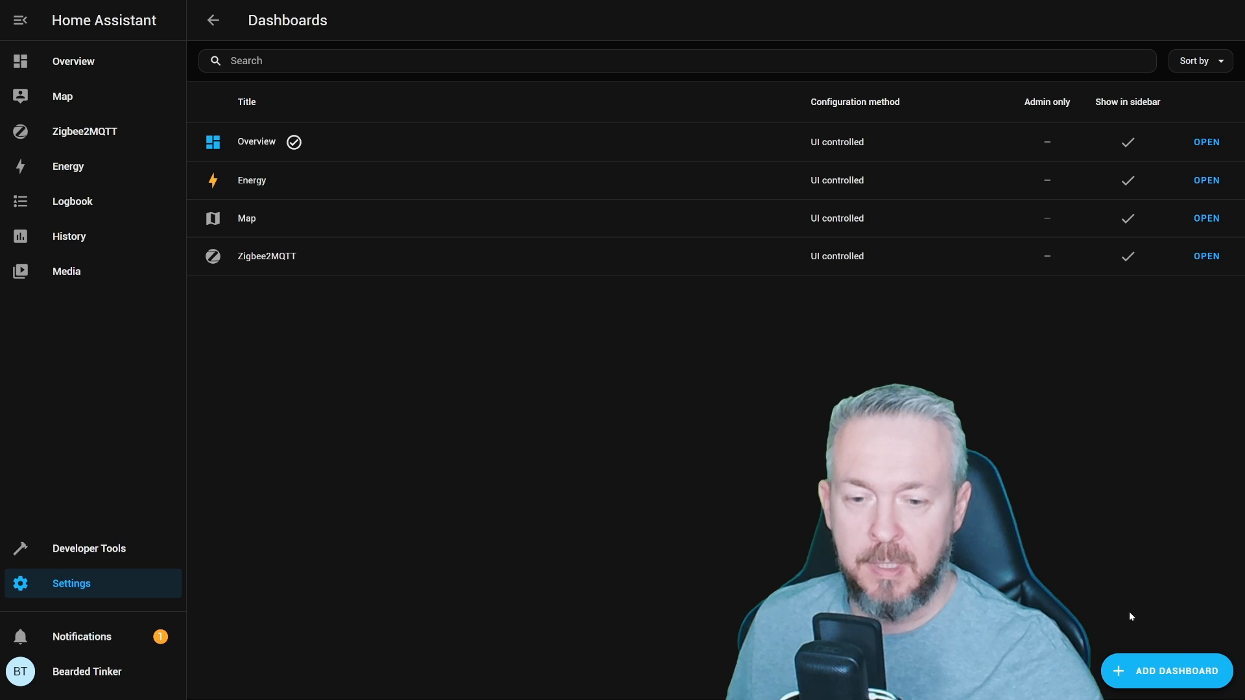
pyautogui.click(1166, 671)
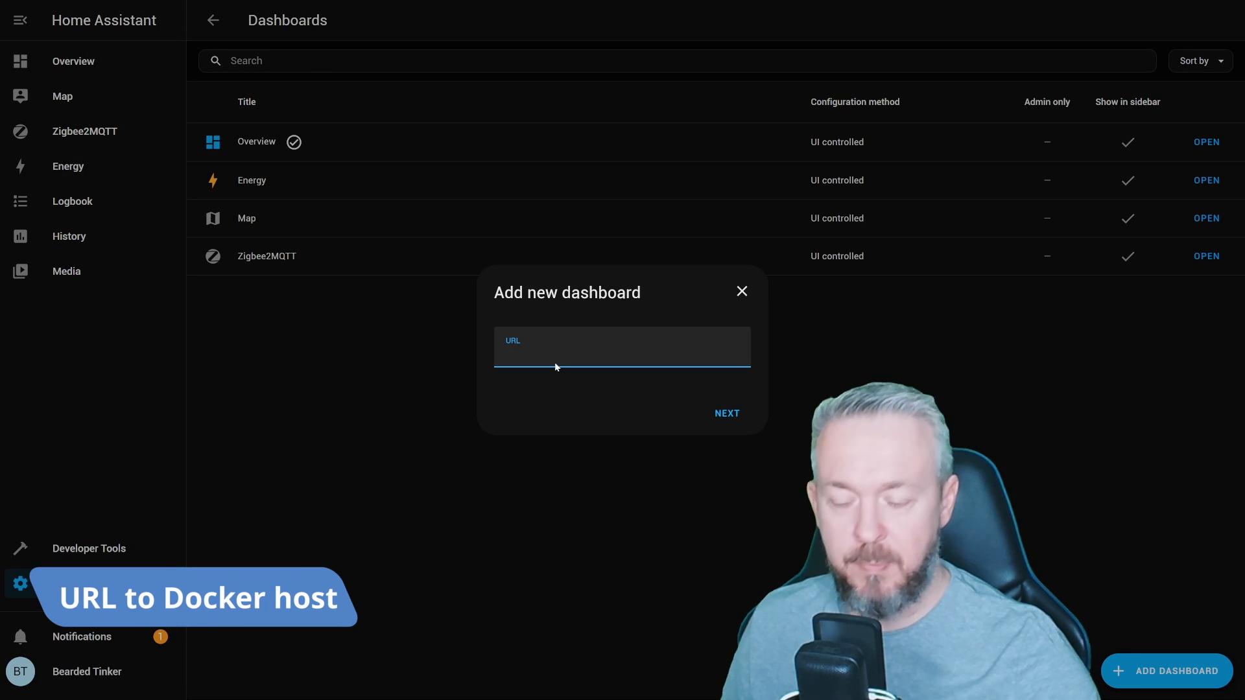
pyautogui.write('http://')
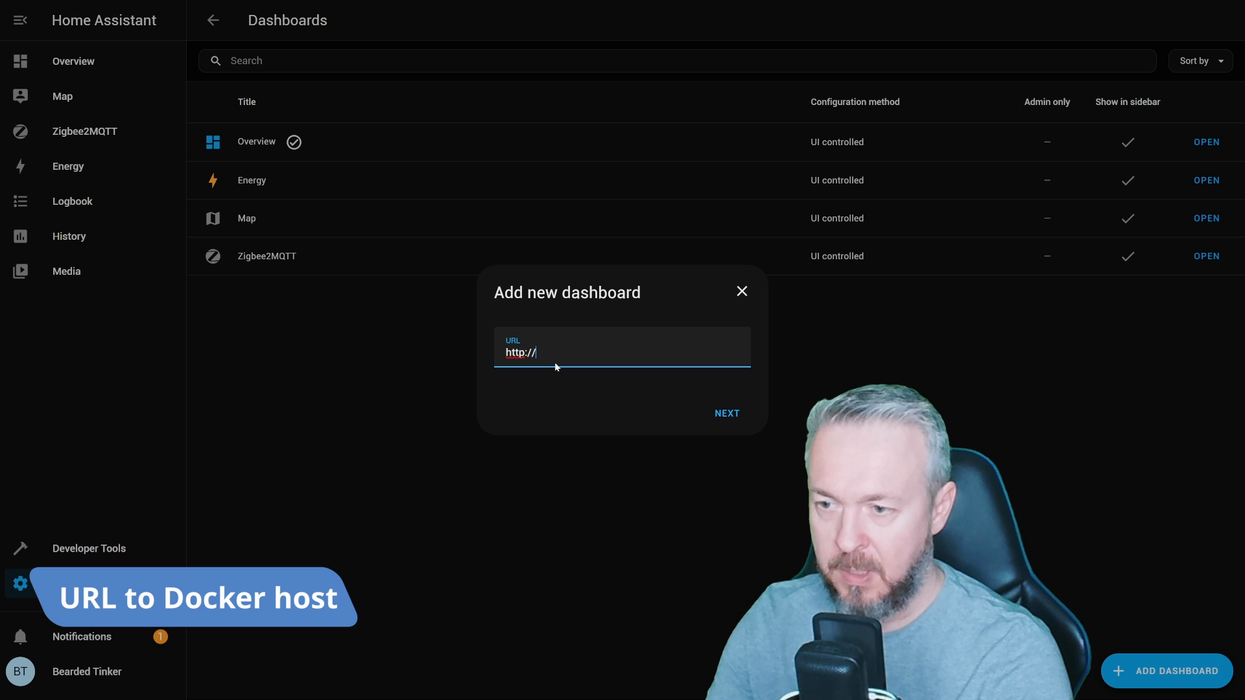
pyautogui.write('192.168.1')
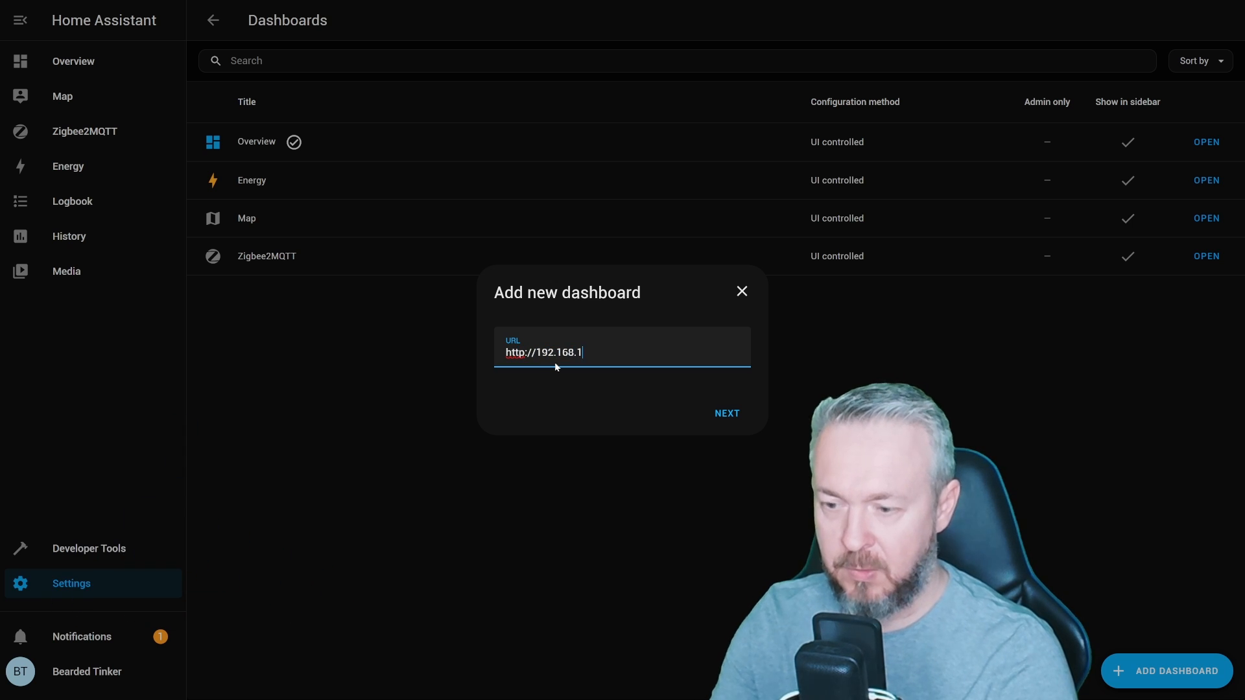
pyautogui.write('200:')
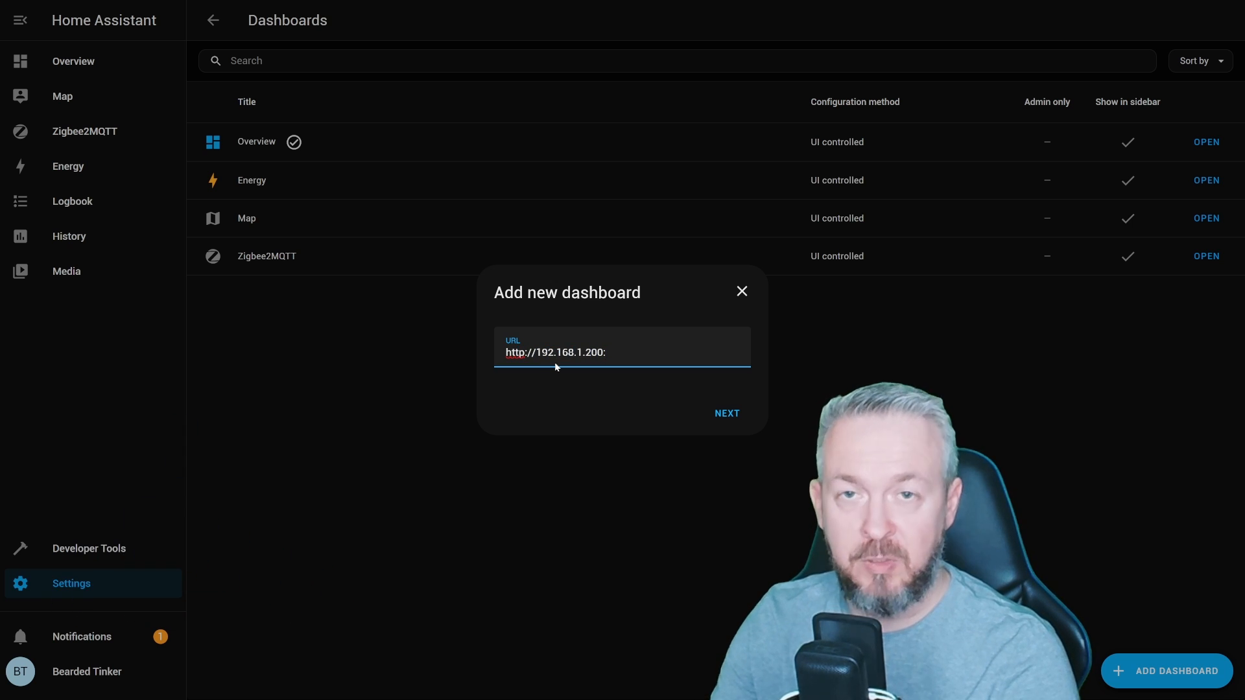
pyautogui.write('8082')
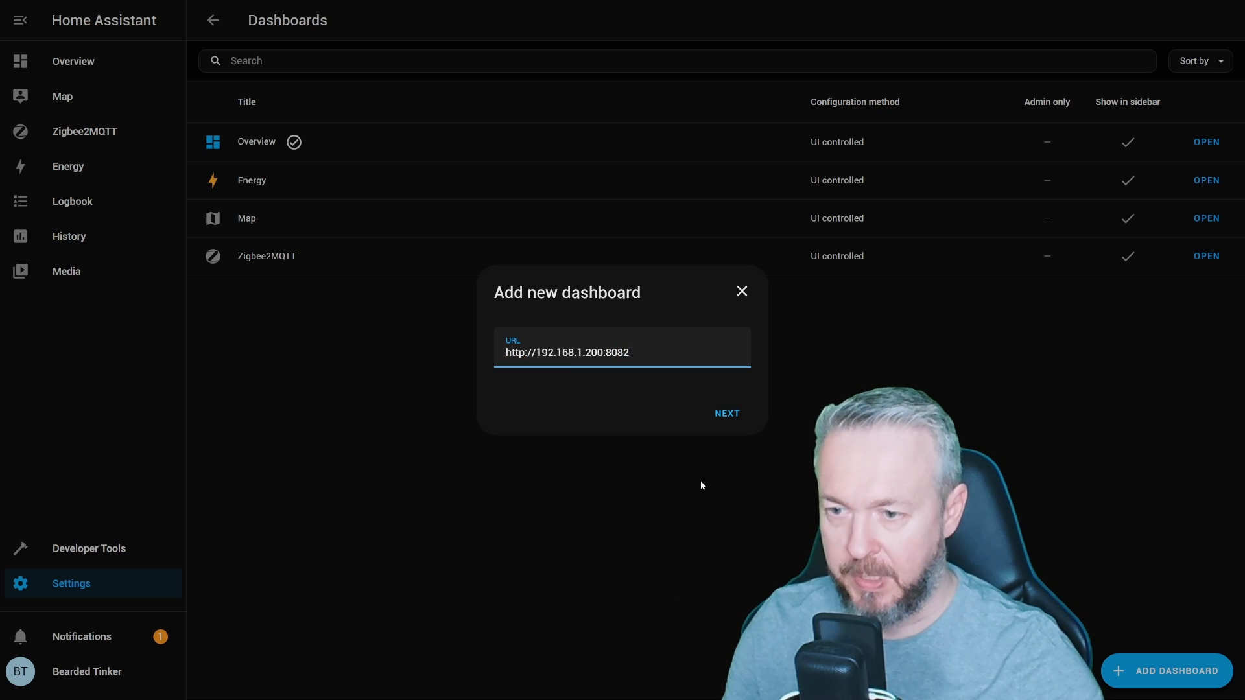
pyautogui.click(725, 413)
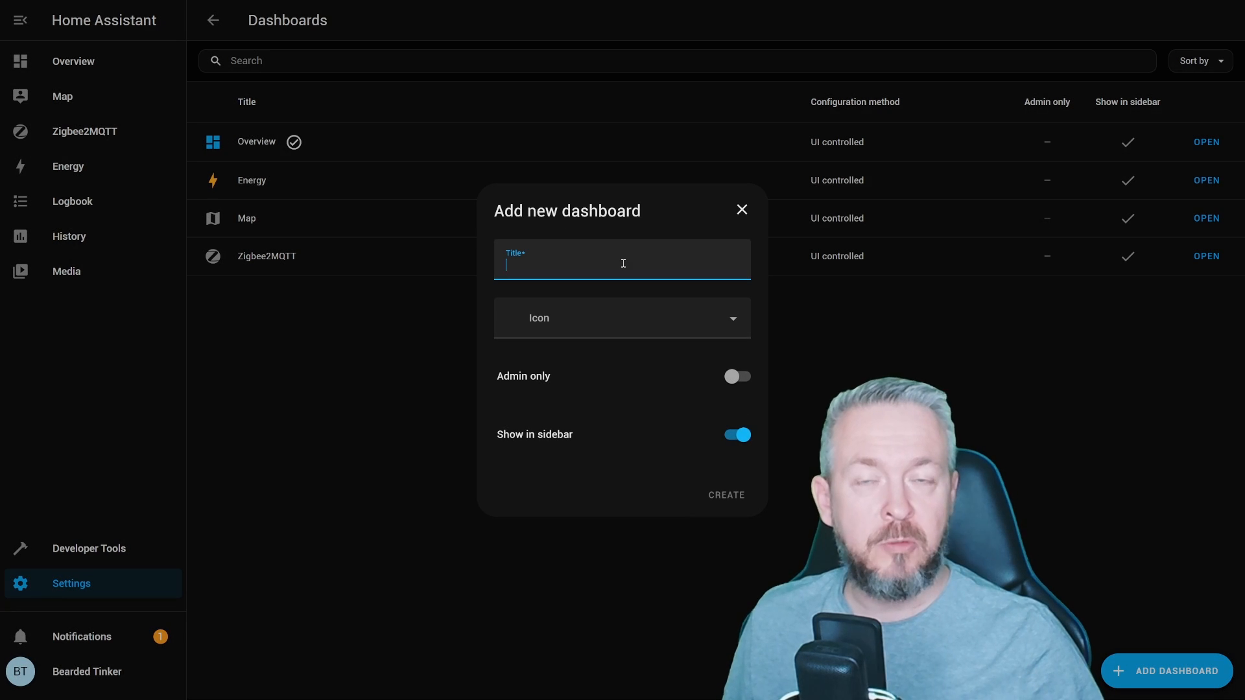
pyautogui.write('Zibee2MQTT-2')
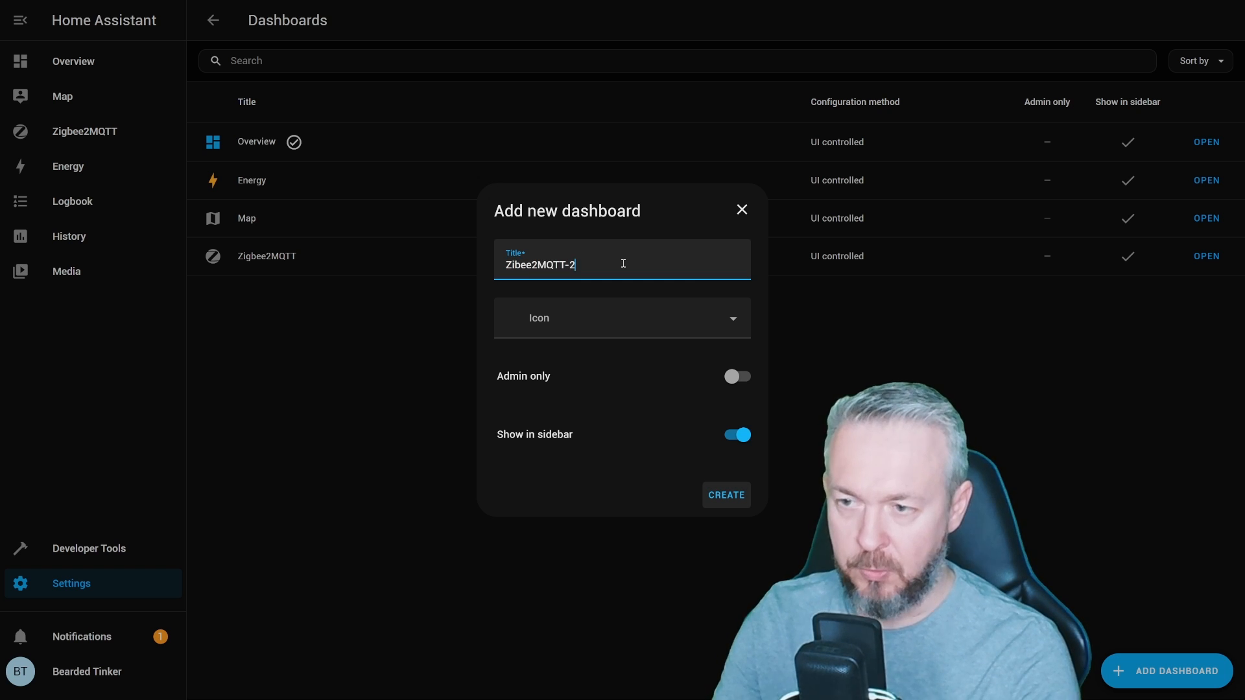
pyautogui.click(724, 495)
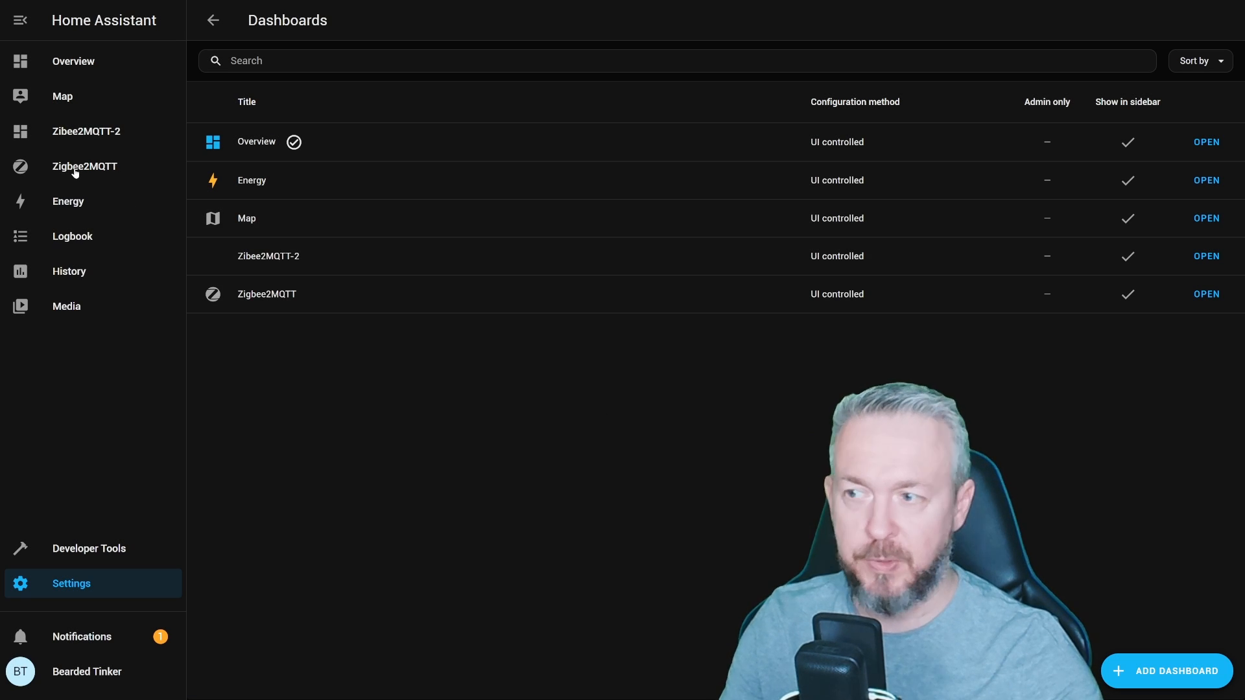
# Switch from Zigbee2MQTT to the Zibee2MQTT-2 dashboard, showing an empty device list
pyautogui.click(84, 166)
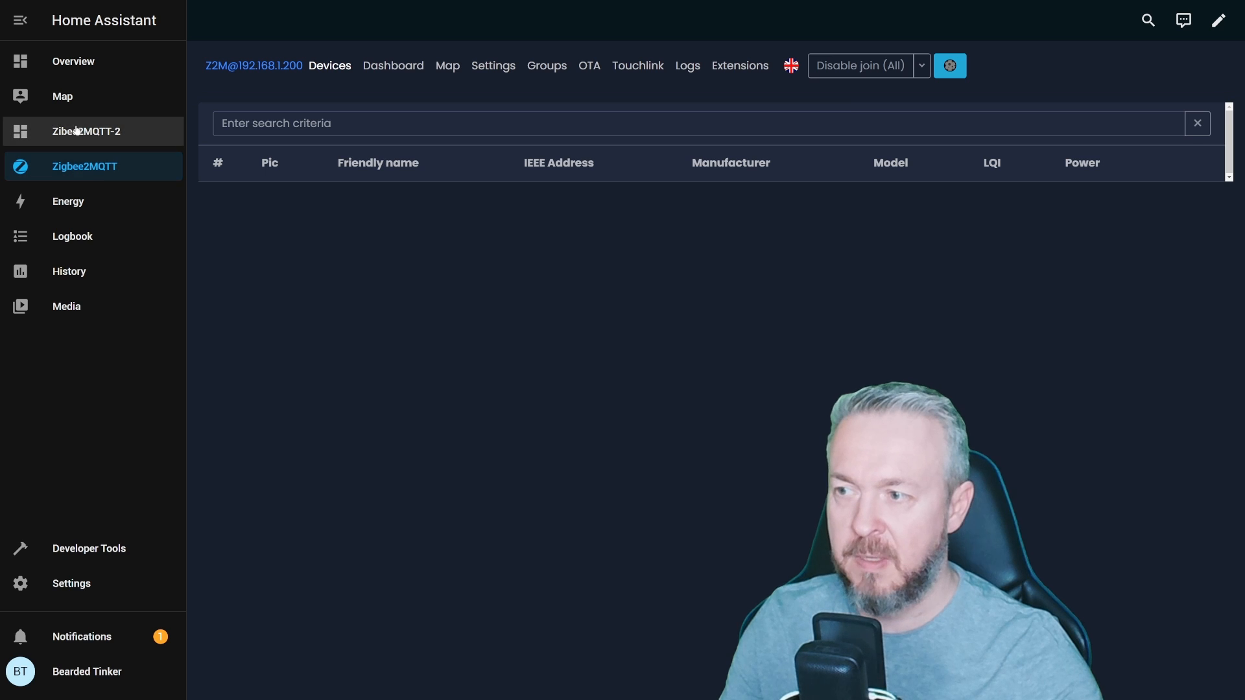
pyautogui.click(858, 65)
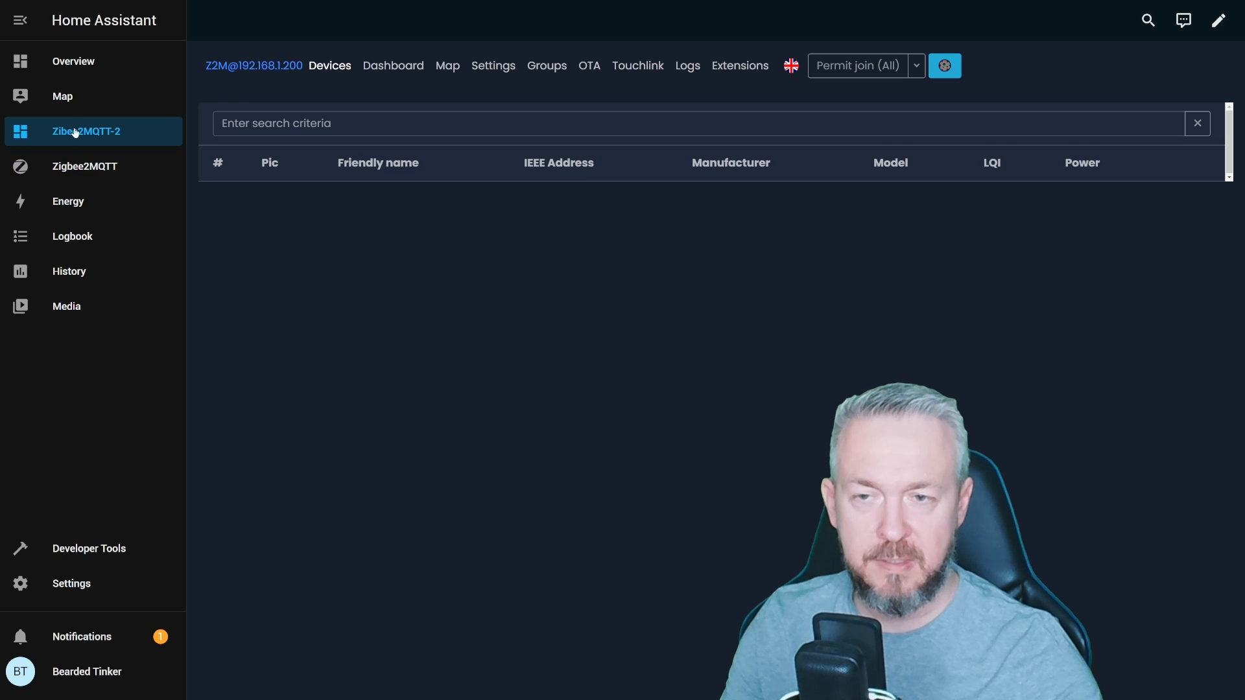
pyautogui.click(857, 65)
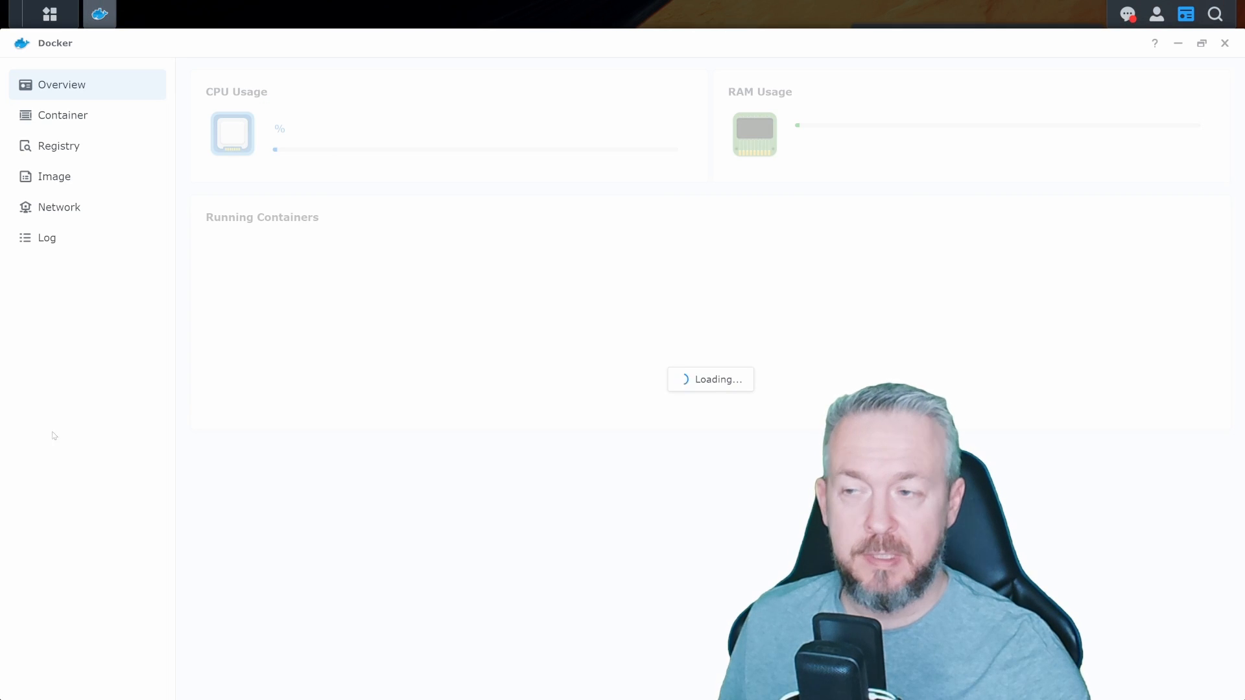
# Show Docker's Container list with zigbee2mqtt2 and zigbee2mqtt4 running
pyautogui.click(63, 115)
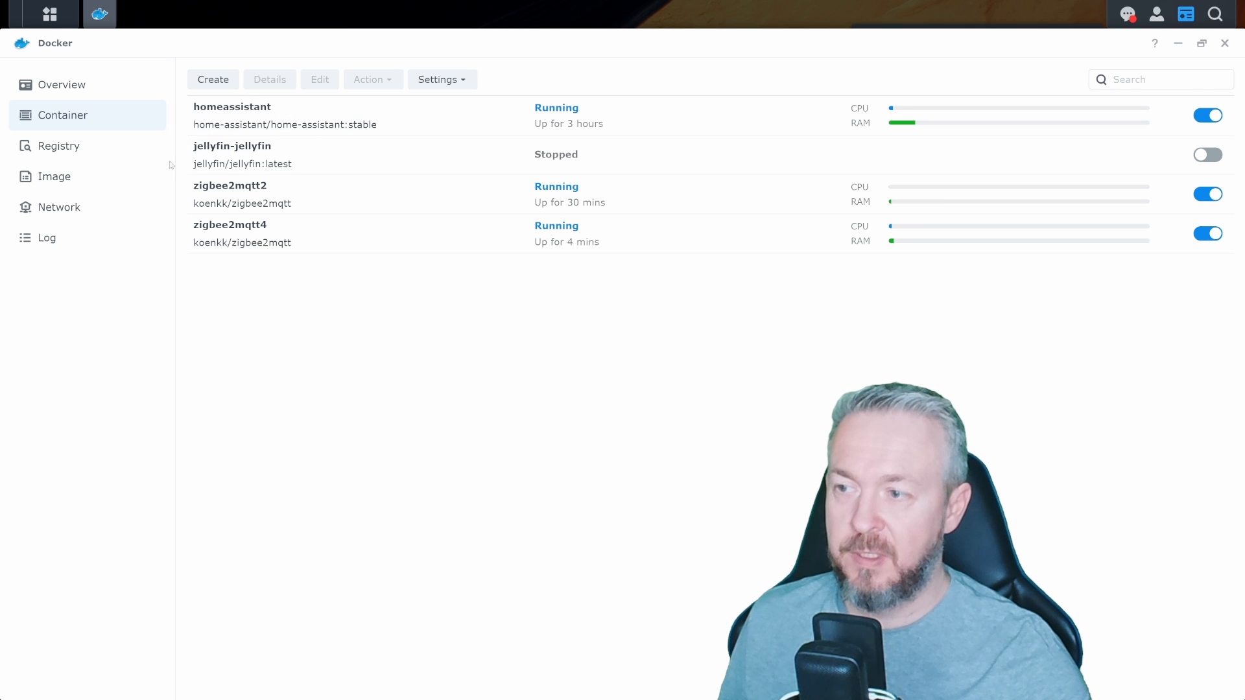
pyautogui.moveTo(262, 212)
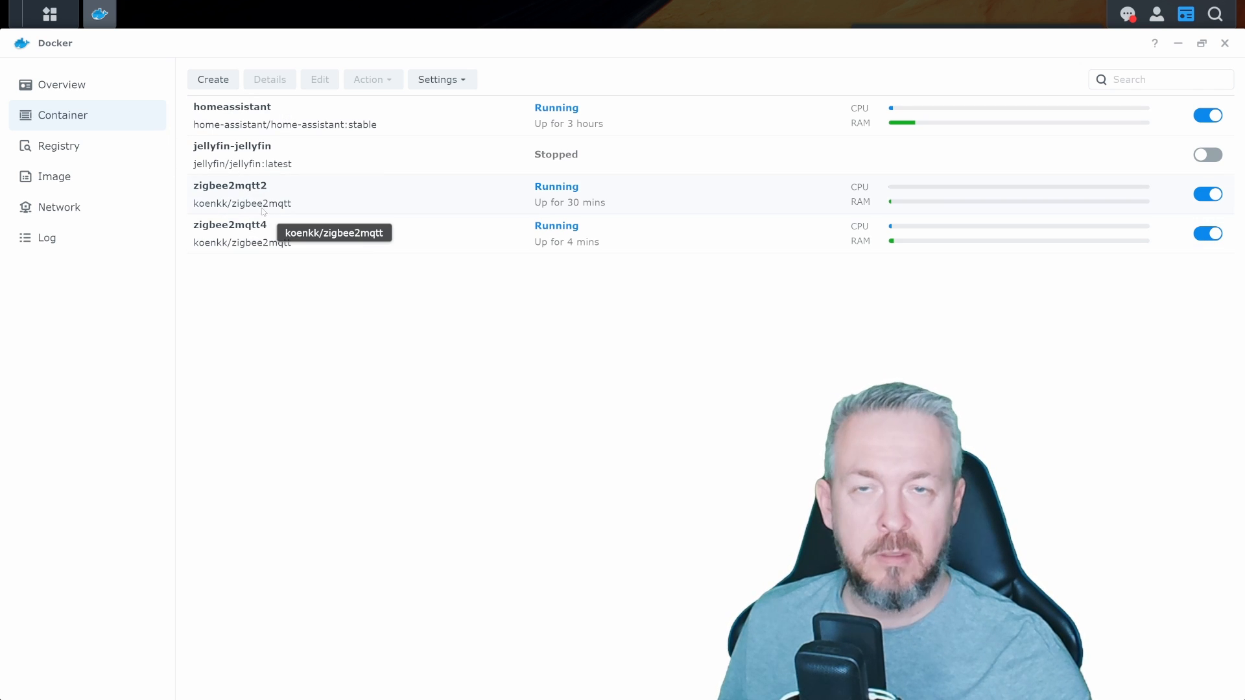
pyautogui.moveTo(940, 223)
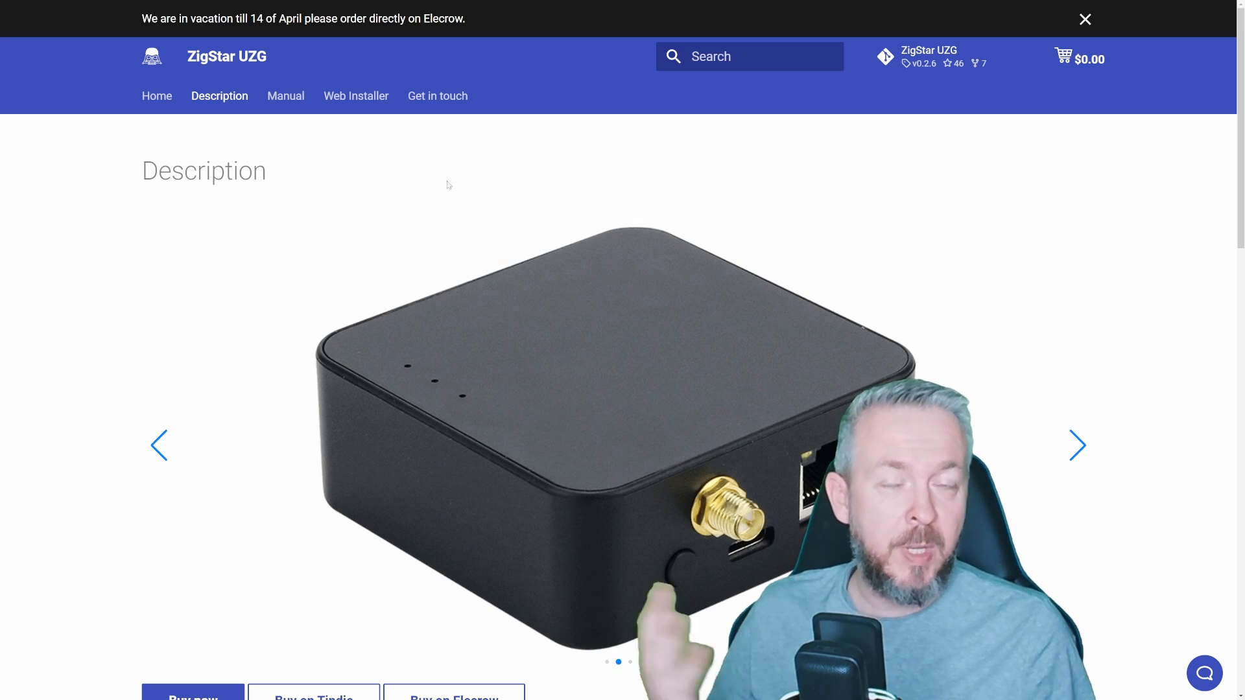
# Cycle through the ZigStar UZG product photos until the dimensions image appears
pyautogui.click(1077, 444)
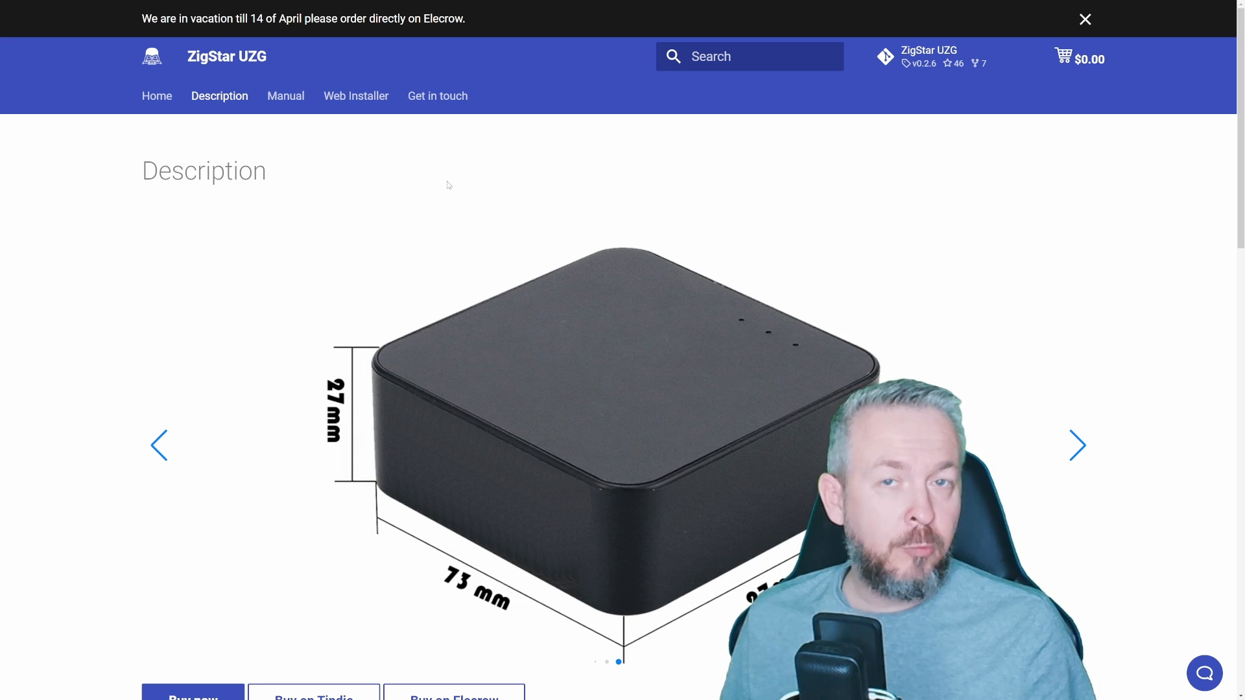
pyautogui.click(1078, 445)
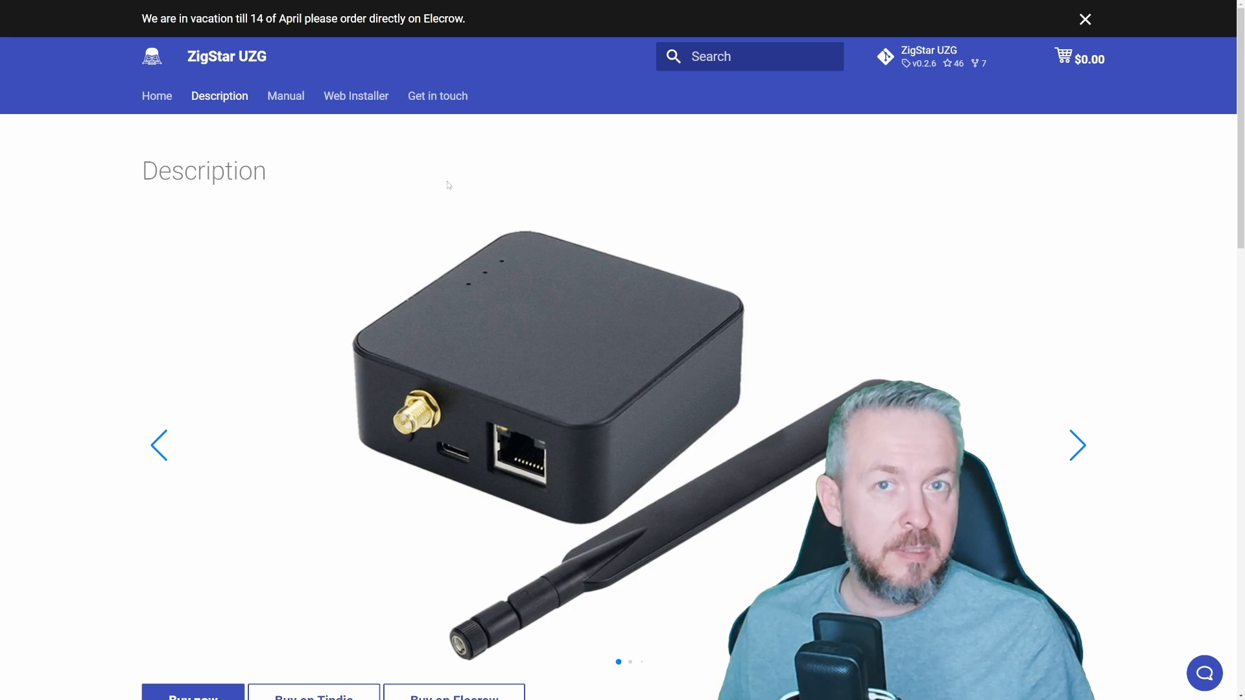
pyautogui.click(1076, 445)
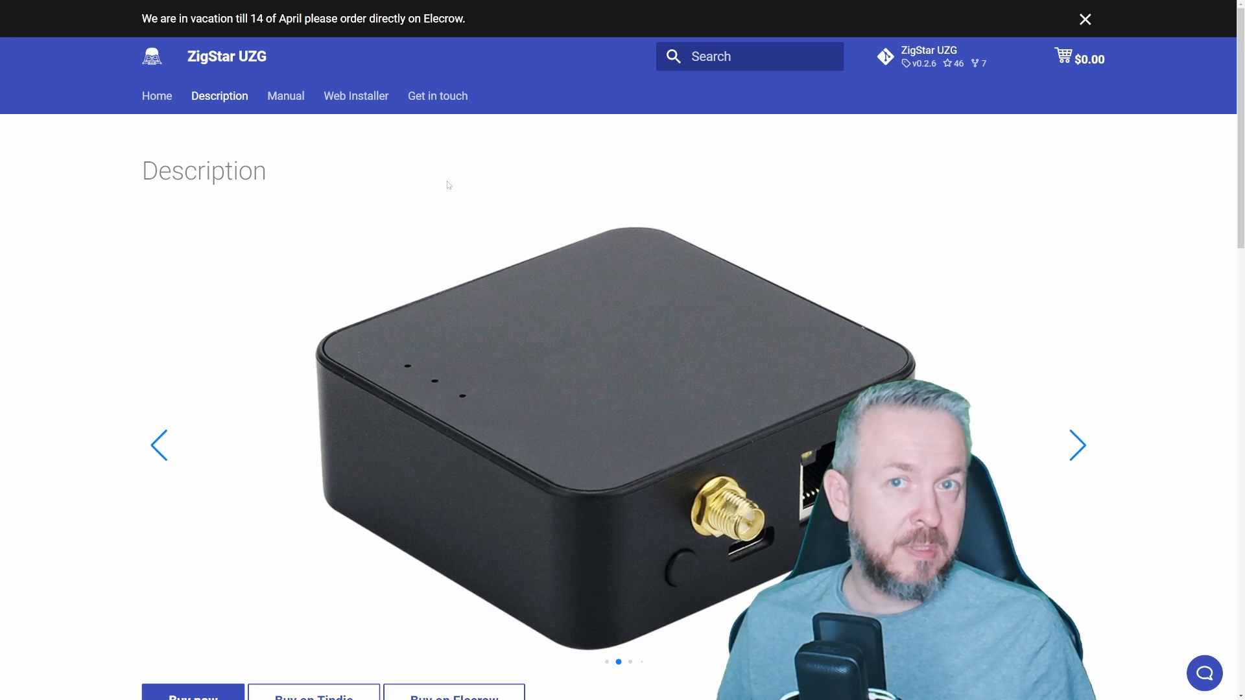
pyautogui.click(1077, 445)
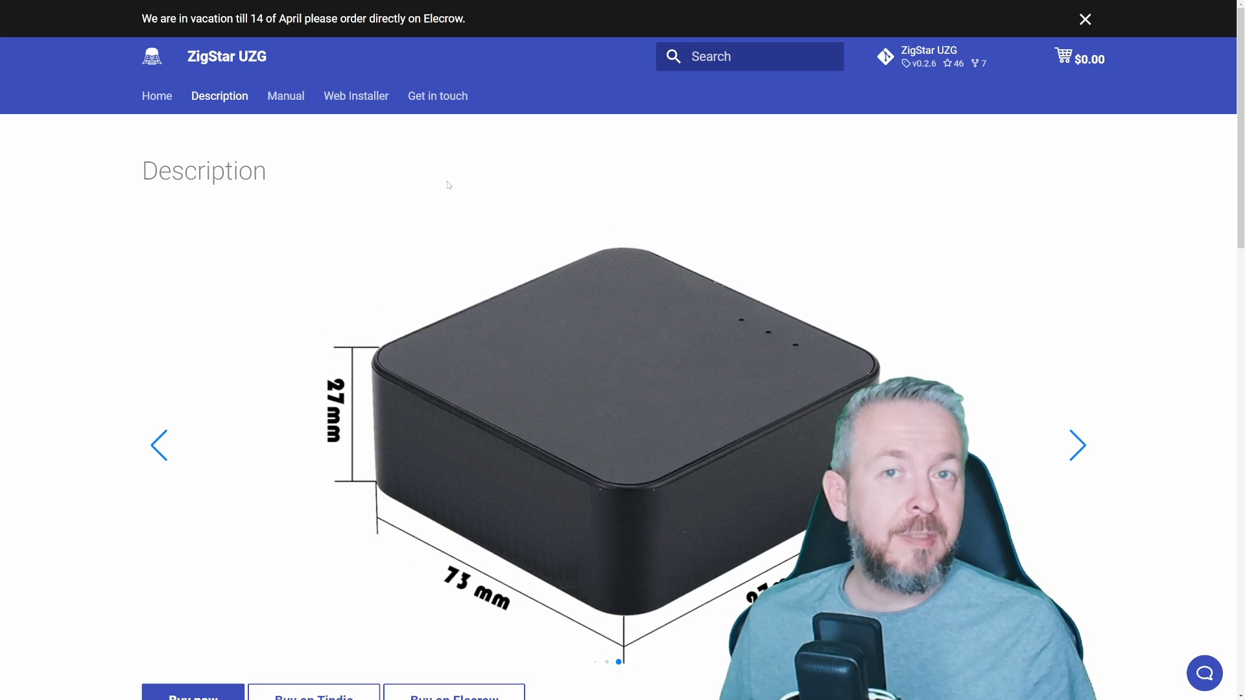
pyautogui.click(1076, 445)
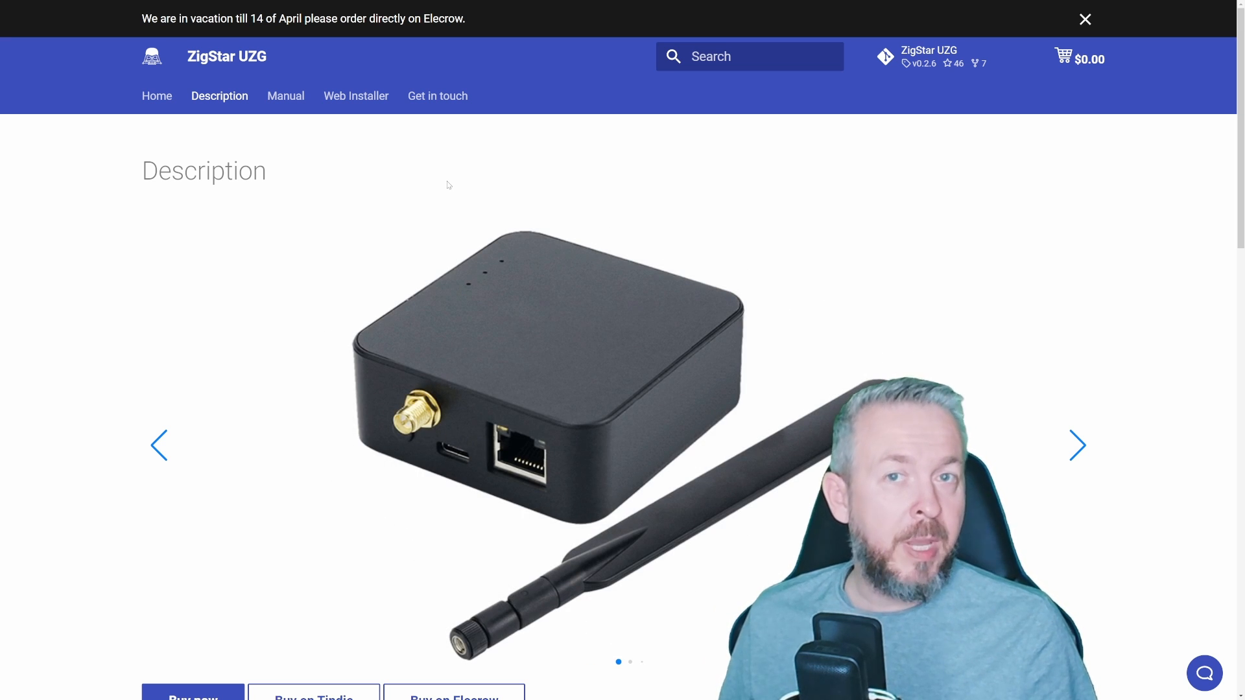
pyautogui.click(1078, 445)
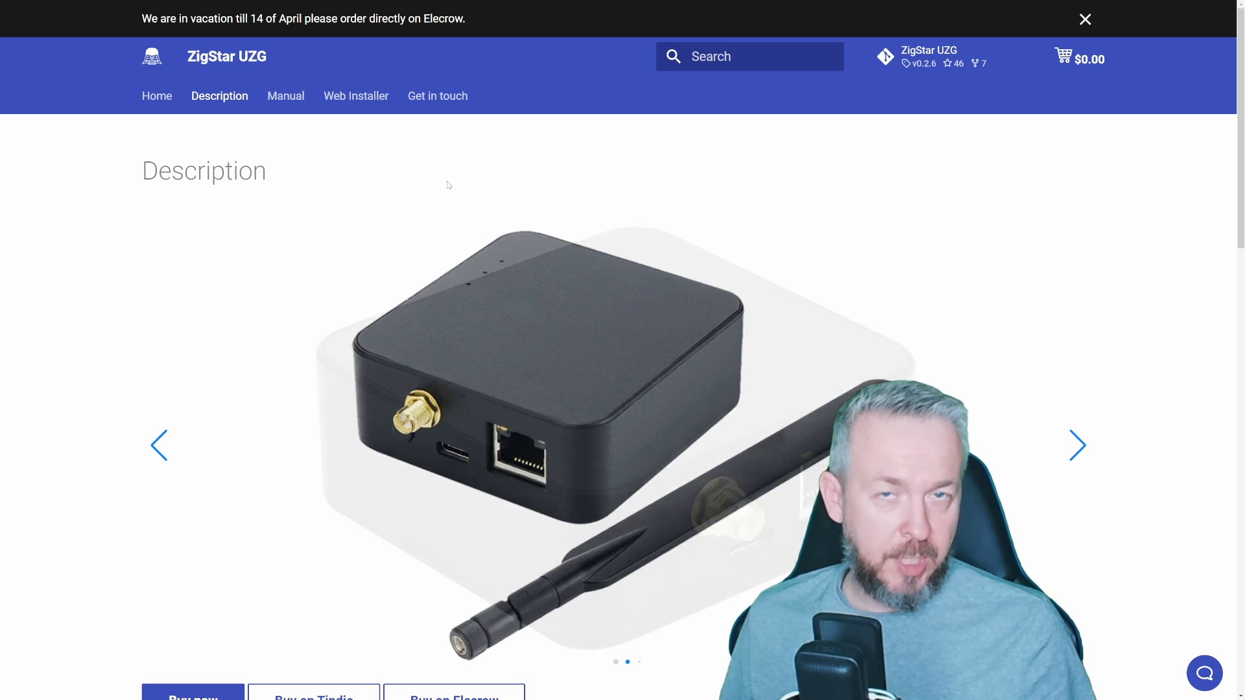
pyautogui.click(1076, 445)
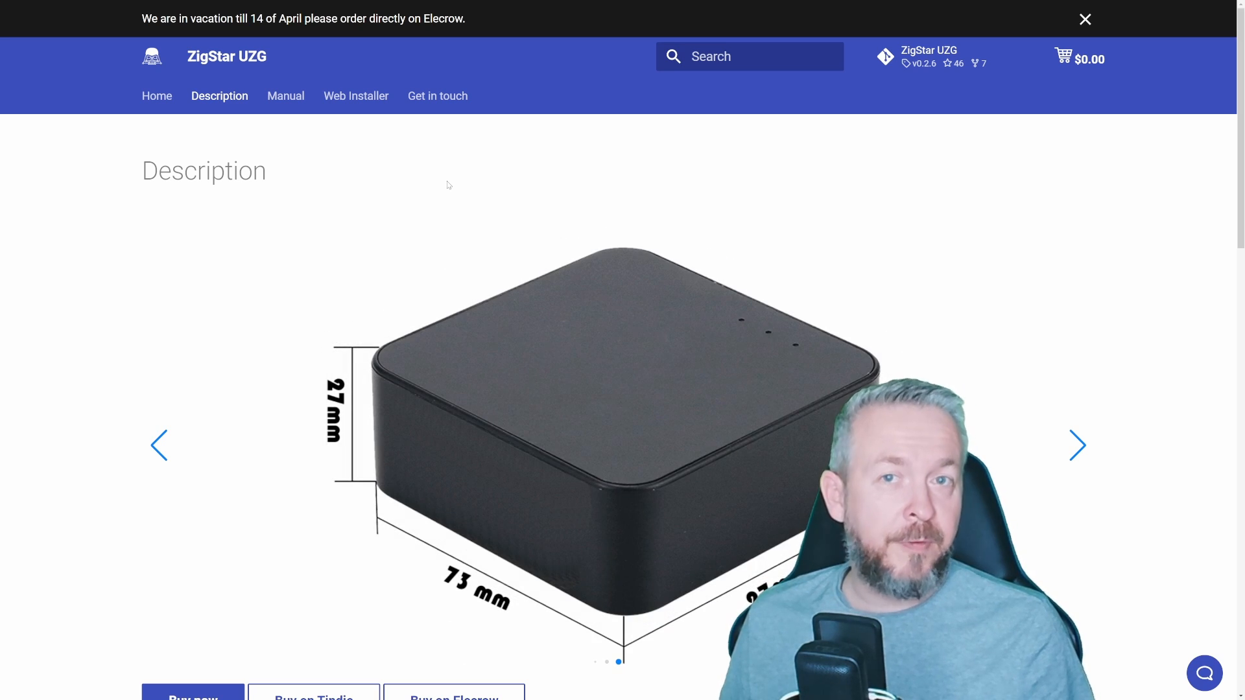